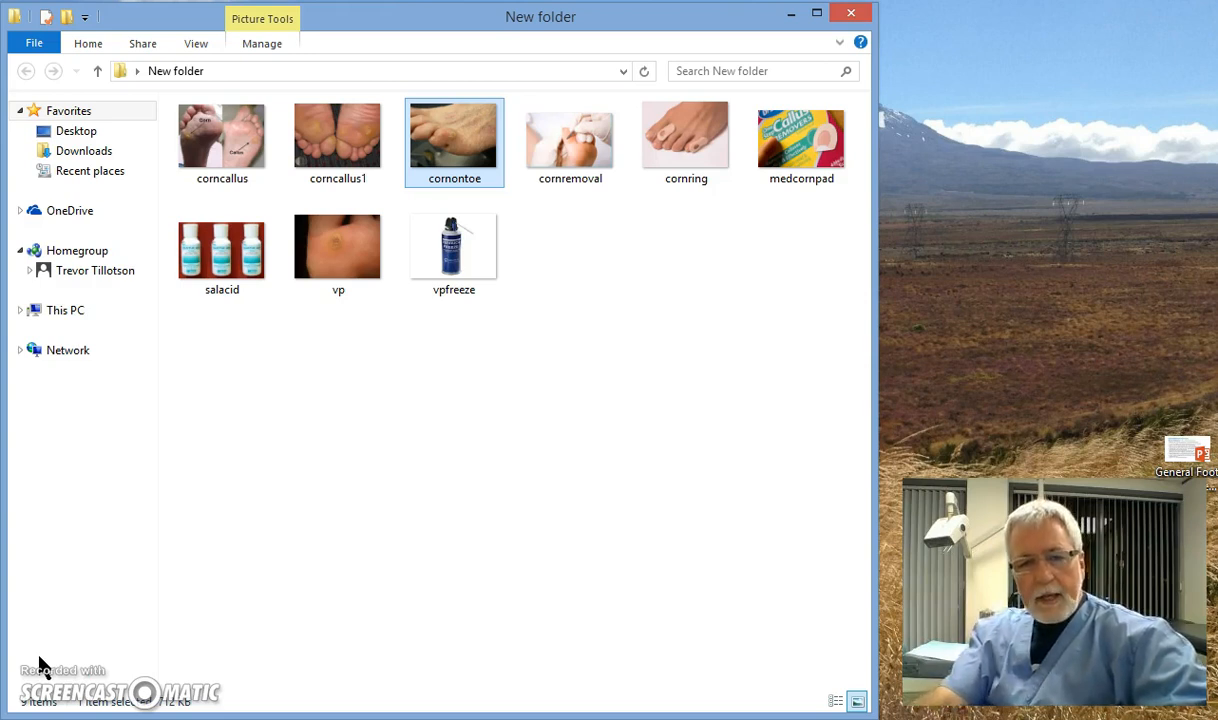
Select the corncallus thumbnail in the folder of foot photos
{"action": "left_click", "coordinate": [220, 136]}
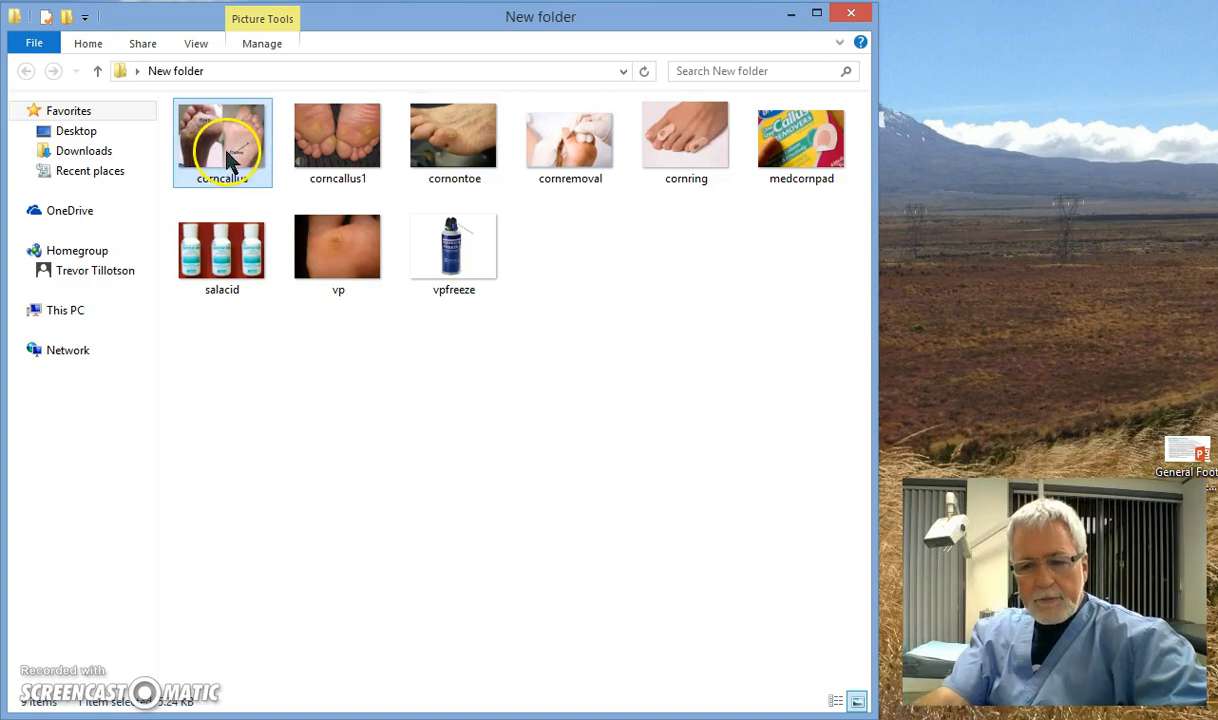
View the corncallus comparison photo full size, close it, and open the cornontoe photo
{"action": "double_click", "coordinate": [220, 144]}
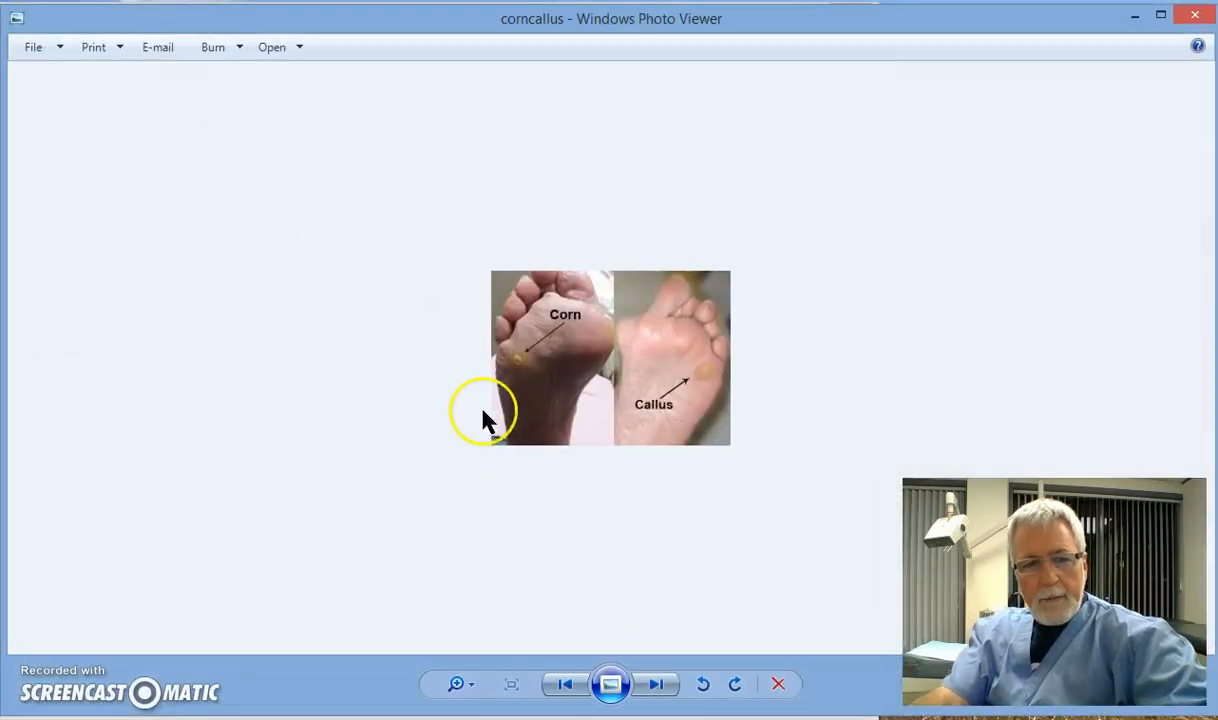
{"action": "mouse_move", "coordinate": [448, 486]}
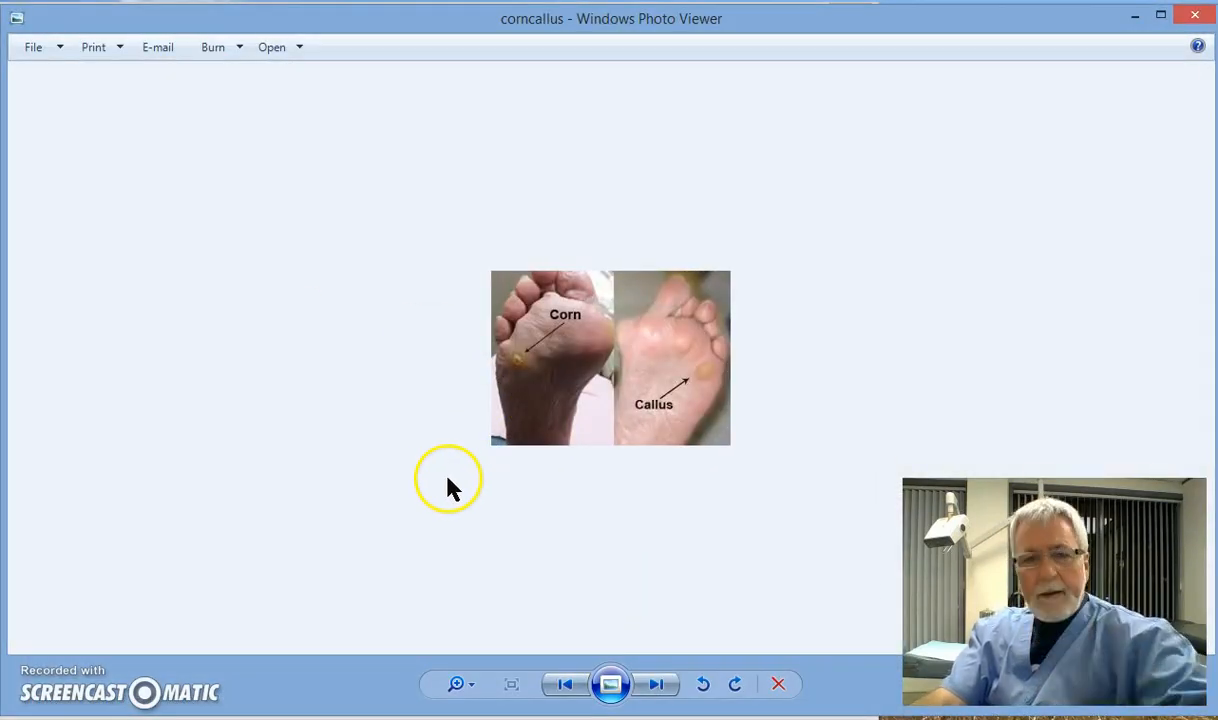
{"action": "mouse_move", "coordinate": [708, 376]}
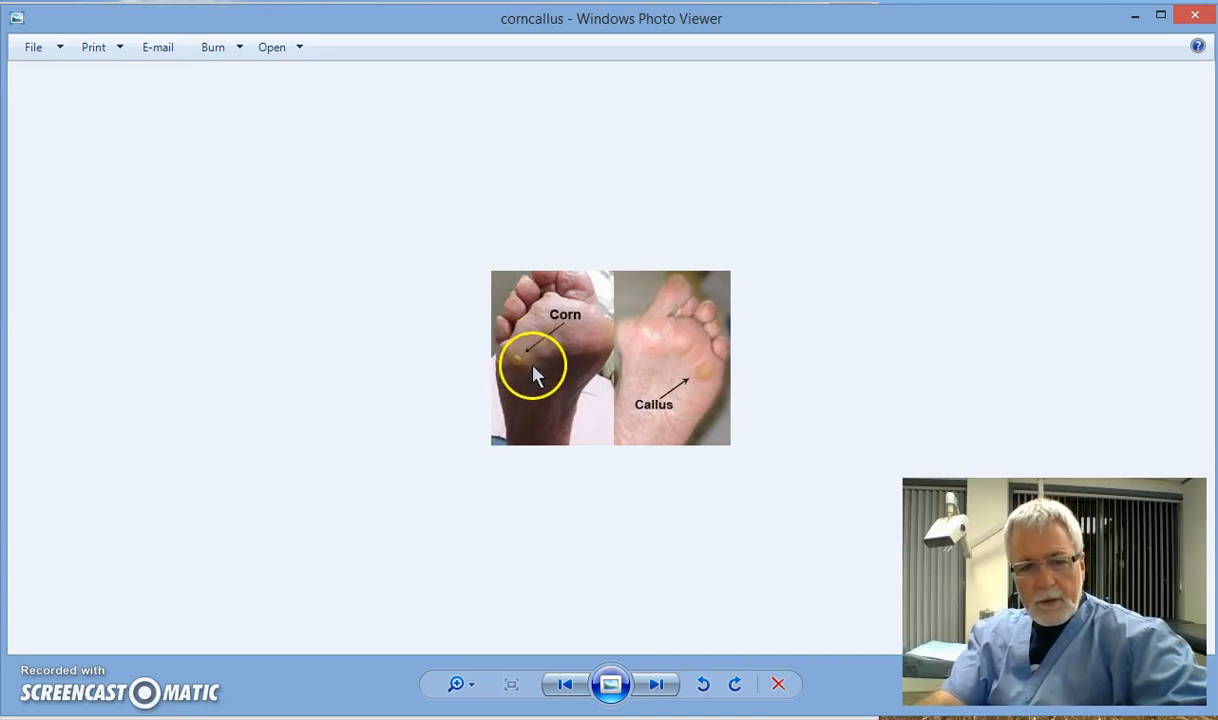
{"action": "mouse_move", "coordinate": [708, 384]}
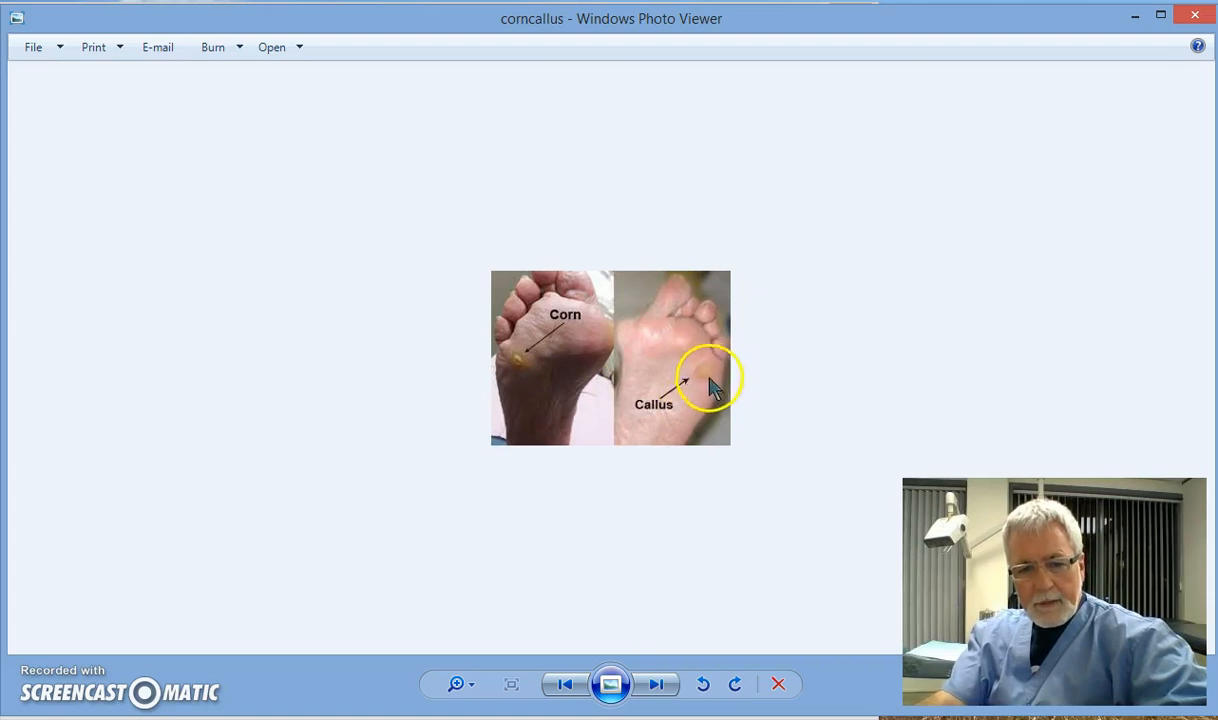
{"action": "mouse_move", "coordinate": [612, 398]}
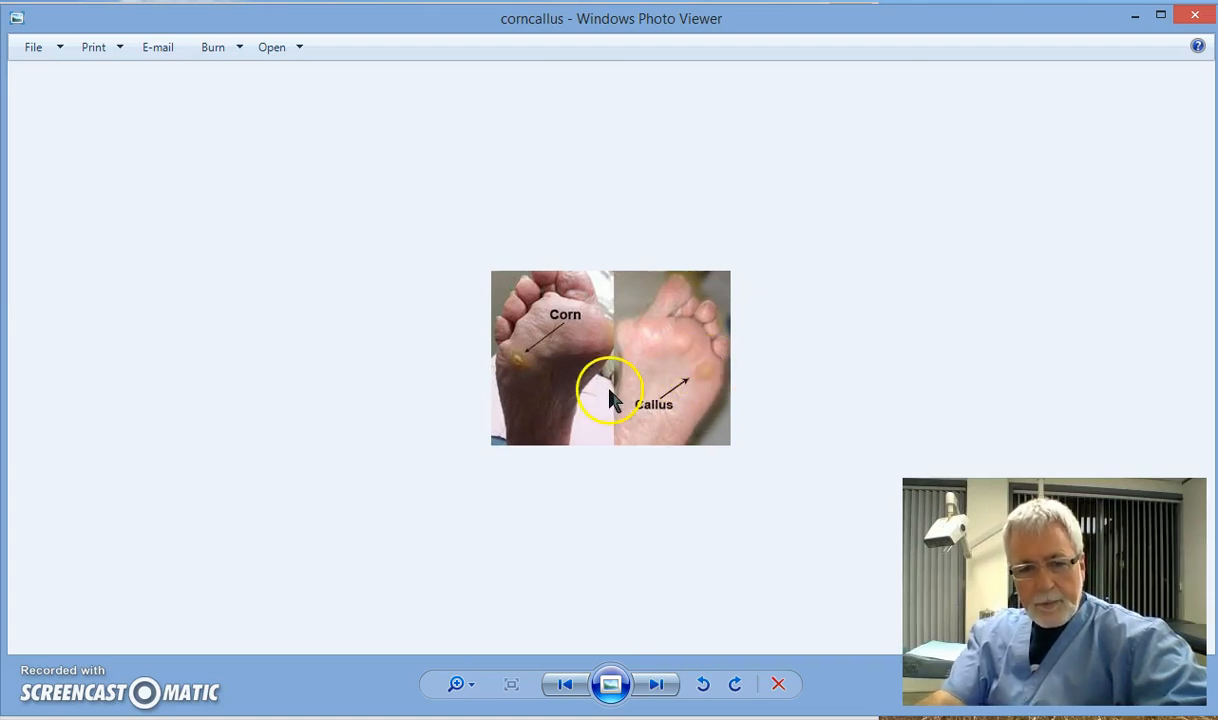
{"action": "mouse_move", "coordinate": [710, 388]}
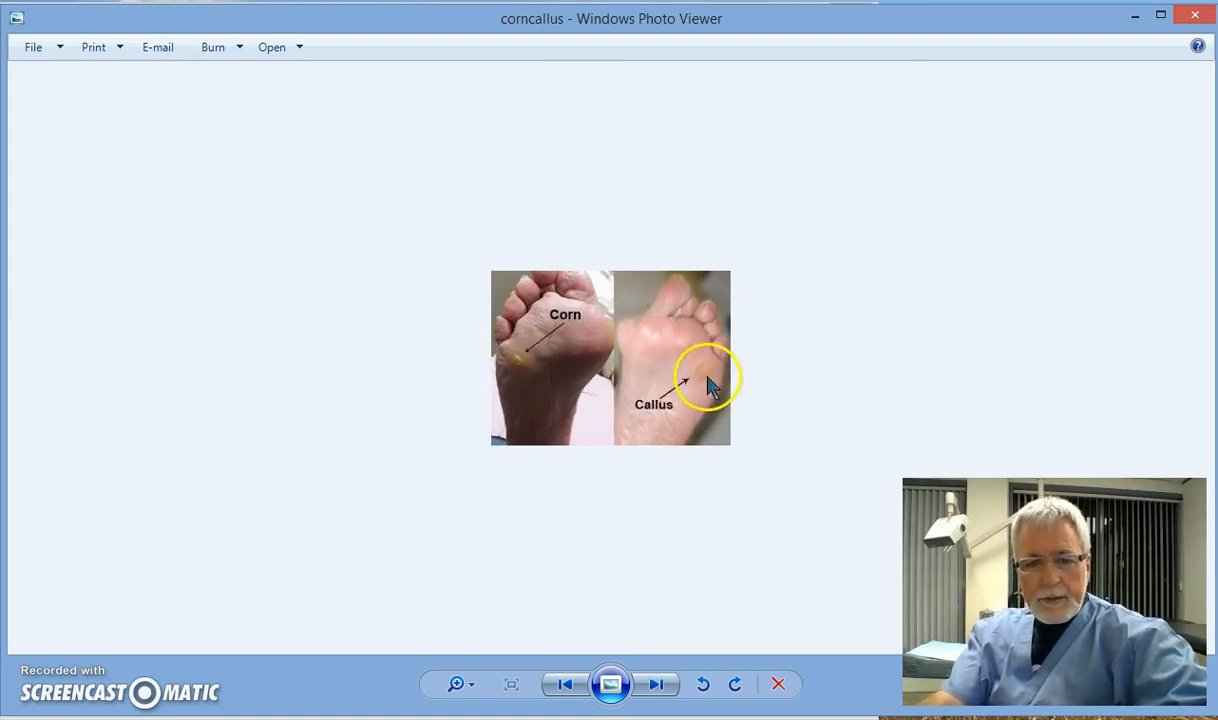
{"action": "mouse_move", "coordinate": [704, 378]}
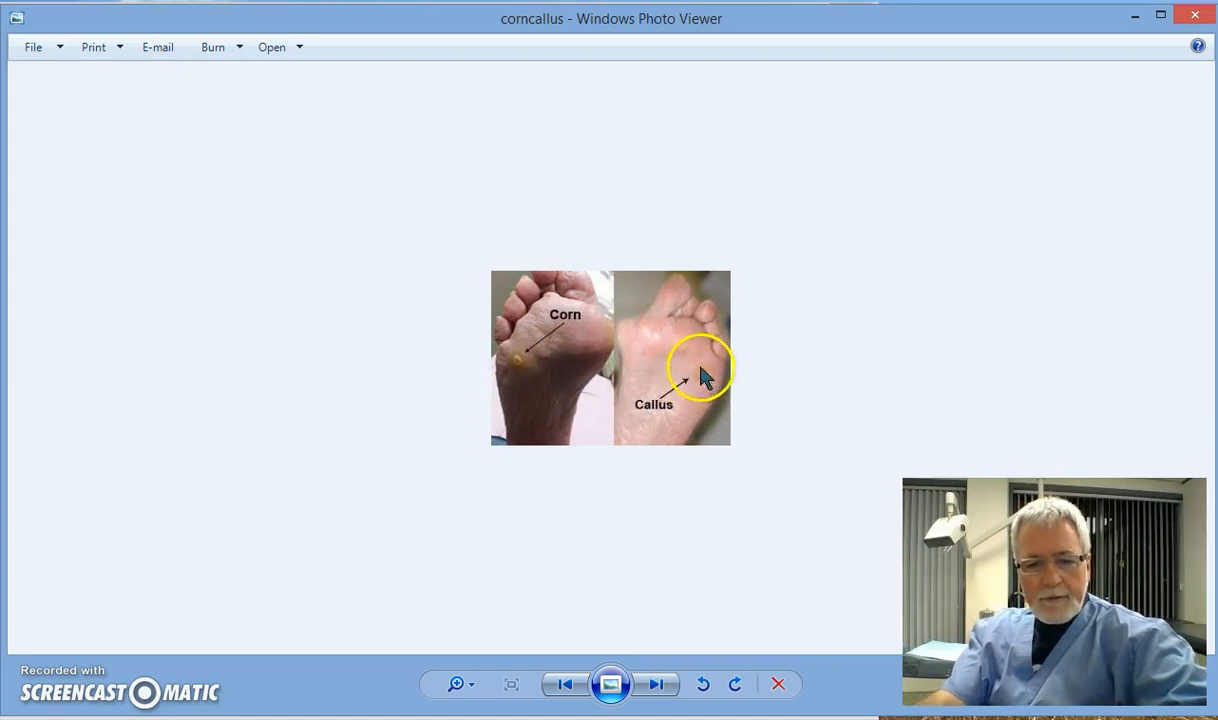
{"action": "mouse_move", "coordinate": [540, 364]}
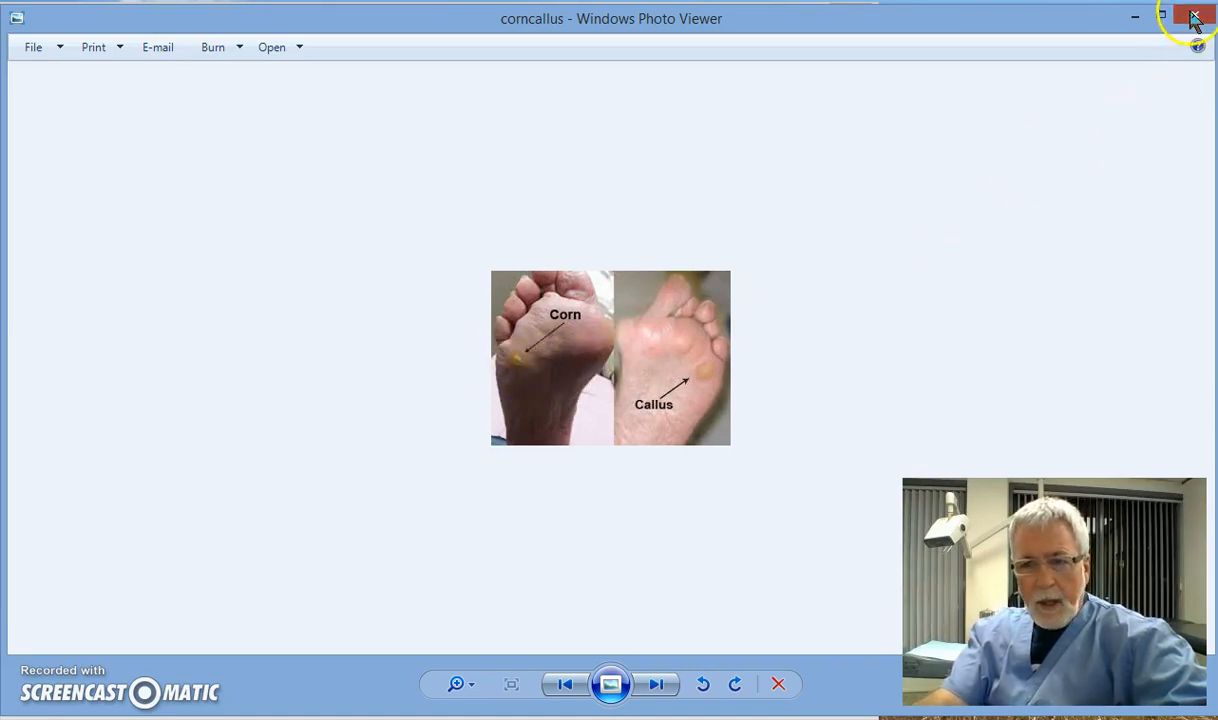
{"action": "left_click", "coordinate": [1194, 16]}
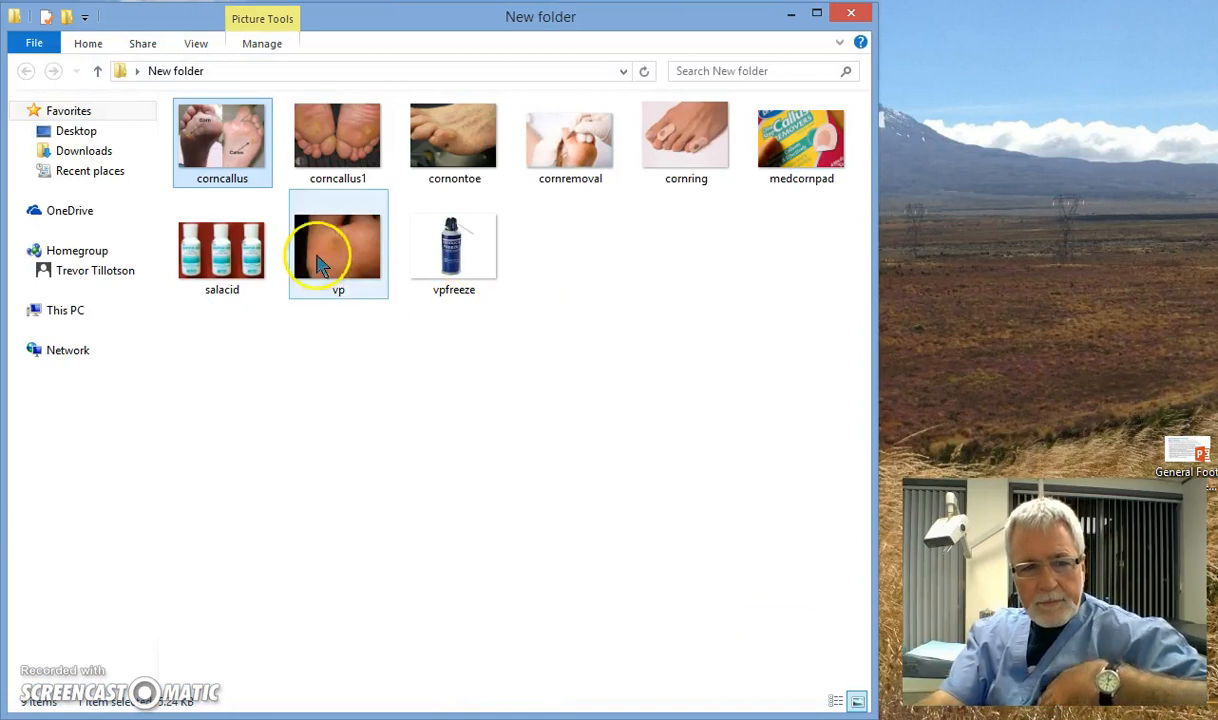
{"action": "double_click", "coordinate": [338, 248]}
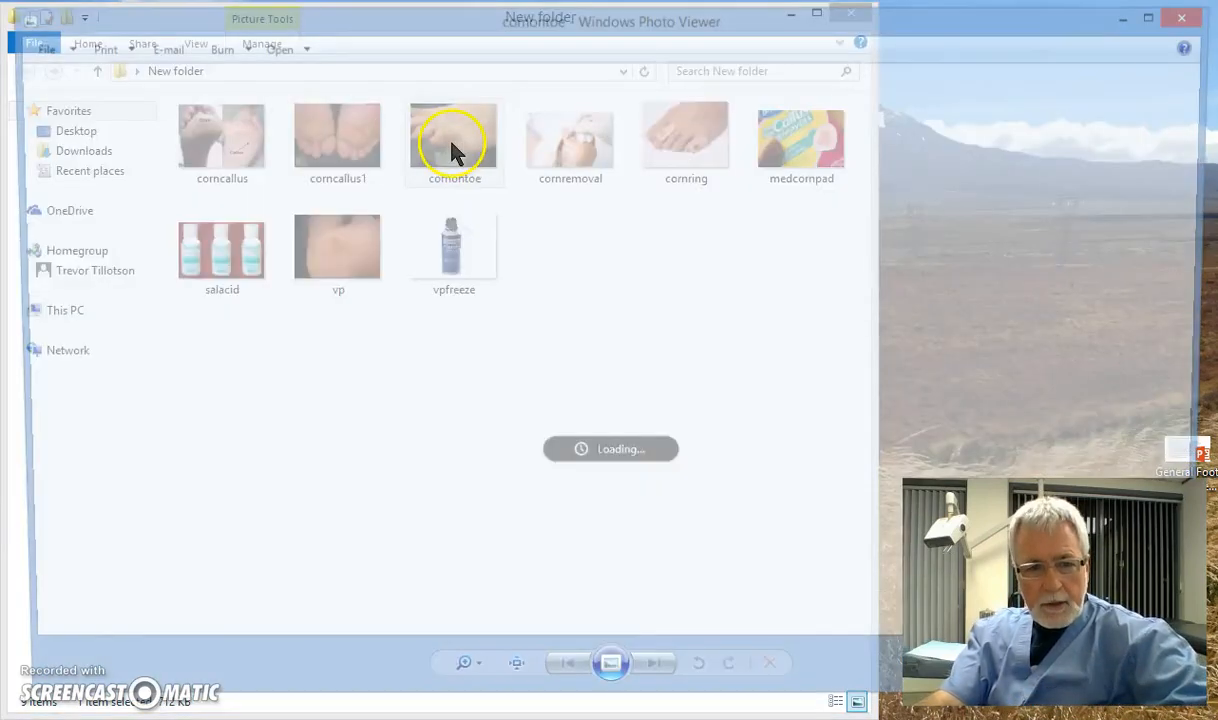
Open the cornontoe close-up photo in Windows Photo Viewer
{"action": "double_click", "coordinate": [454, 136]}
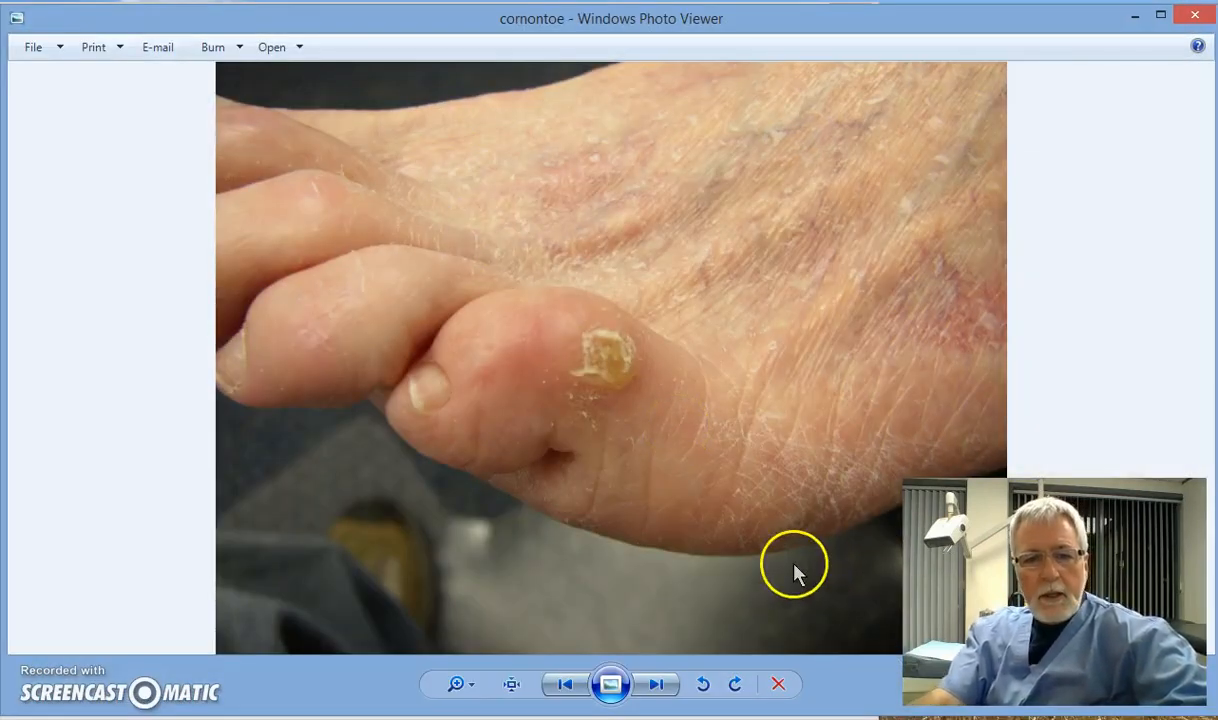
{"action": "mouse_move", "coordinate": [590, 376]}
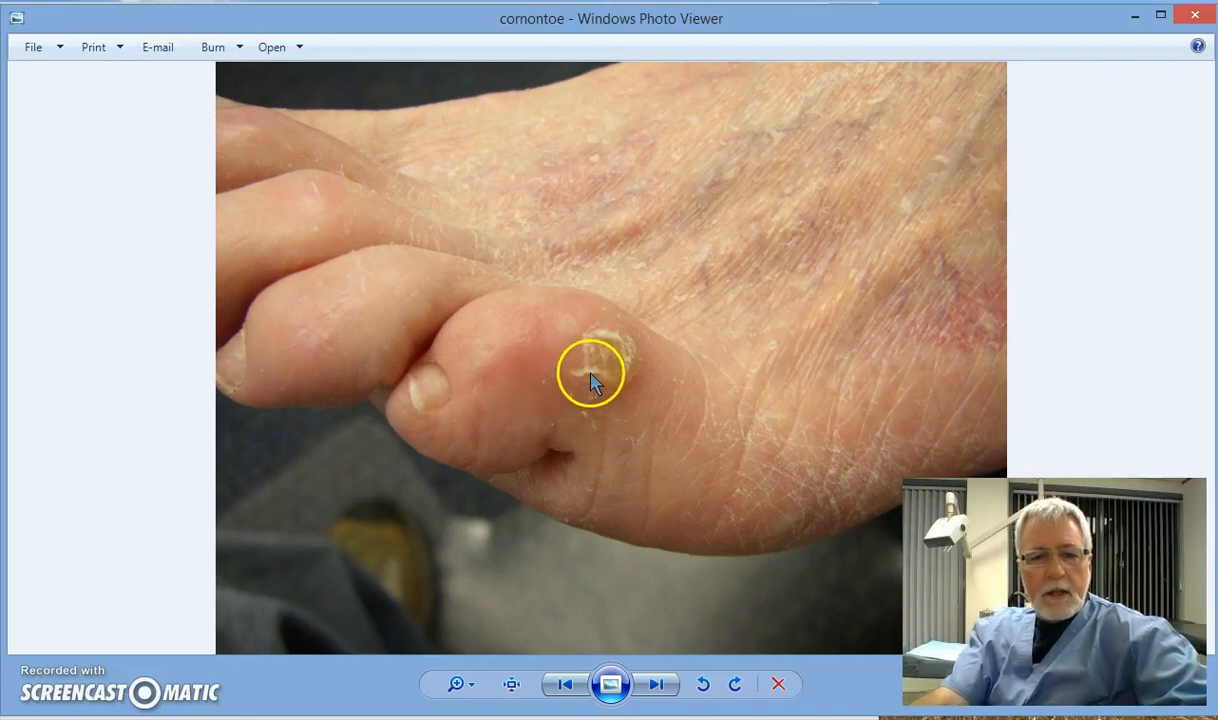
{"action": "mouse_move", "coordinate": [656, 396]}
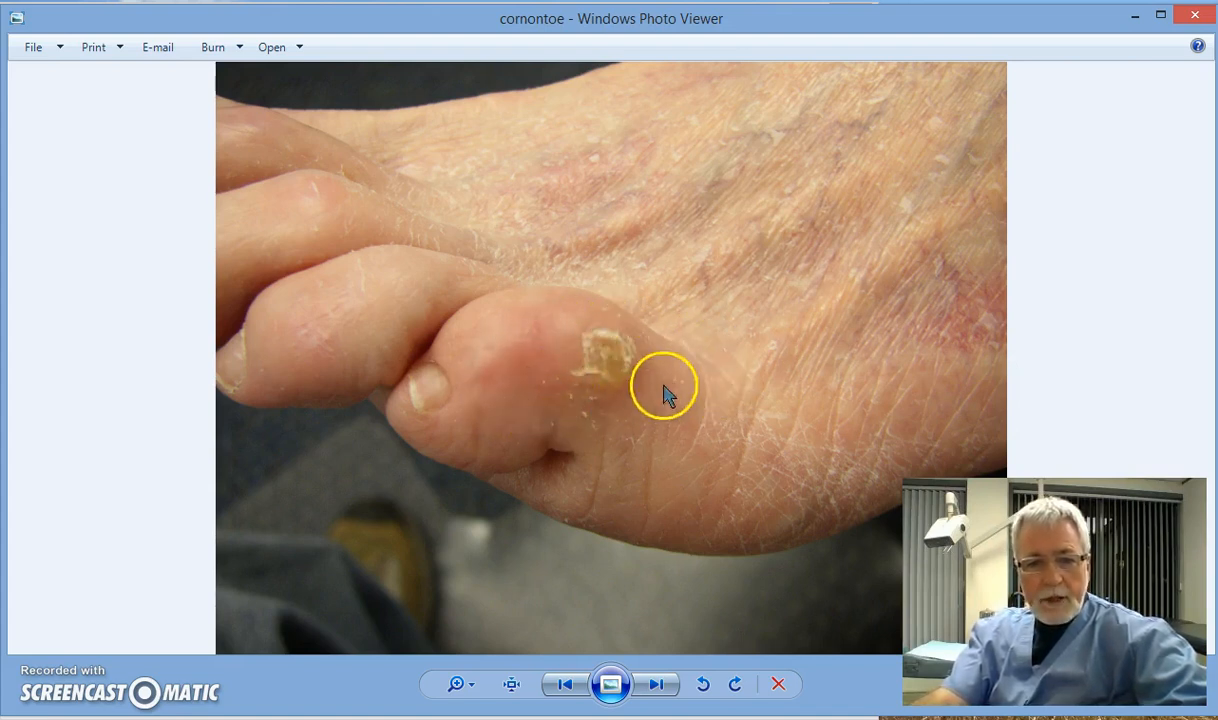
{"action": "mouse_move", "coordinate": [616, 390]}
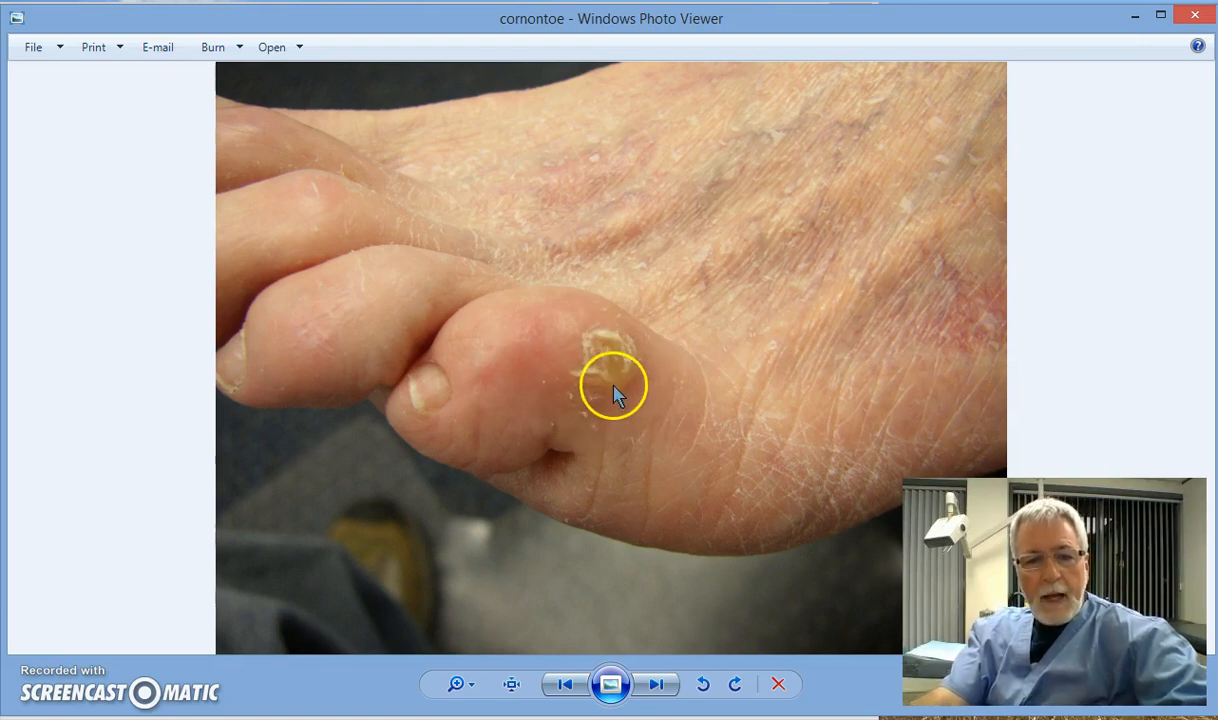
{"action": "mouse_move", "coordinate": [630, 390]}
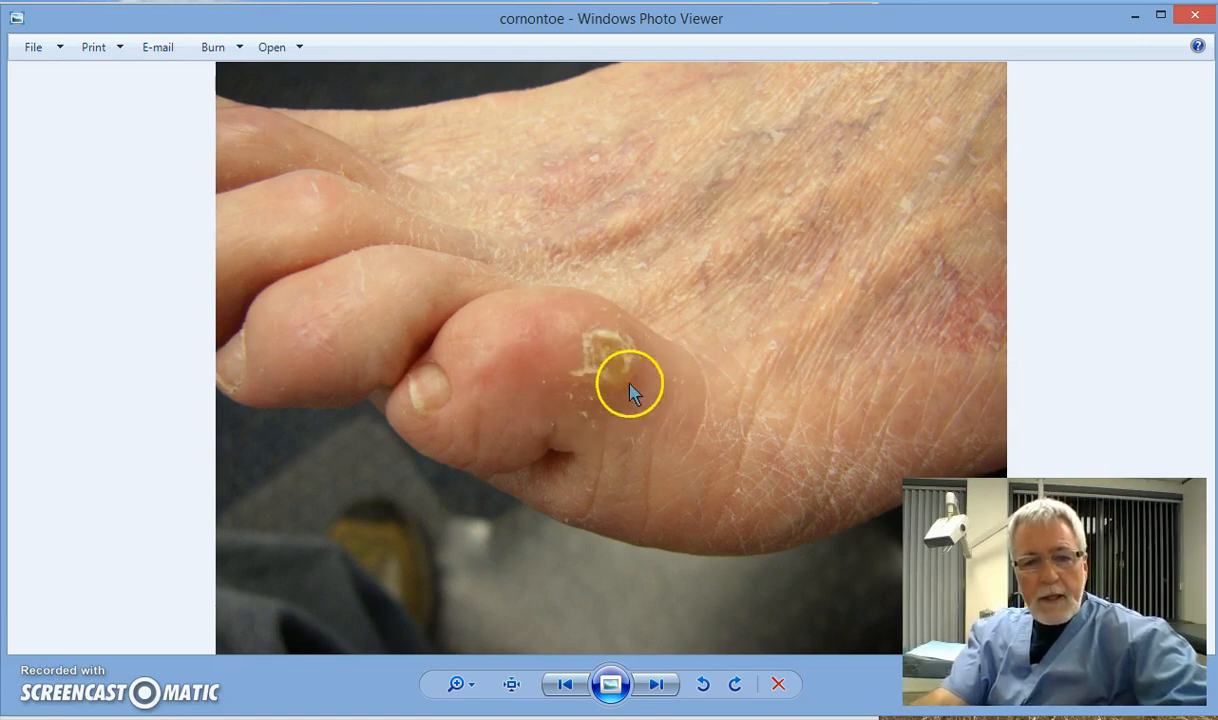
{"action": "mouse_move", "coordinate": [584, 358]}
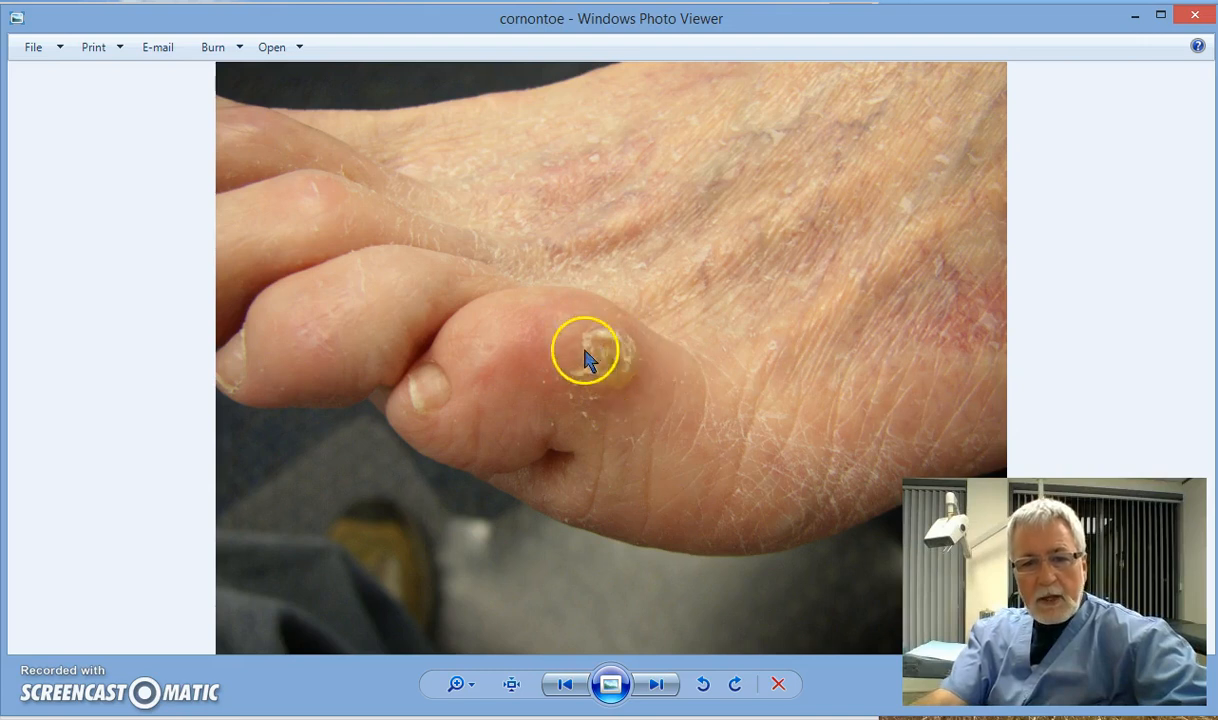
{"action": "mouse_move", "coordinate": [658, 392]}
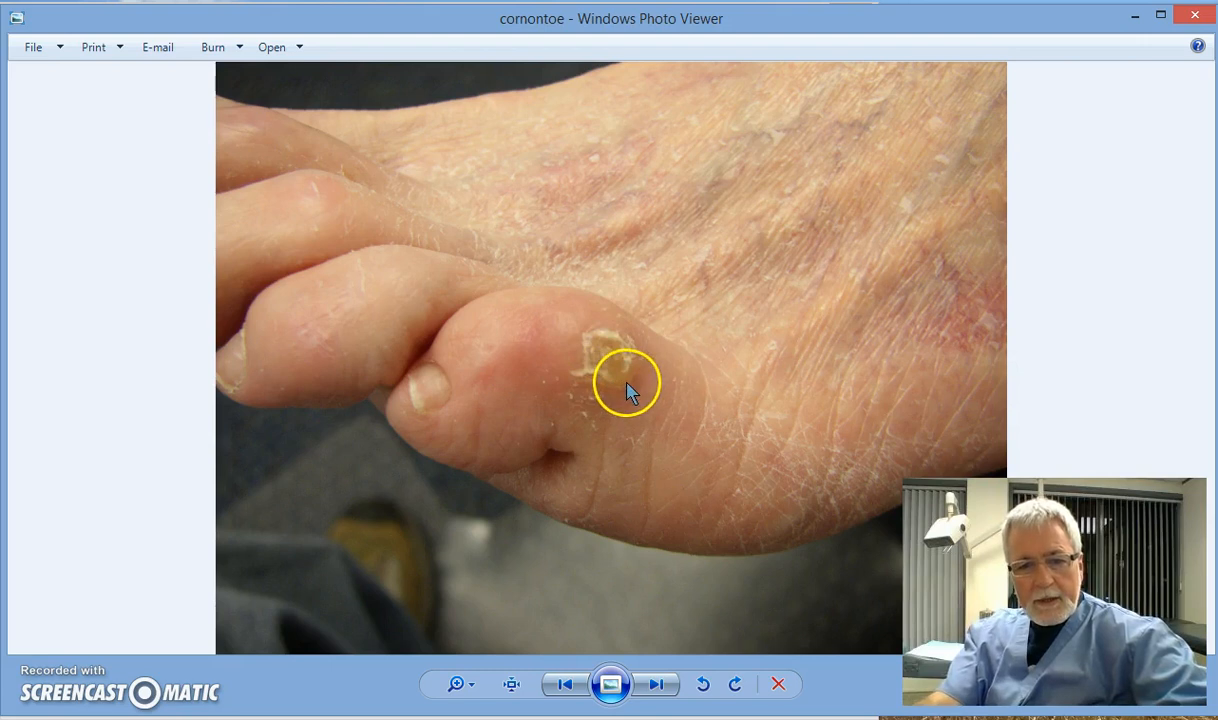
{"action": "mouse_move", "coordinate": [666, 384]}
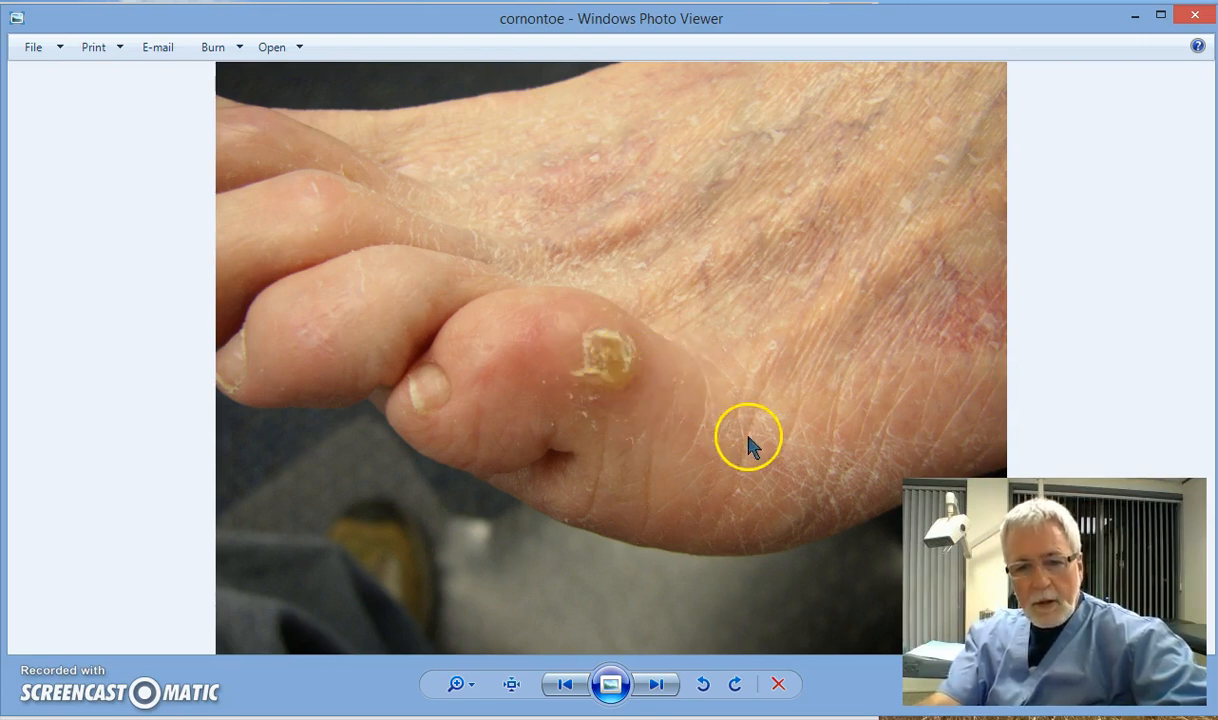
{"action": "mouse_move", "coordinate": [666, 388]}
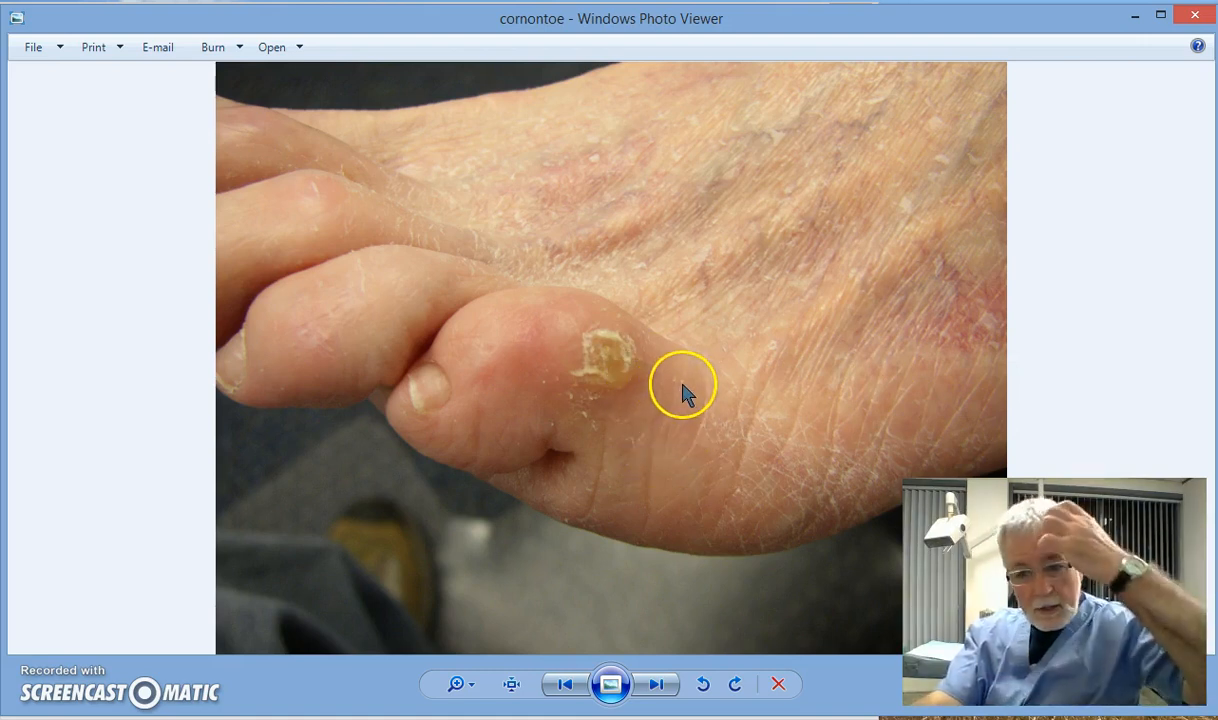
{"action": "mouse_move", "coordinate": [660, 388]}
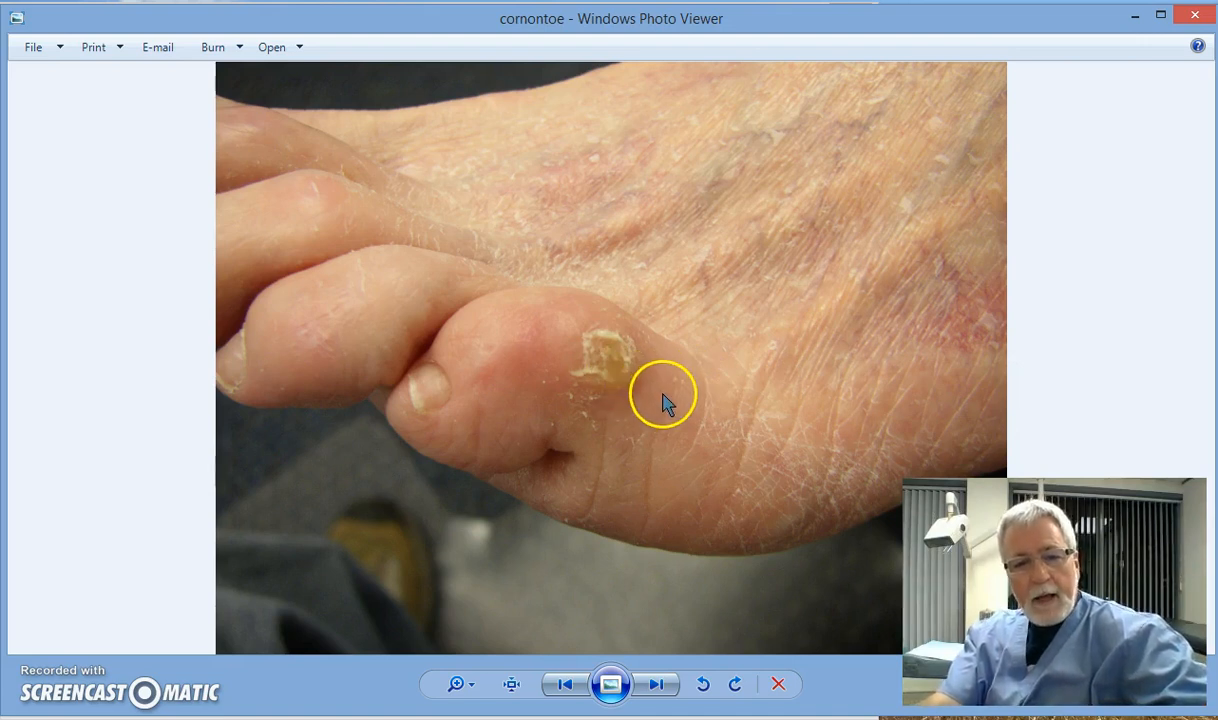
{"action": "mouse_move", "coordinate": [658, 396]}
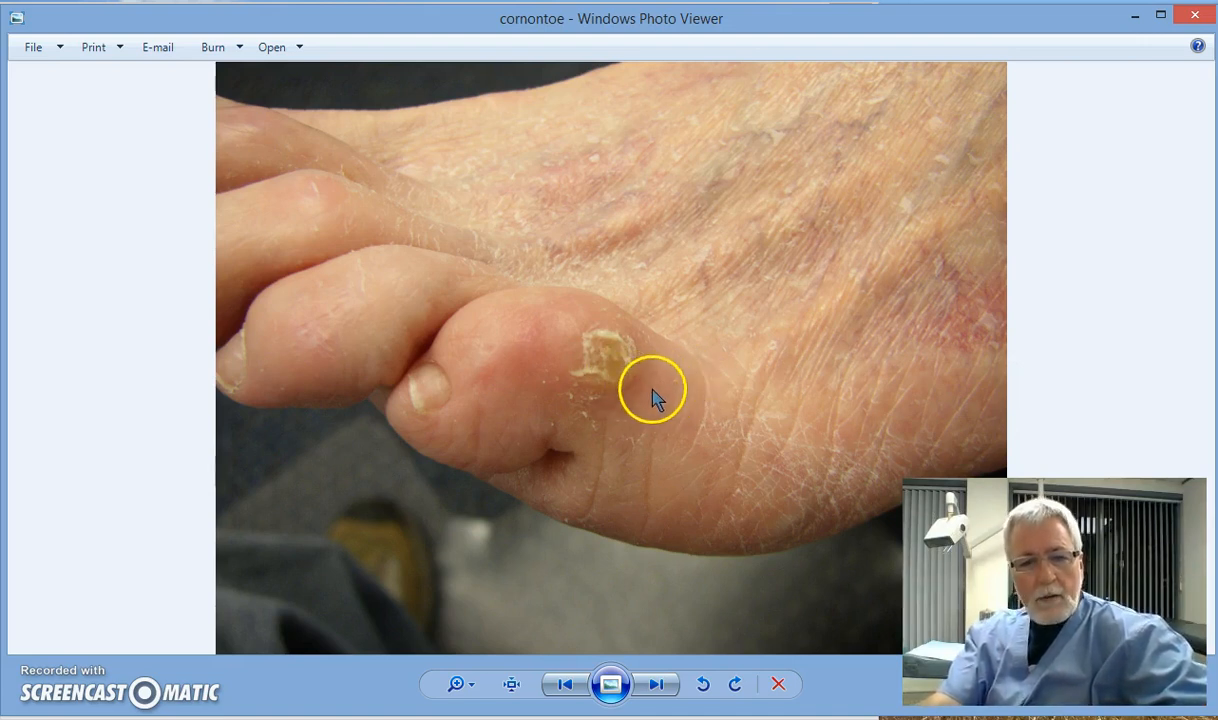
{"action": "mouse_move", "coordinate": [638, 388]}
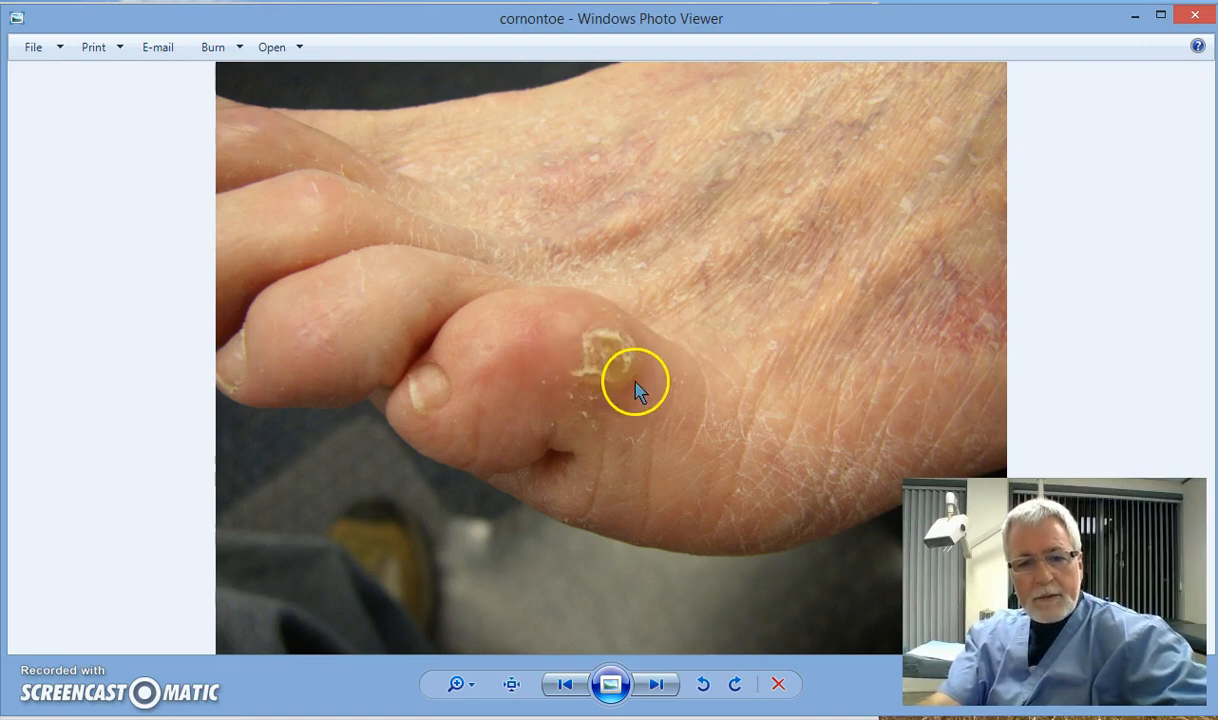
{"action": "mouse_move", "coordinate": [628, 376]}
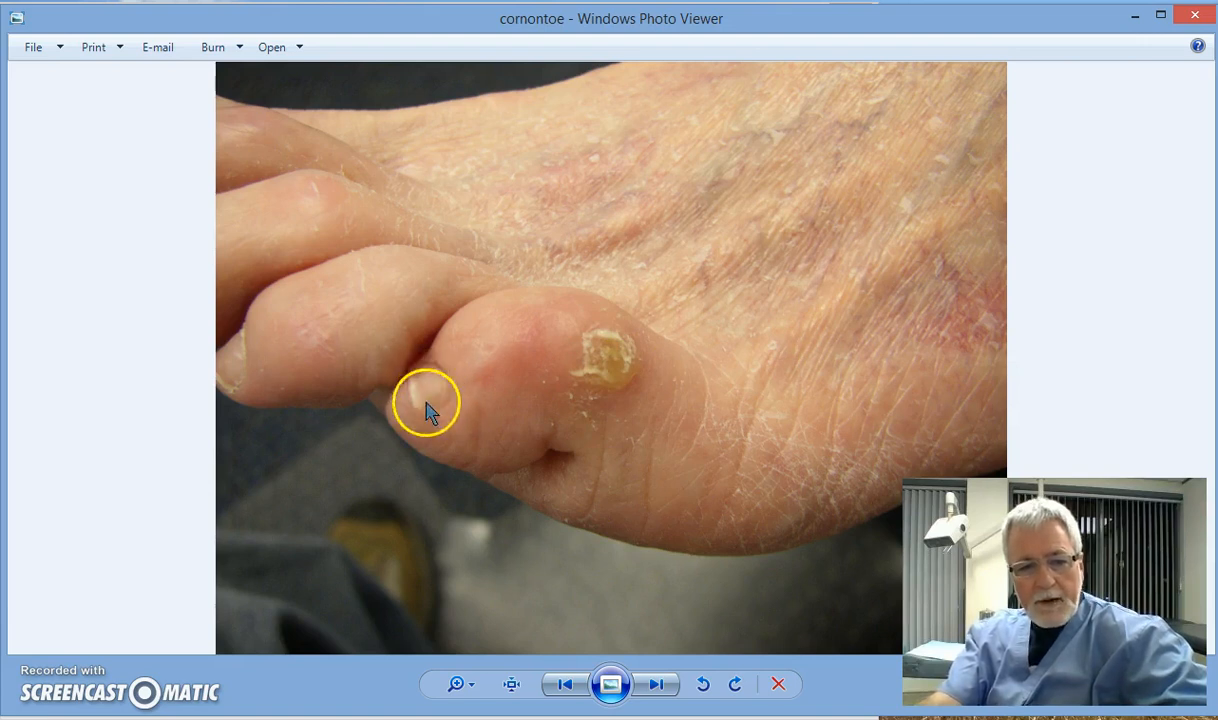
{"action": "mouse_move", "coordinate": [680, 476]}
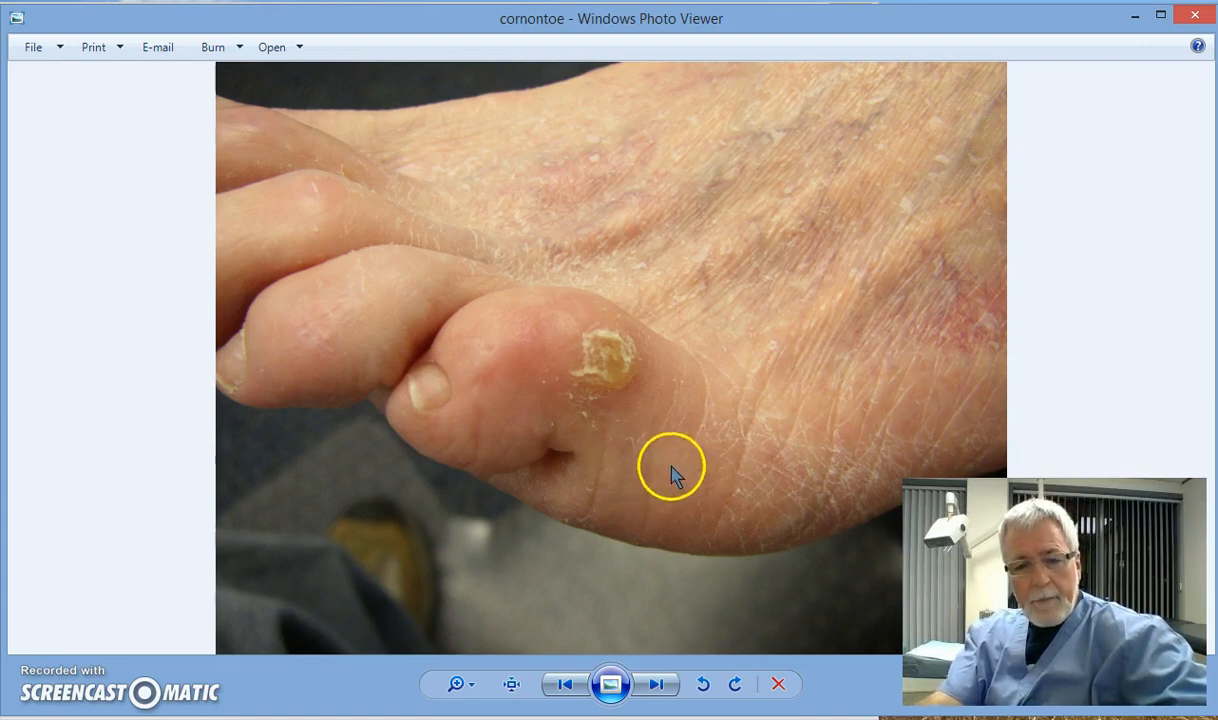
{"action": "mouse_move", "coordinate": [688, 456]}
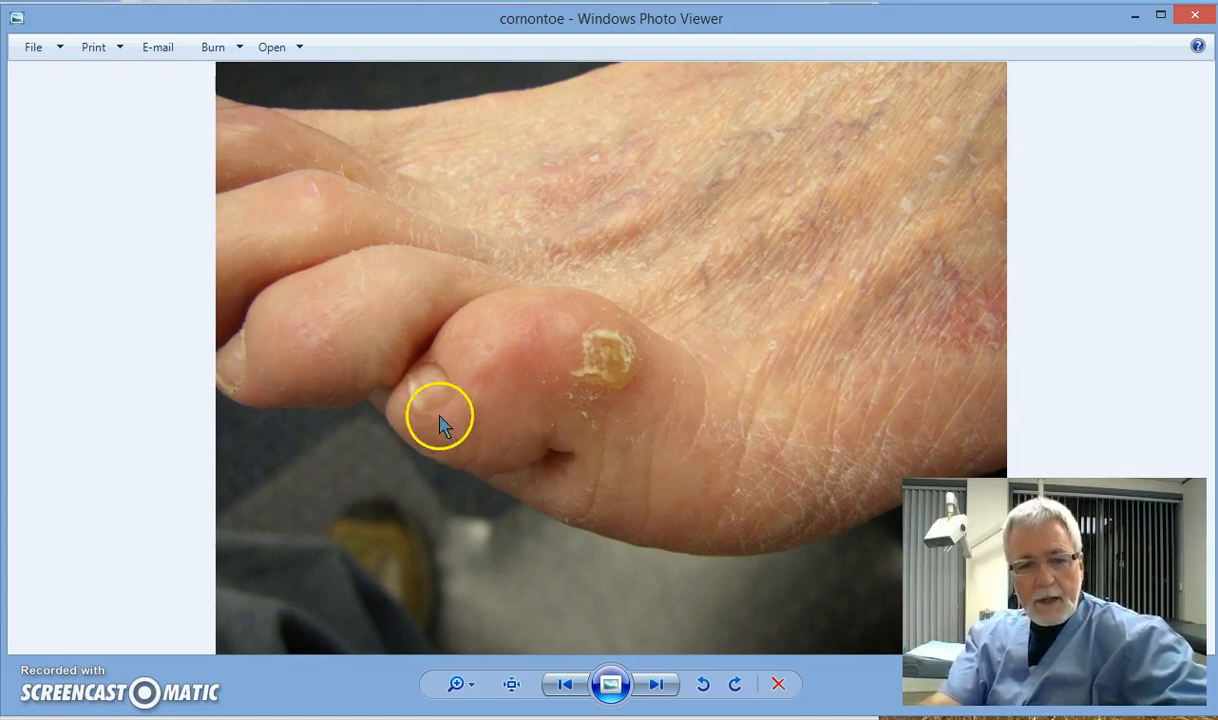
{"action": "mouse_move", "coordinate": [456, 450]}
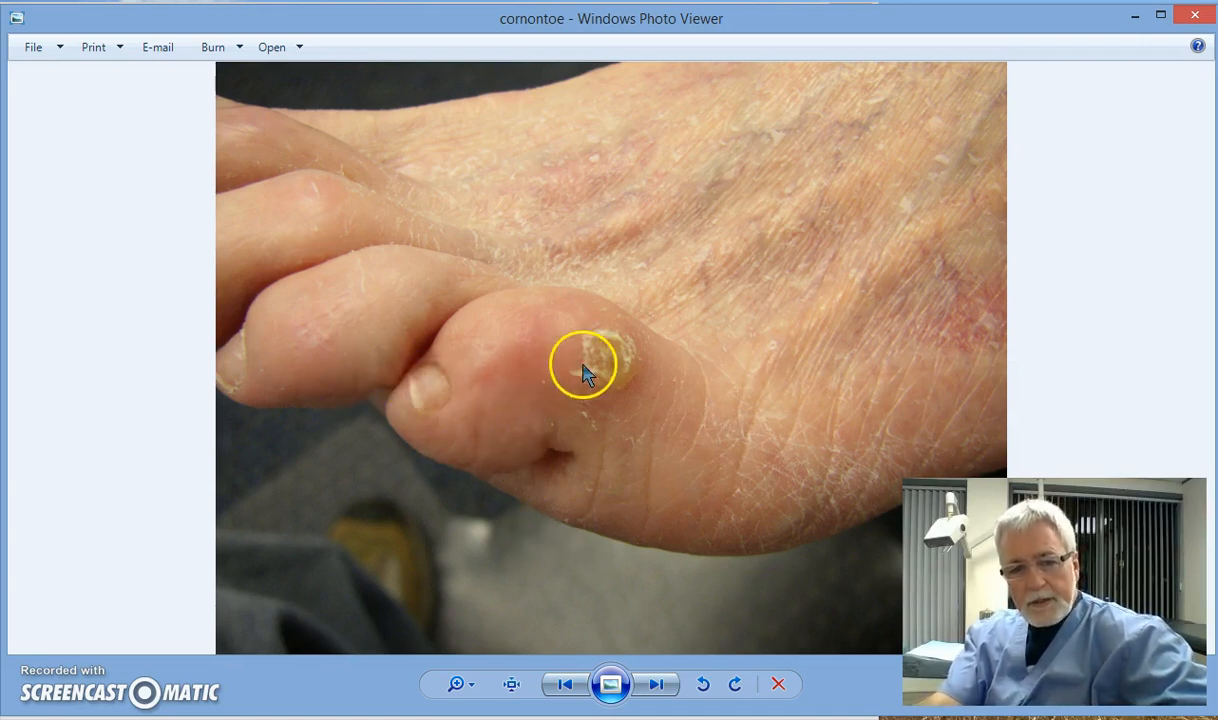
{"action": "mouse_move", "coordinate": [636, 384]}
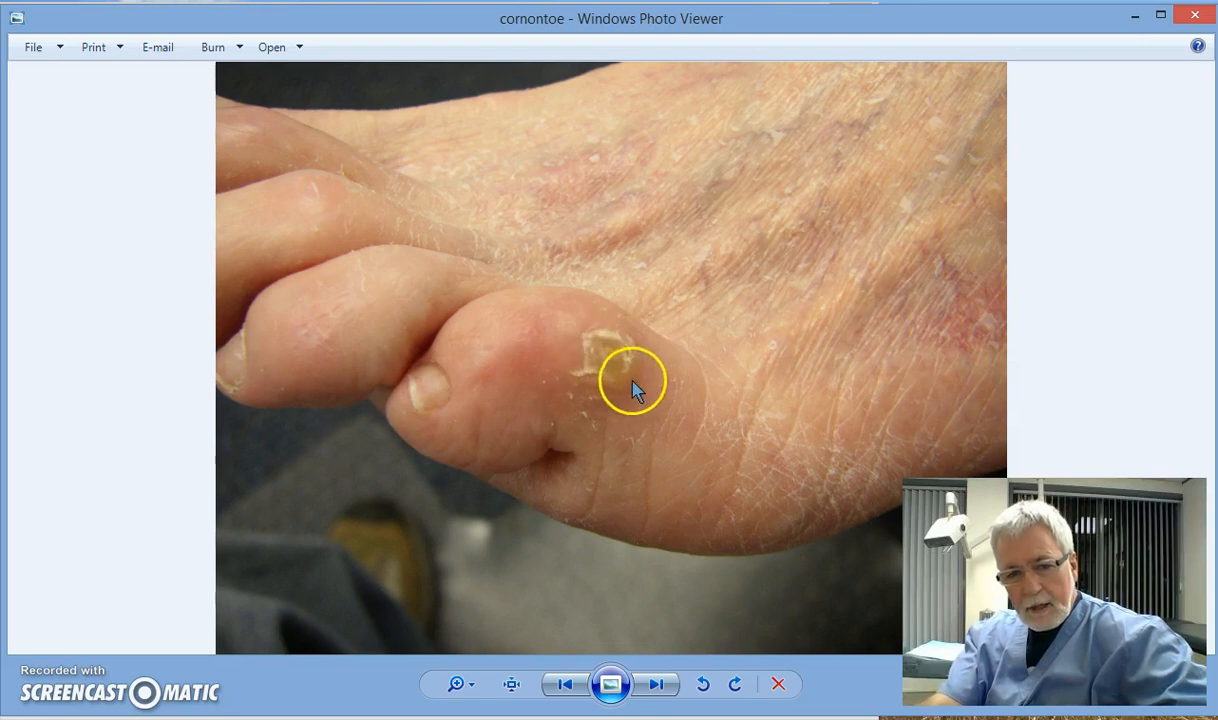
{"action": "mouse_move", "coordinate": [604, 350]}
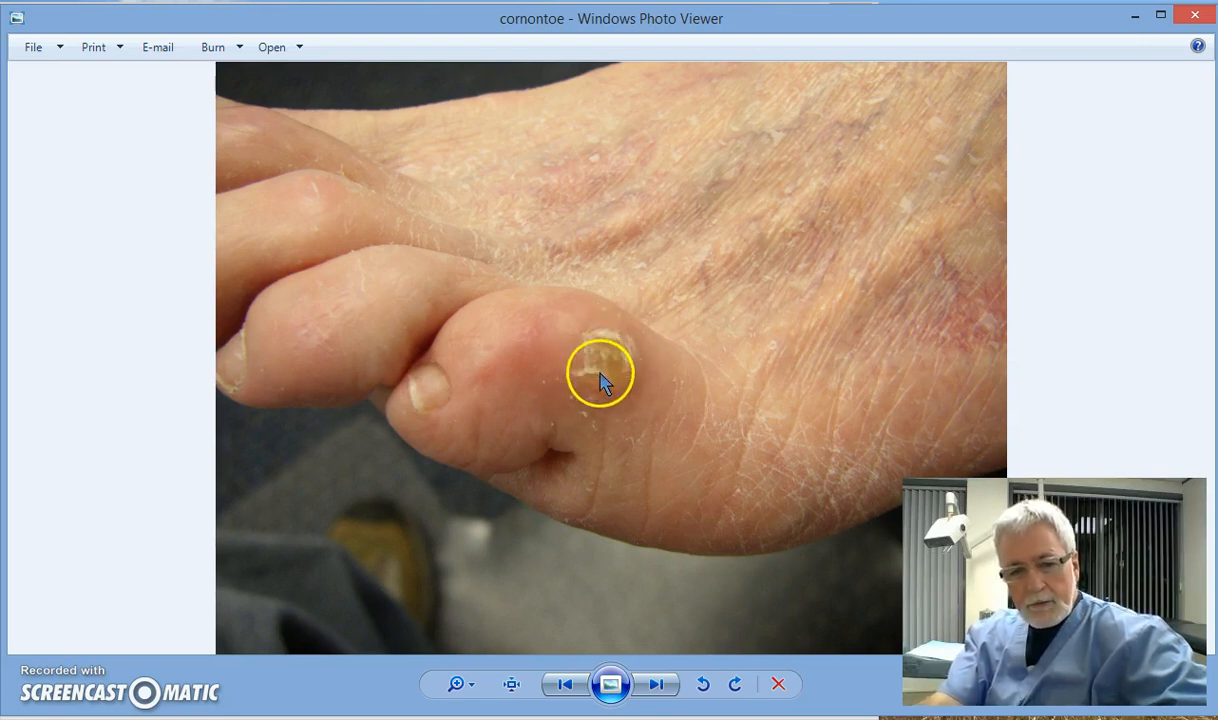
{"action": "mouse_move", "coordinate": [424, 390]}
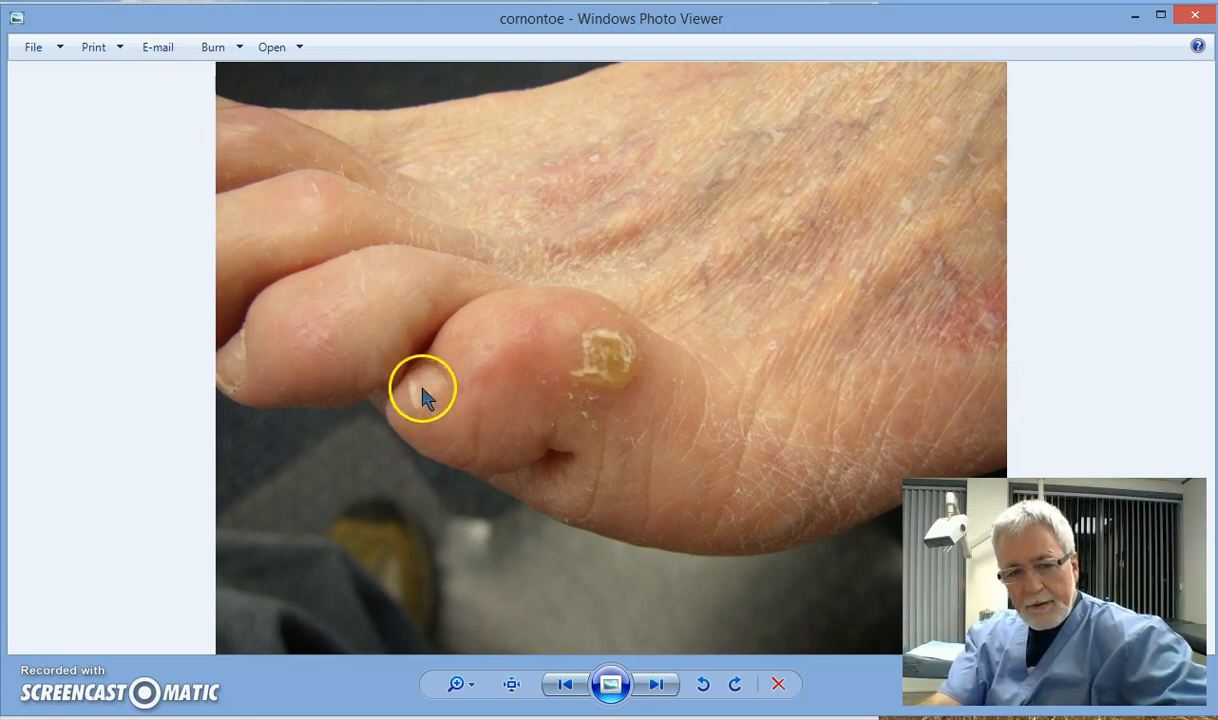
{"action": "mouse_move", "coordinate": [436, 396]}
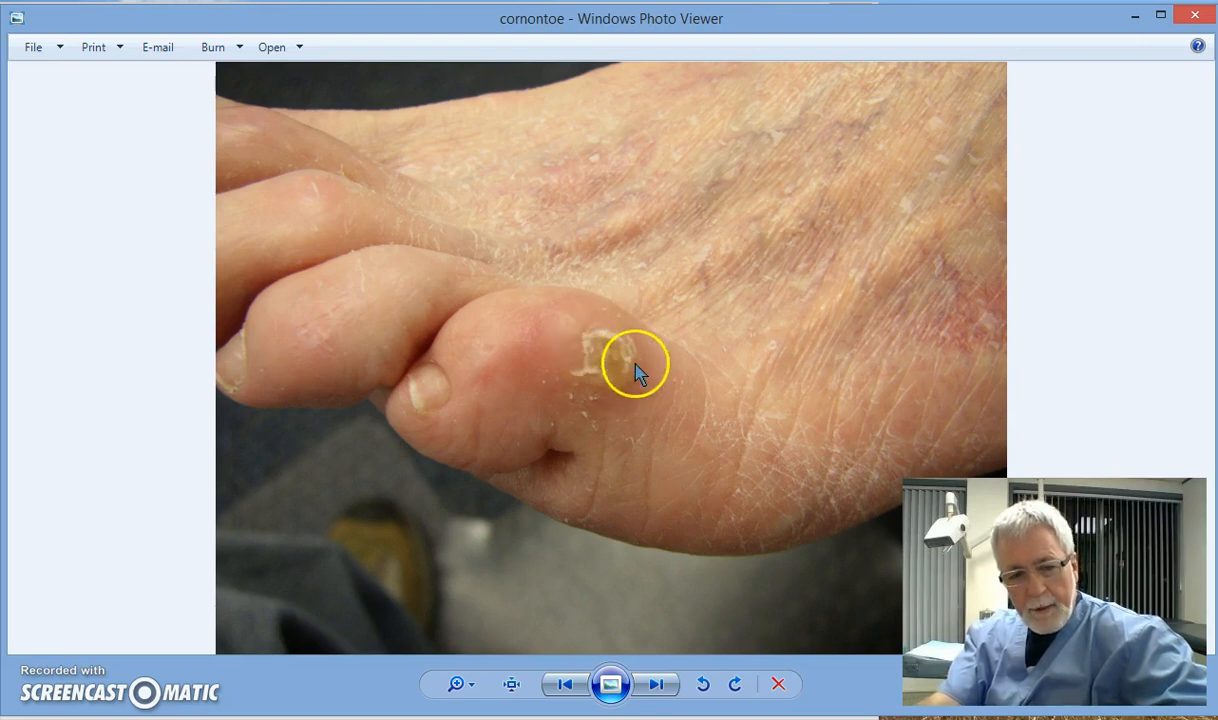
{"action": "mouse_move", "coordinate": [596, 372]}
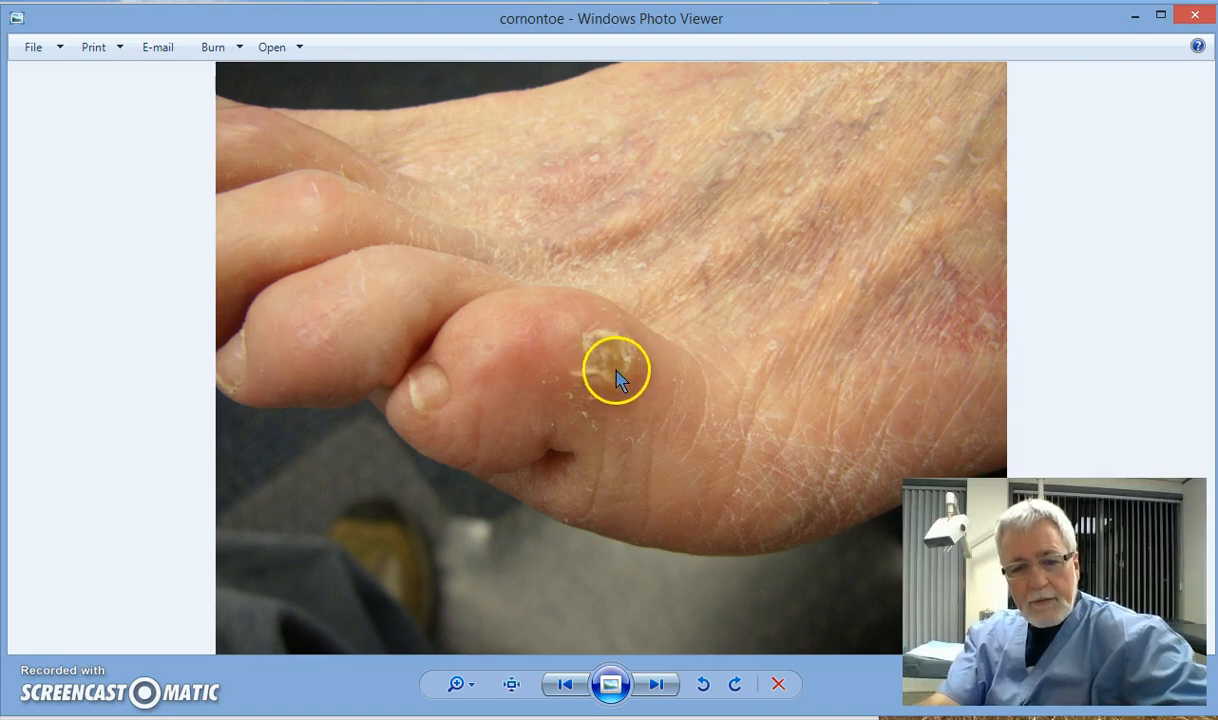
{"action": "mouse_move", "coordinate": [620, 388]}
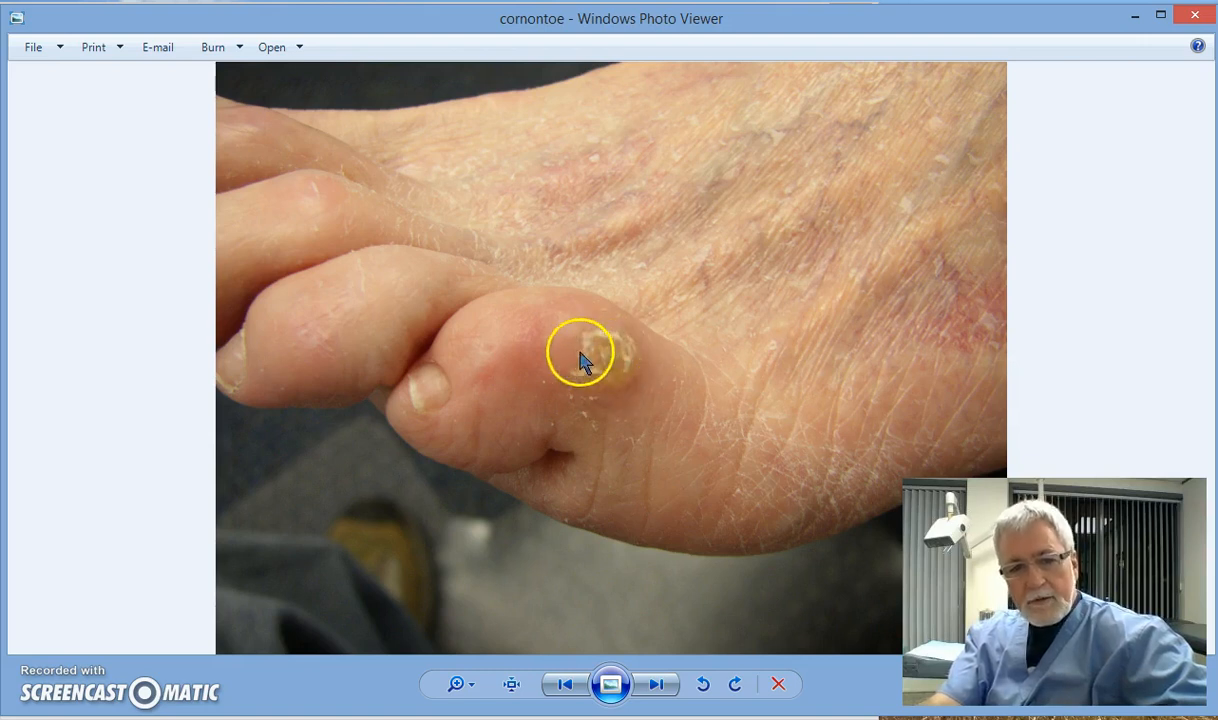
{"action": "mouse_move", "coordinate": [644, 360]}
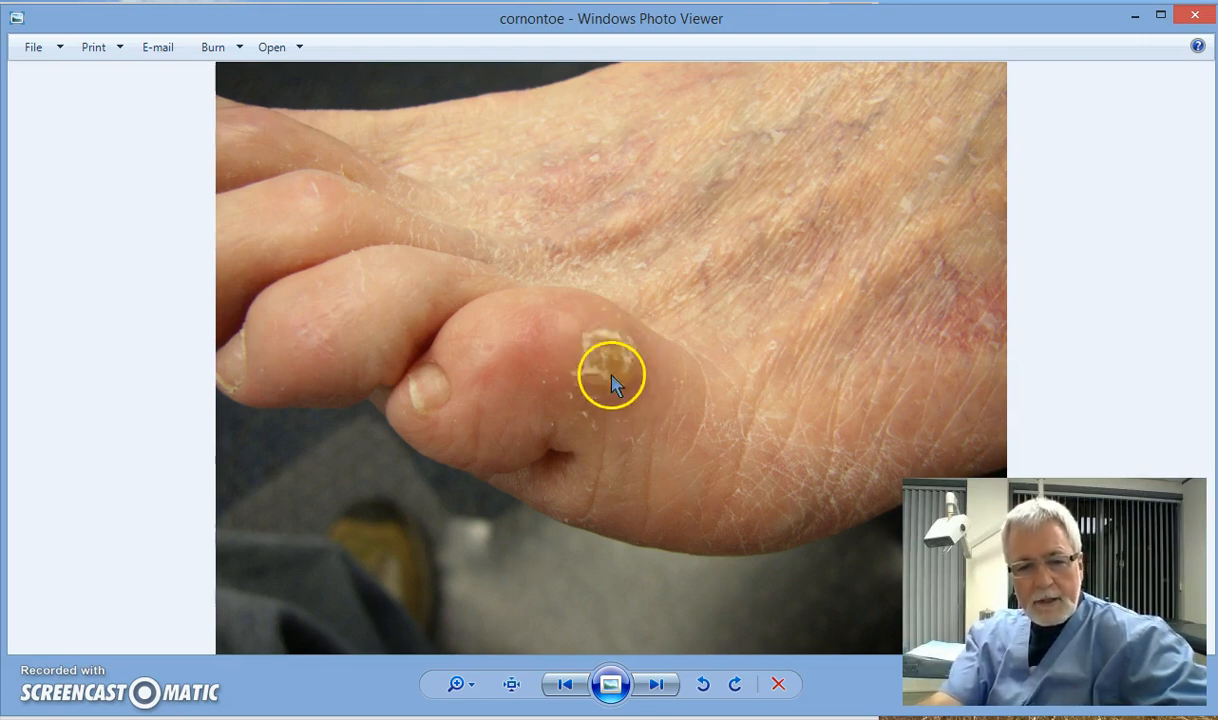
{"action": "mouse_move", "coordinate": [620, 380]}
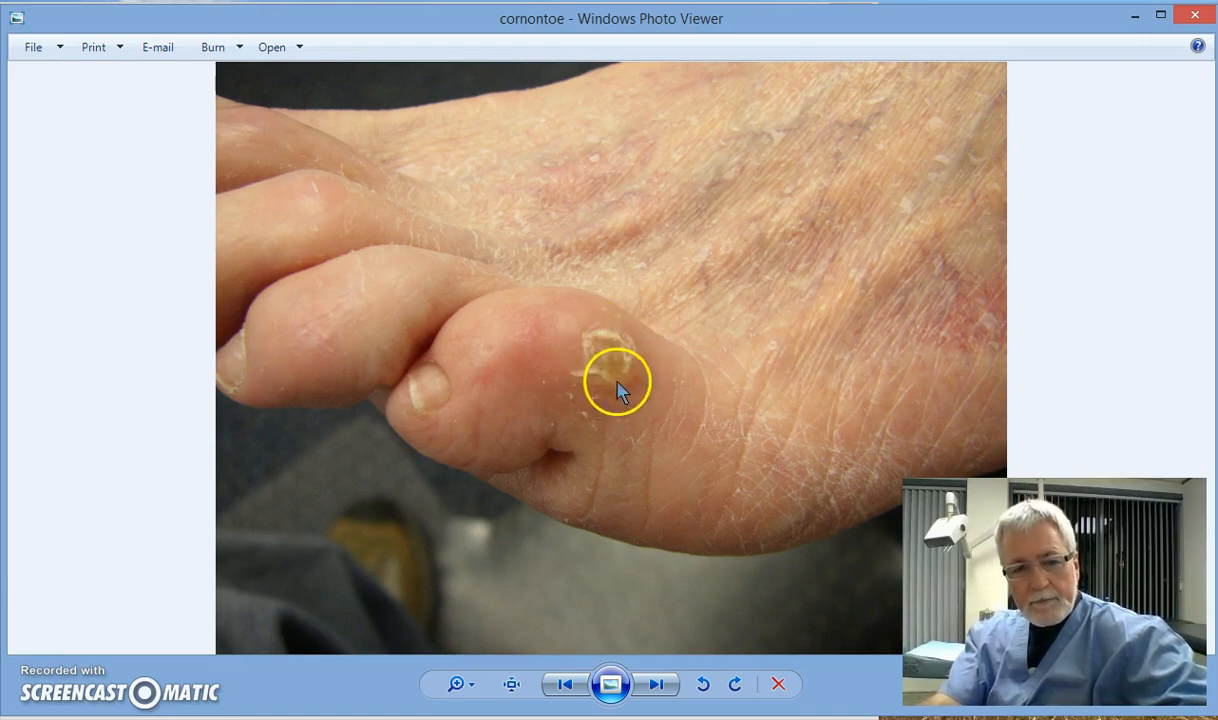
{"action": "mouse_move", "coordinate": [590, 360]}
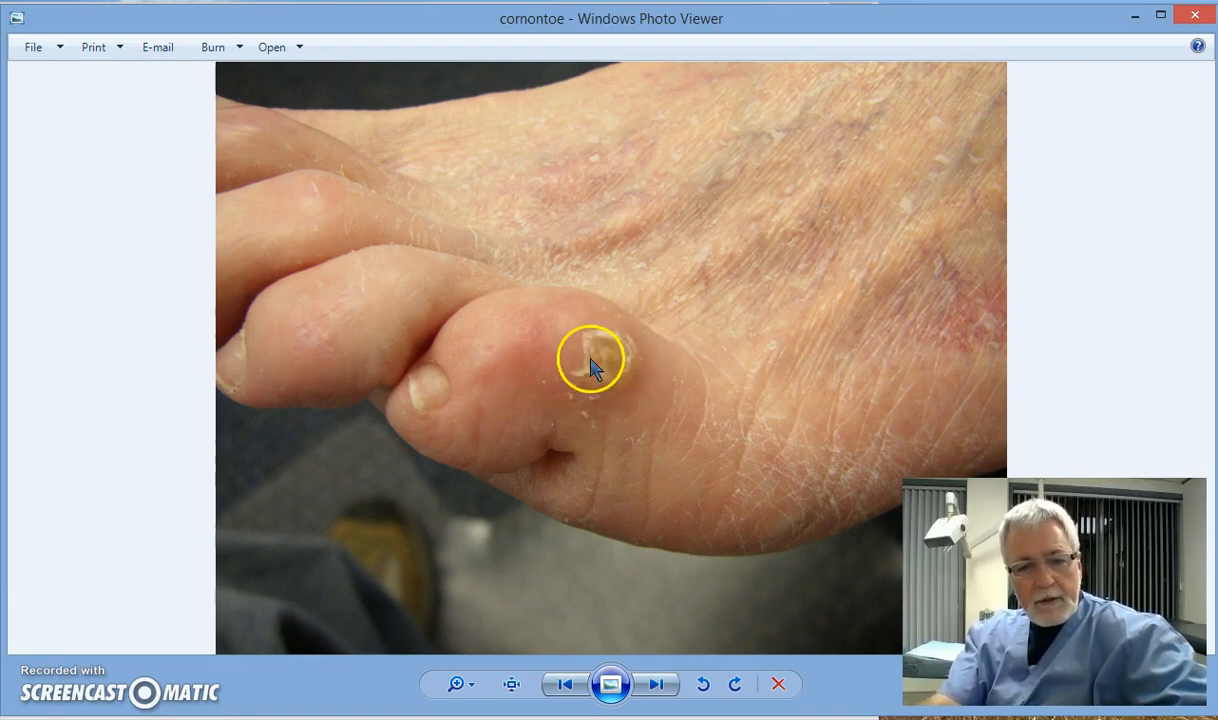
{"action": "mouse_move", "coordinate": [556, 336]}
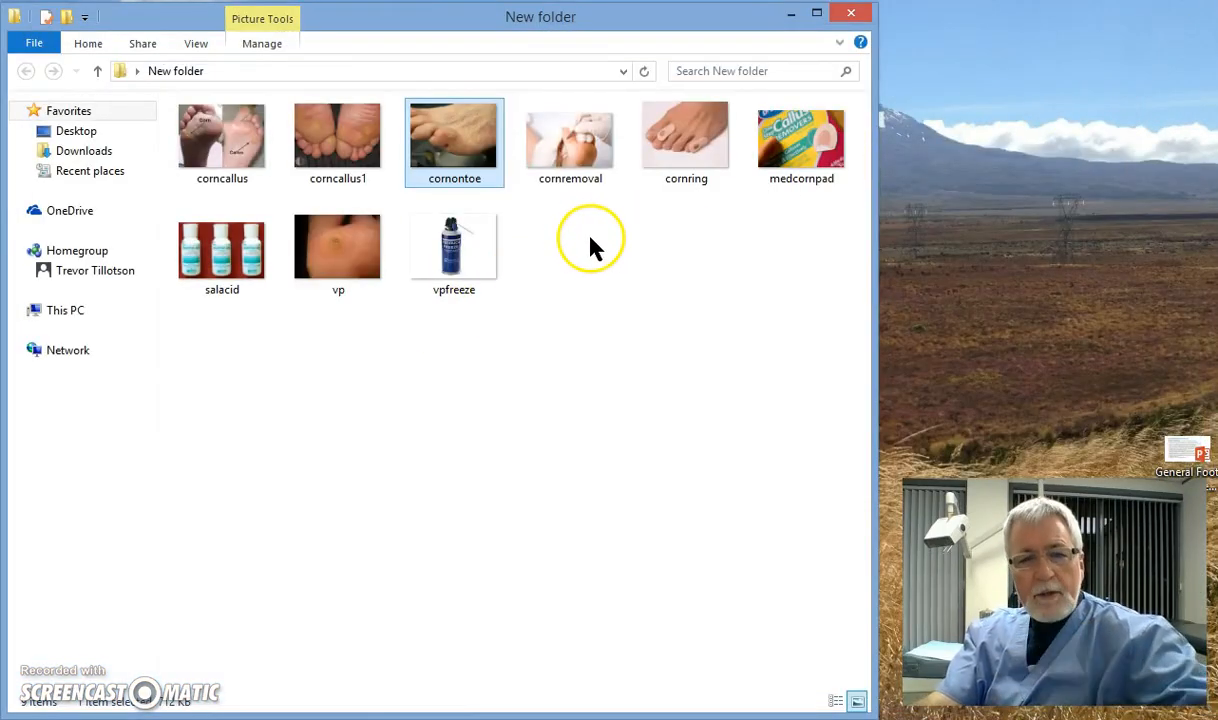
{"action": "left_click", "coordinate": [338, 244]}
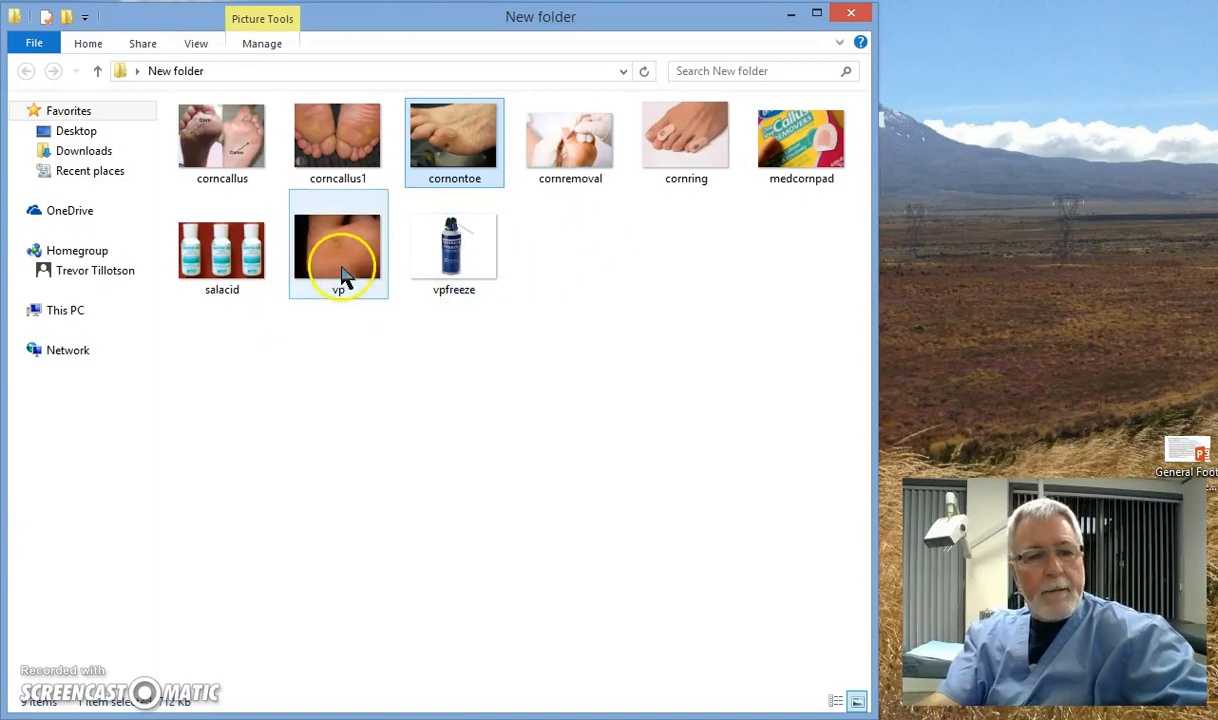
{"action": "double_click", "coordinate": [338, 244]}
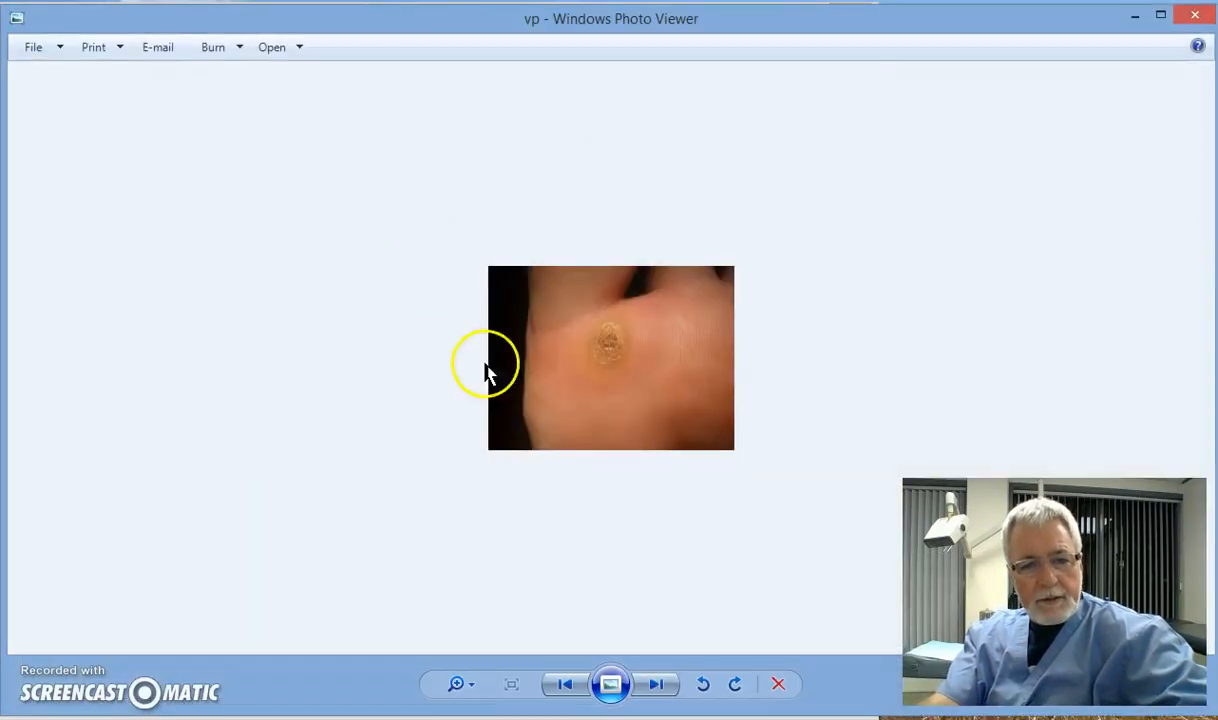
{"action": "mouse_move", "coordinate": [612, 370]}
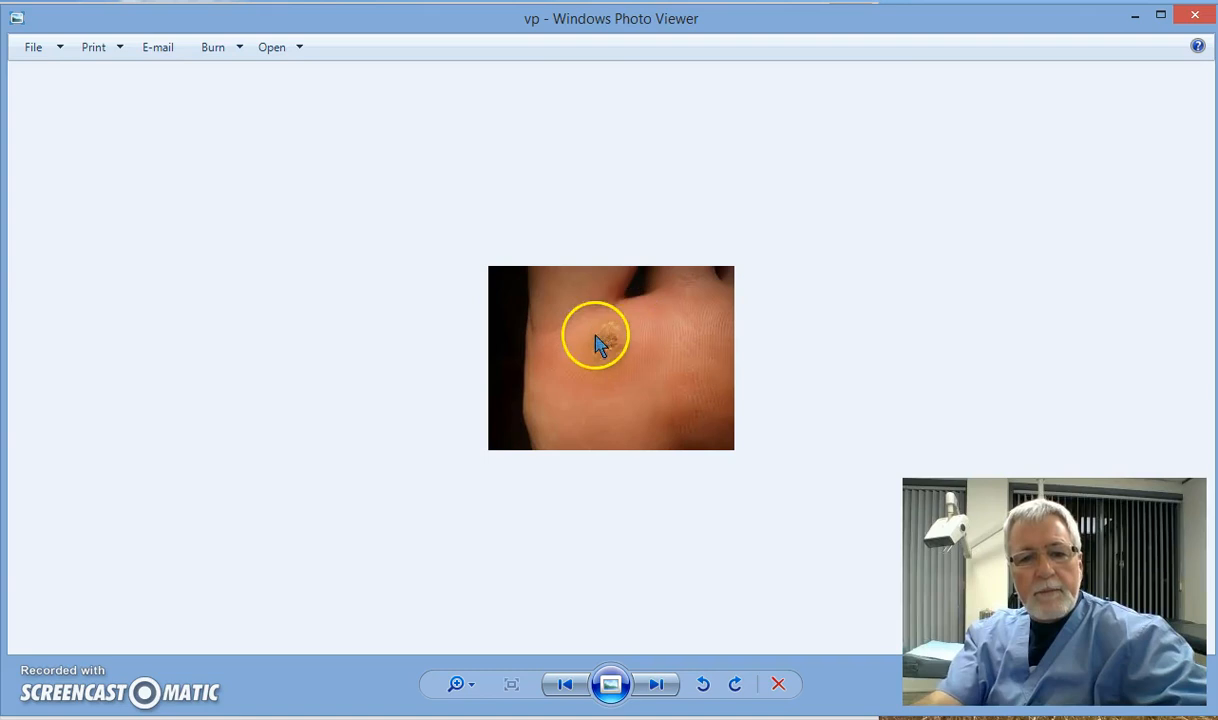
{"action": "mouse_move", "coordinate": [612, 360]}
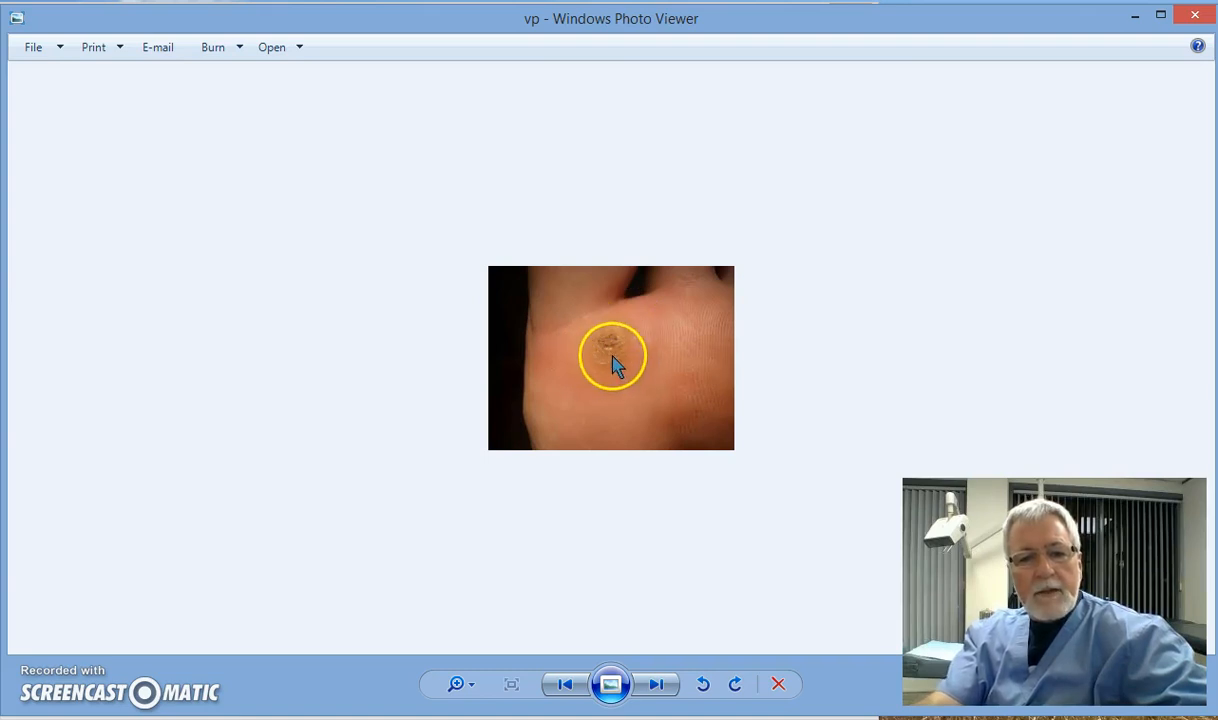
{"action": "mouse_move", "coordinate": [696, 350]}
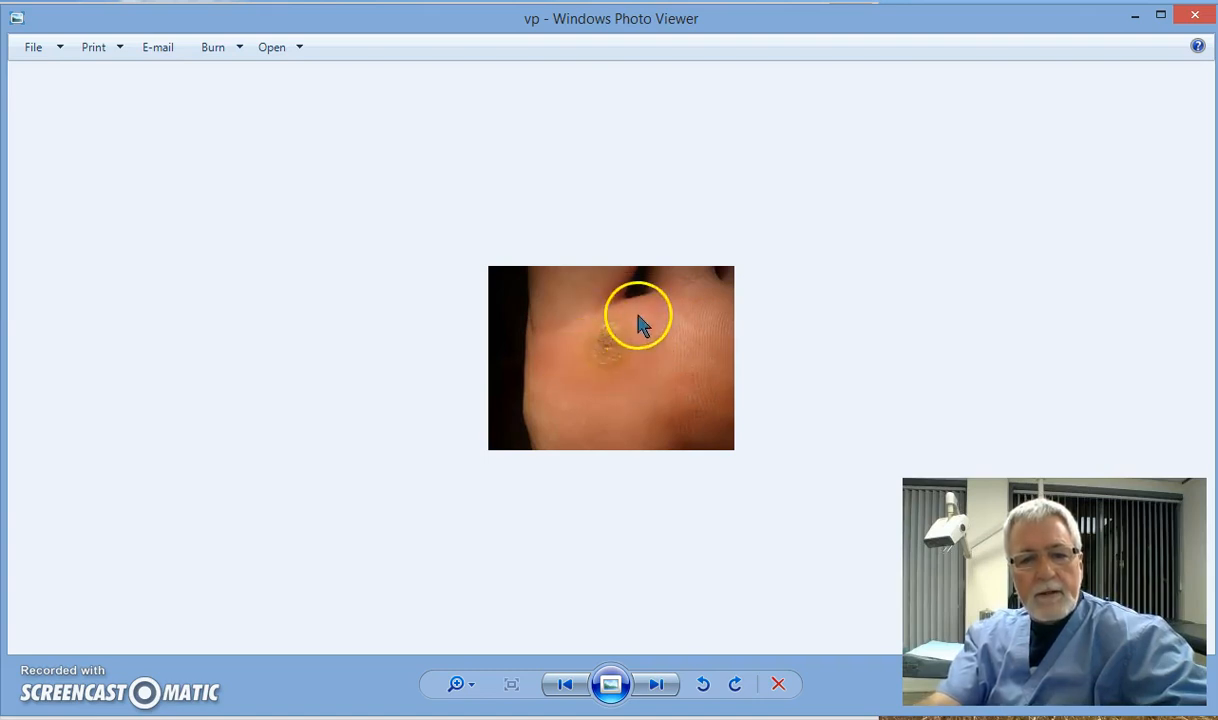
{"action": "mouse_move", "coordinate": [616, 372]}
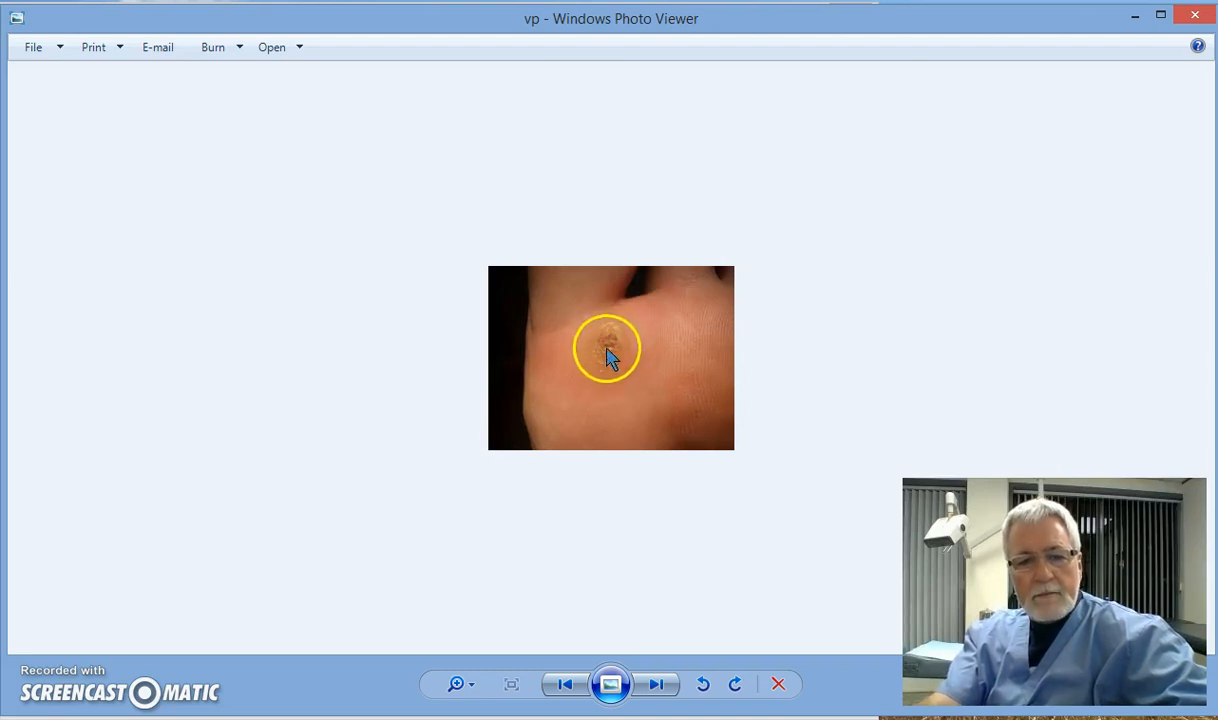
{"action": "mouse_move", "coordinate": [608, 360]}
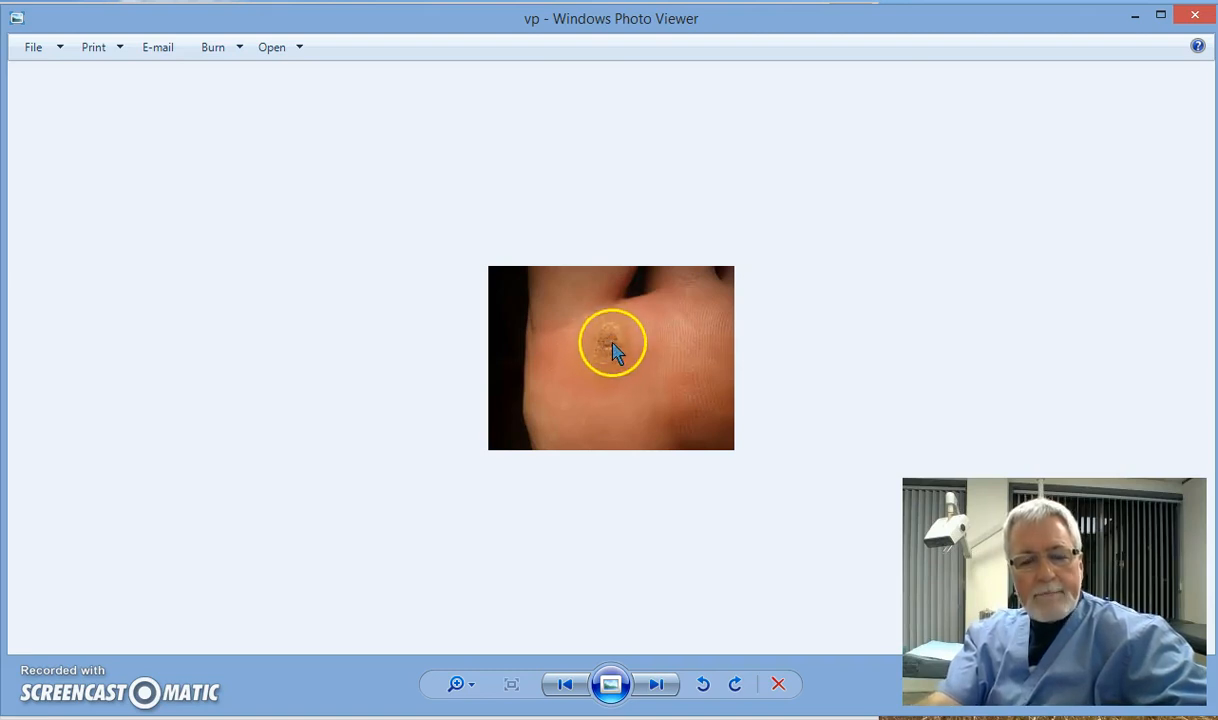
{"action": "mouse_move", "coordinate": [620, 344]}
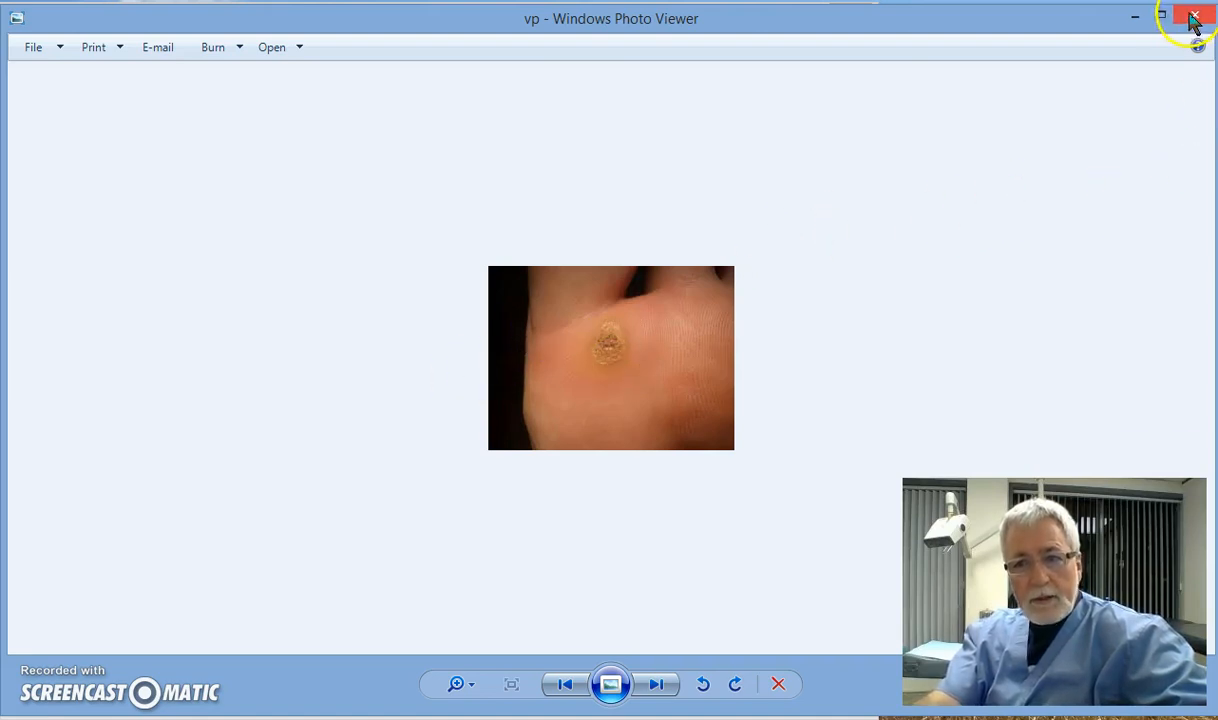
{"action": "left_click", "coordinate": [1194, 18]}
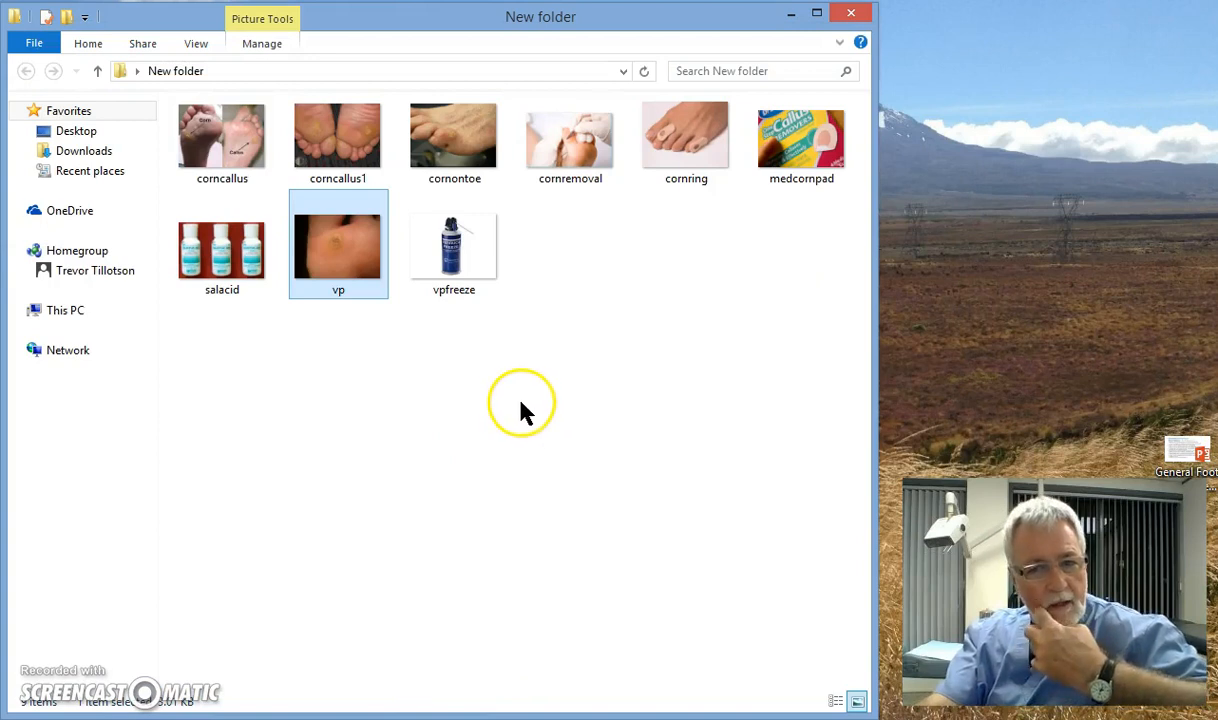
{"action": "mouse_move", "coordinate": [404, 364]}
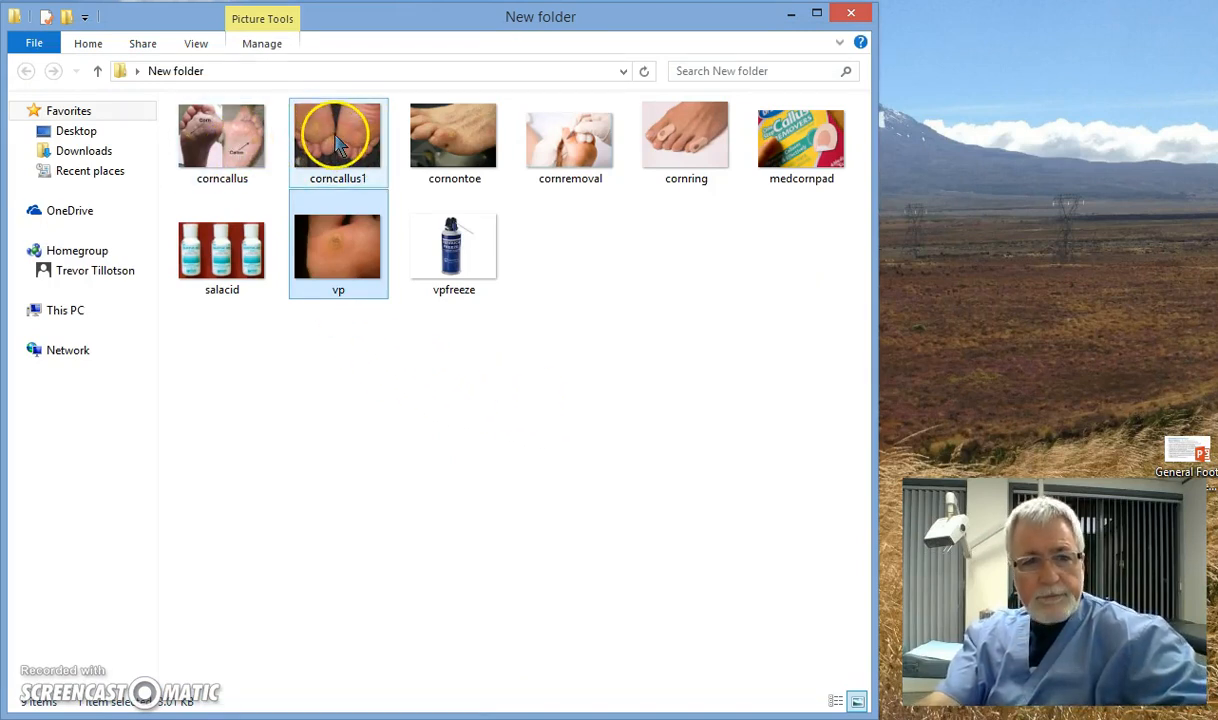
Open the corncallus1 photo showing calluses on both soles
{"action": "double_click", "coordinate": [338, 136]}
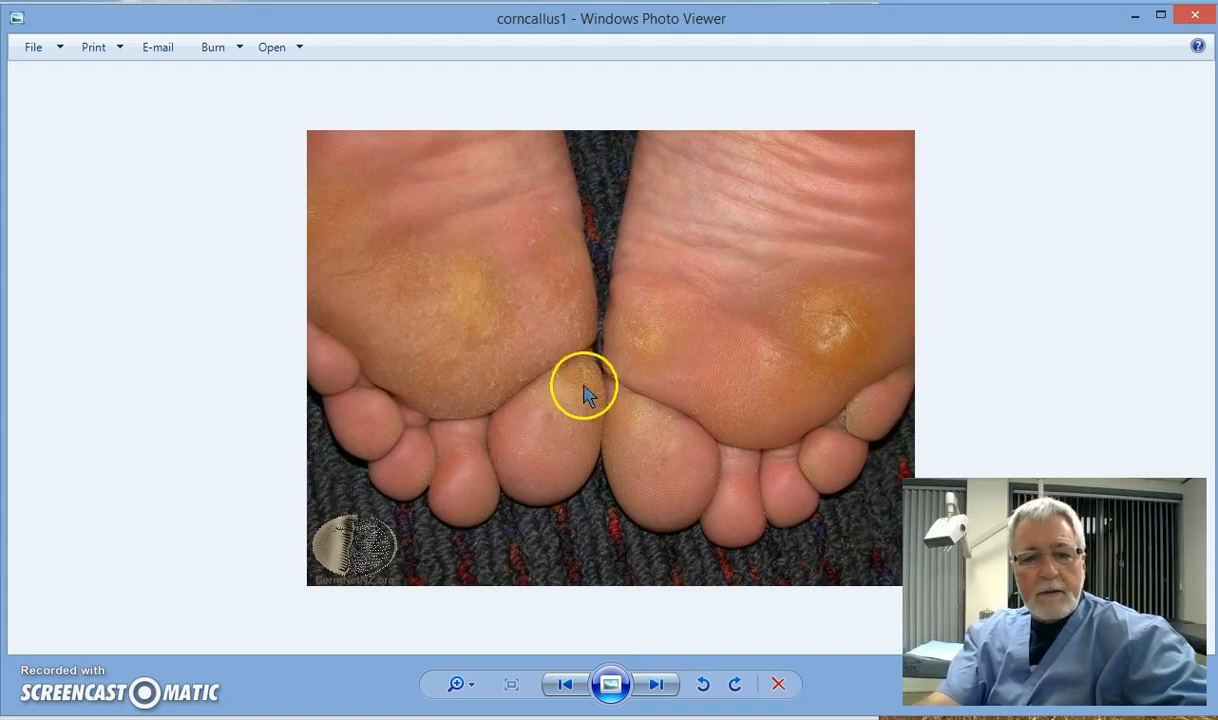
{"action": "mouse_move", "coordinate": [810, 350]}
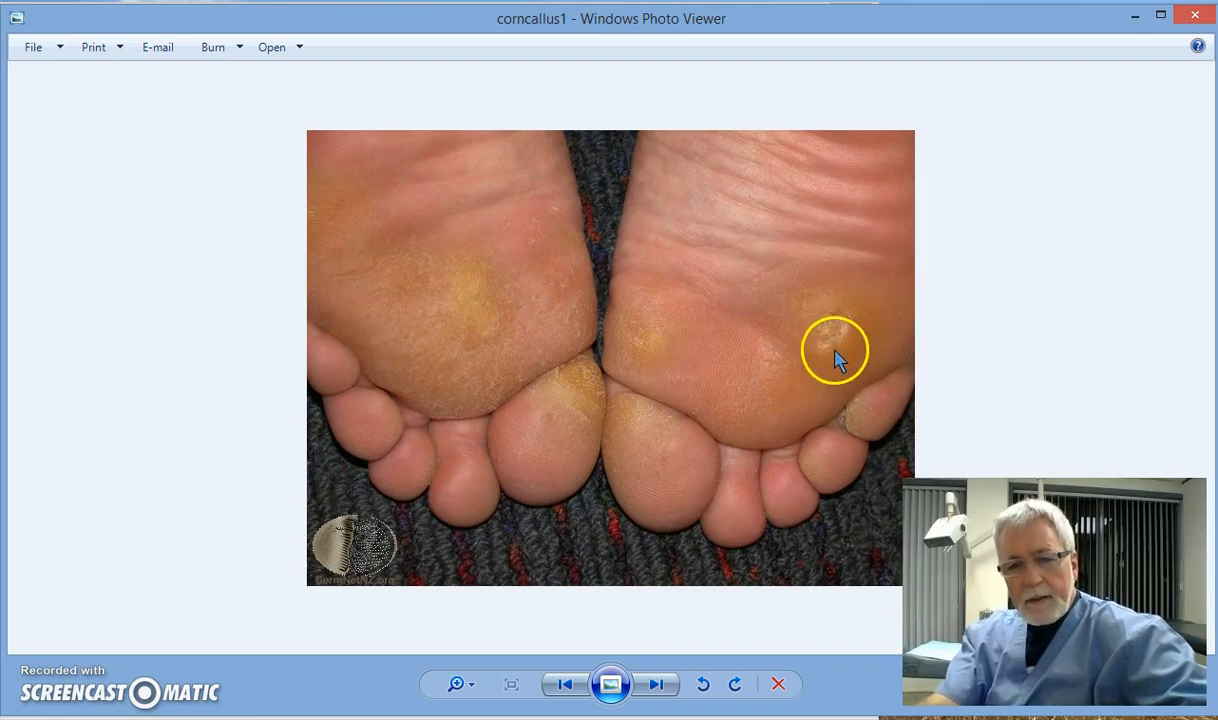
{"action": "mouse_move", "coordinate": [838, 318]}
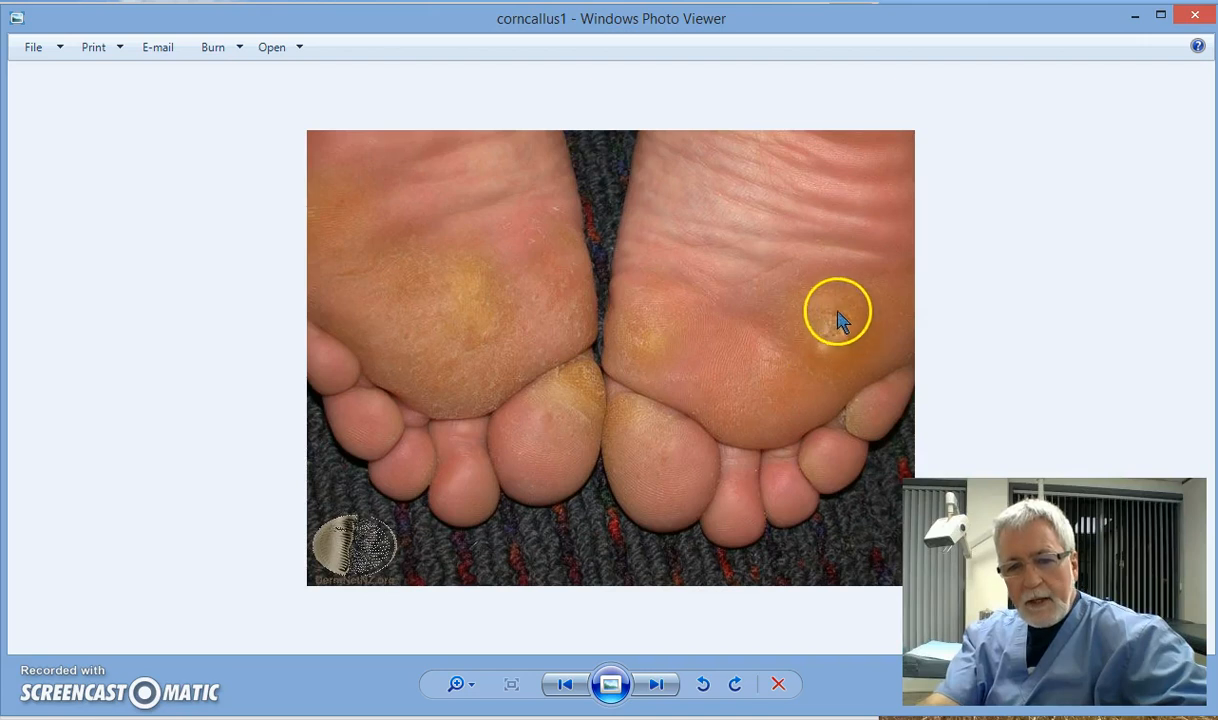
{"action": "mouse_move", "coordinate": [832, 310]}
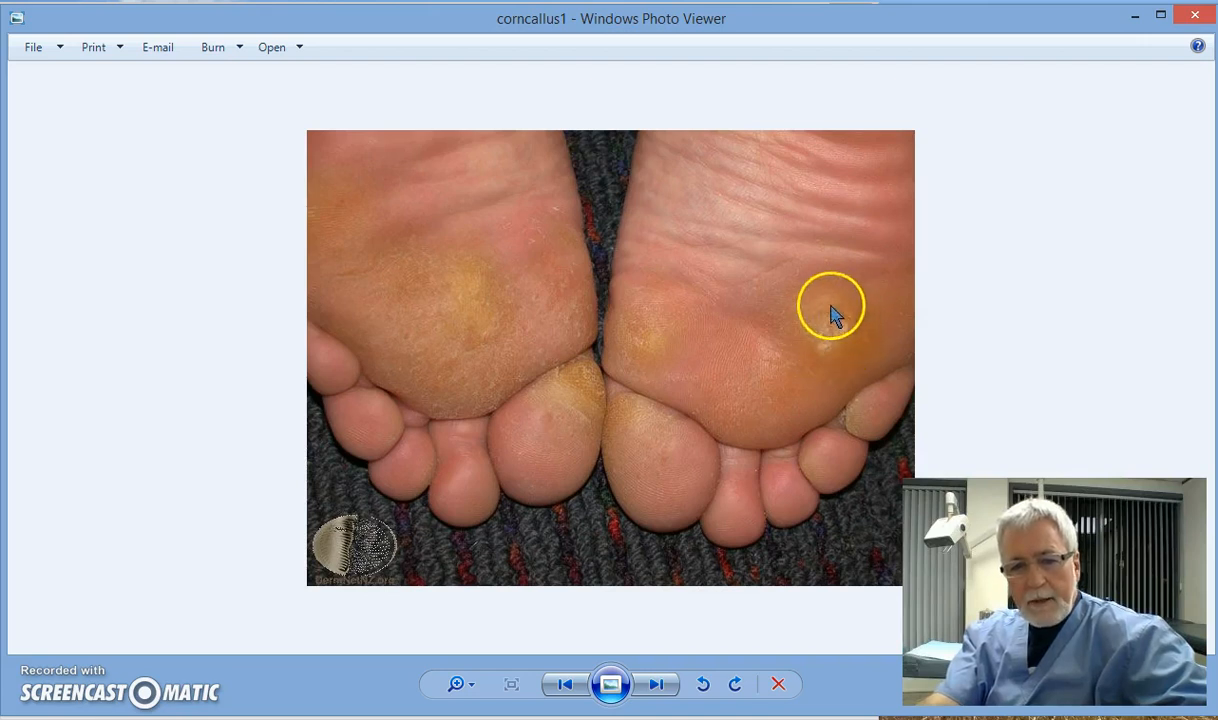
{"action": "mouse_move", "coordinate": [838, 330]}
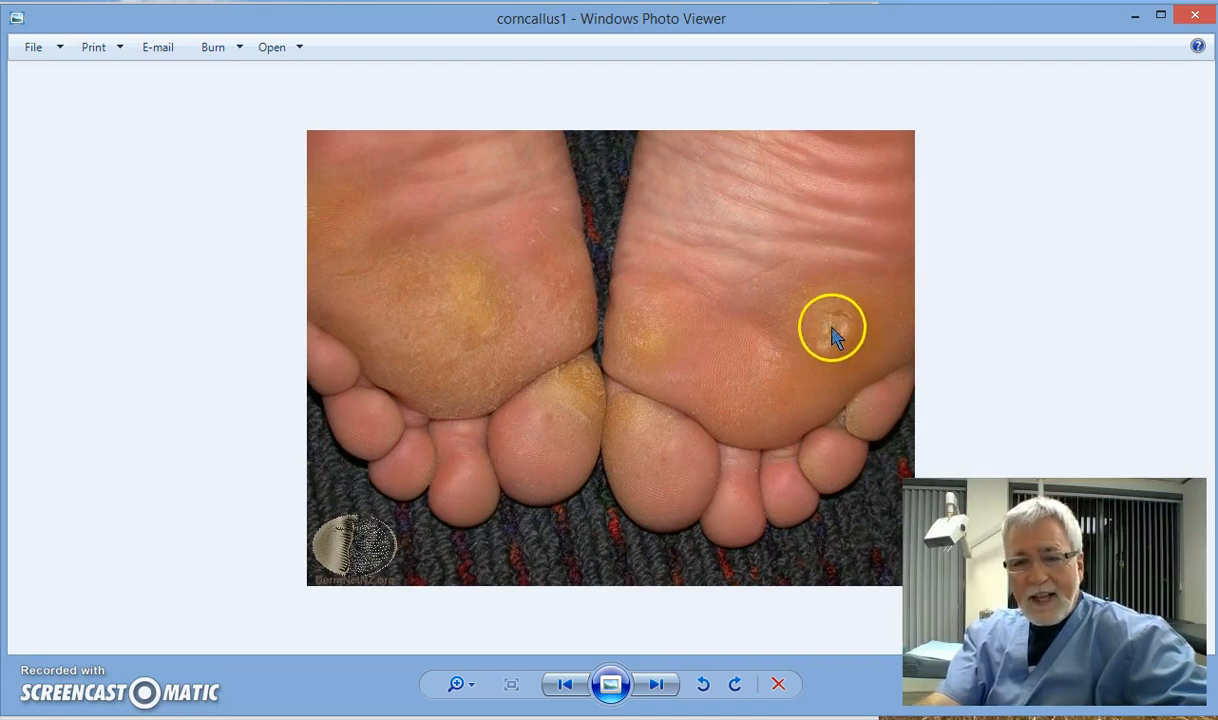
{"action": "mouse_move", "coordinate": [856, 336]}
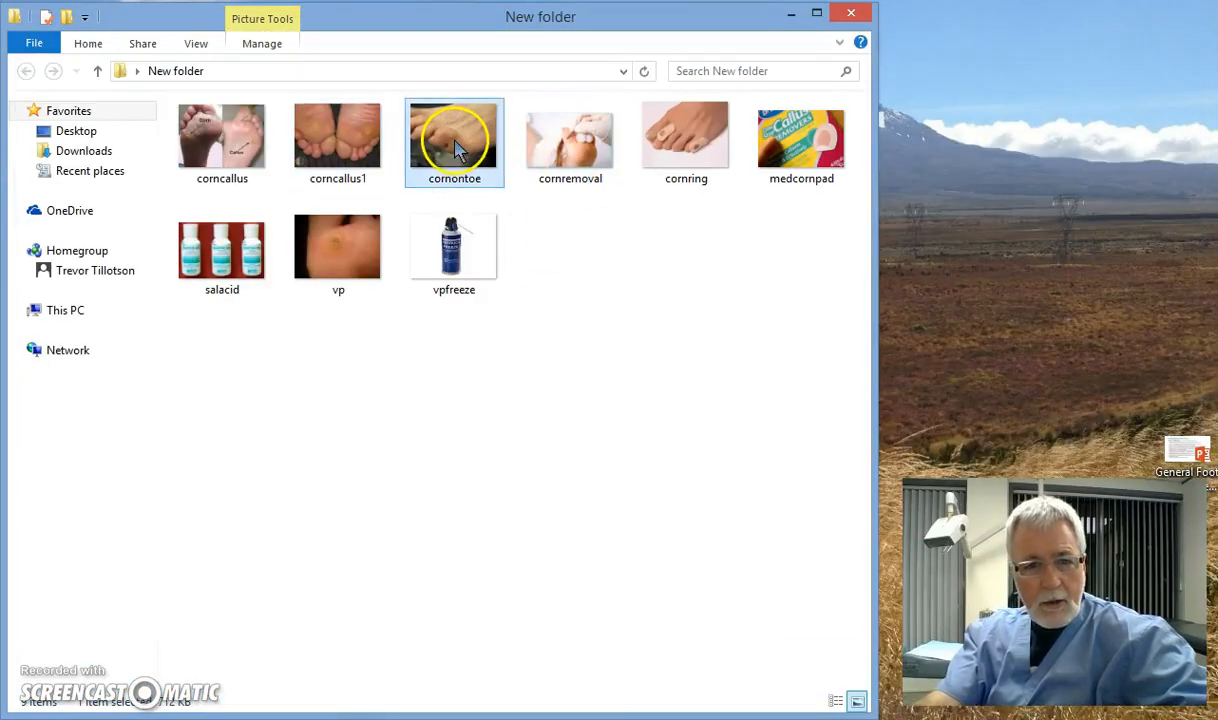
{"action": "double_click", "coordinate": [454, 136]}
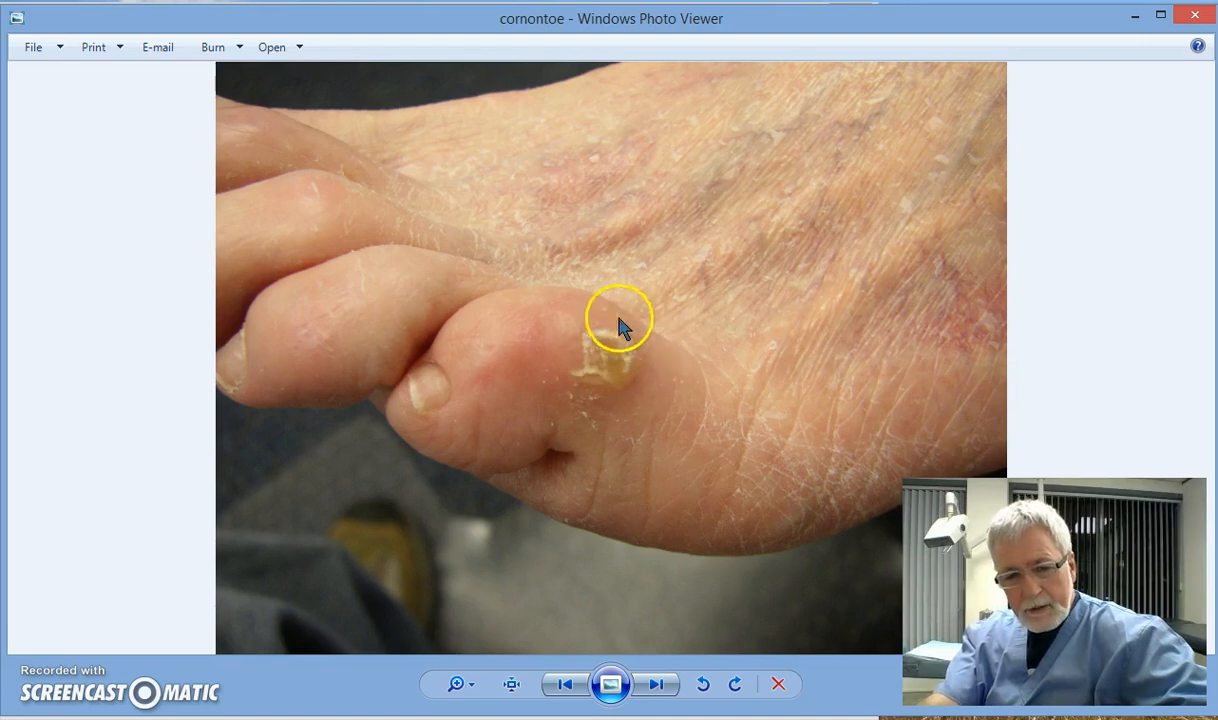
{"action": "mouse_move", "coordinate": [608, 398]}
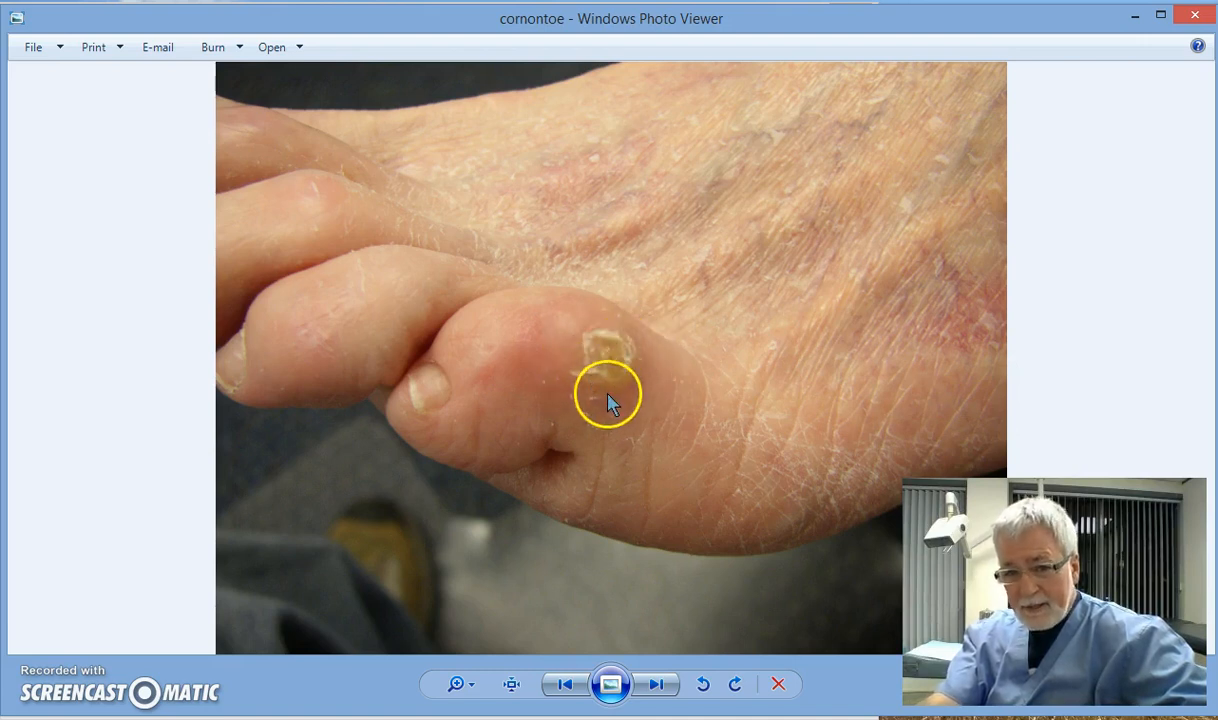
{"action": "mouse_move", "coordinate": [600, 390]}
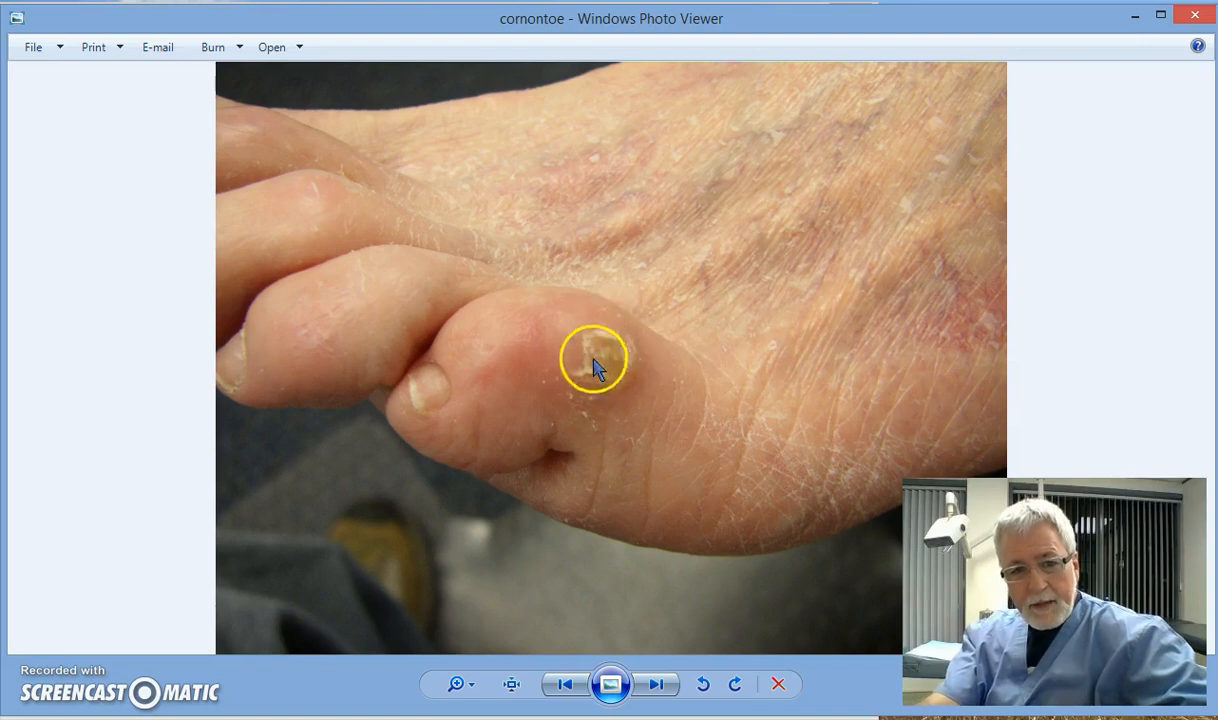
{"action": "mouse_move", "coordinate": [612, 390]}
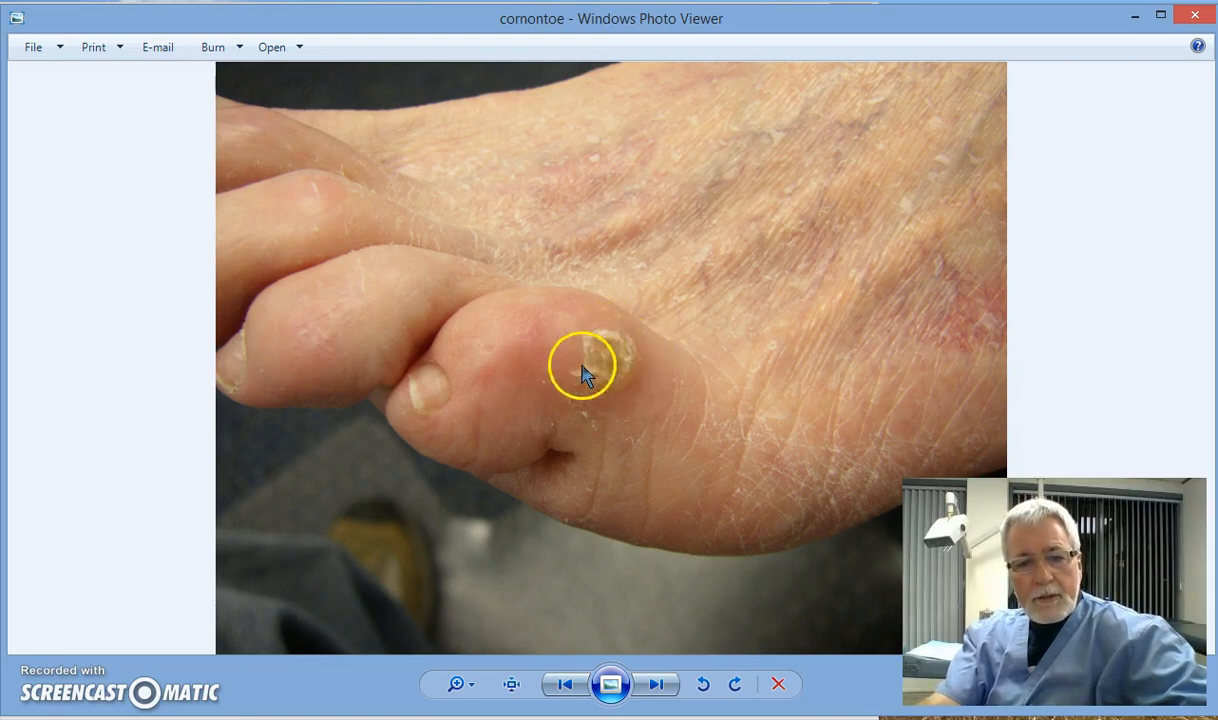
{"action": "mouse_move", "coordinate": [644, 360]}
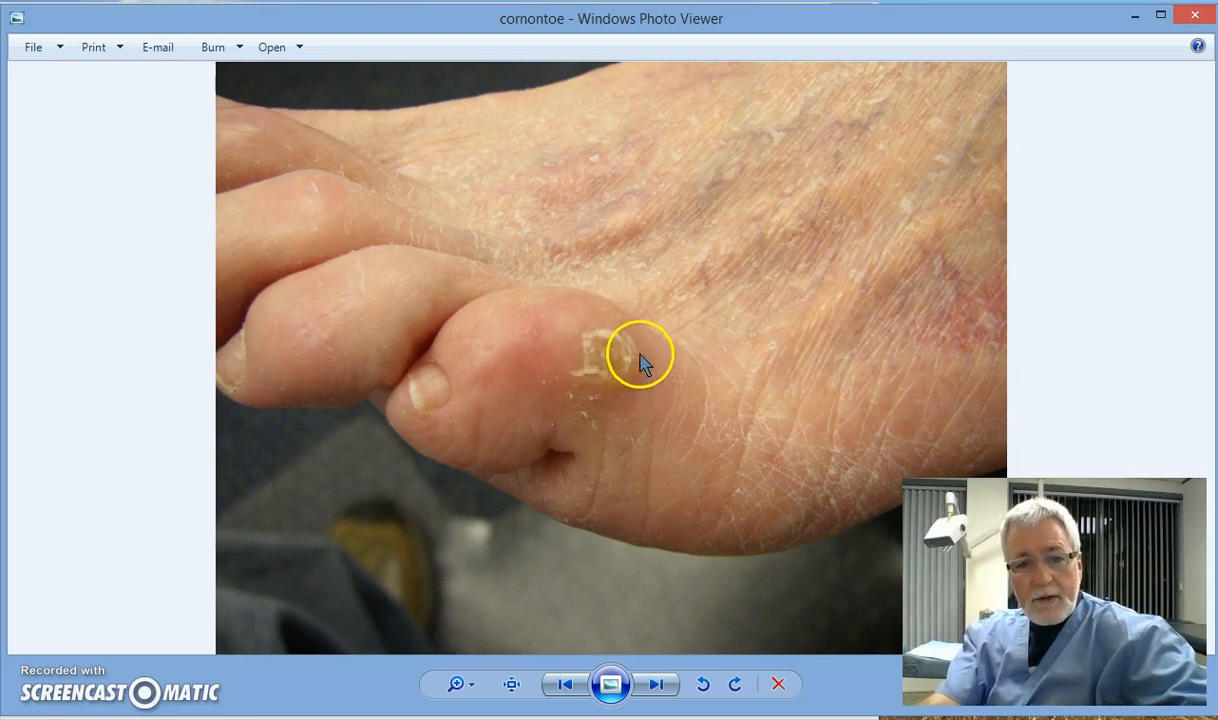
{"action": "mouse_move", "coordinate": [624, 378]}
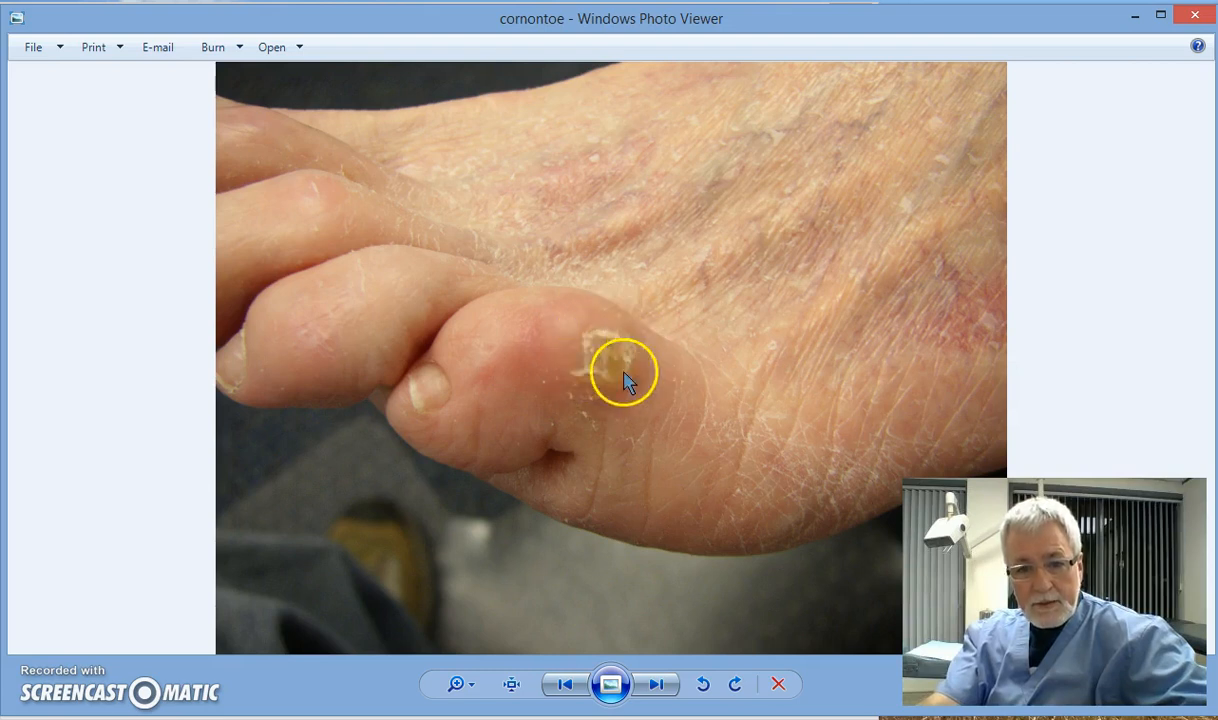
{"action": "mouse_move", "coordinate": [612, 360]}
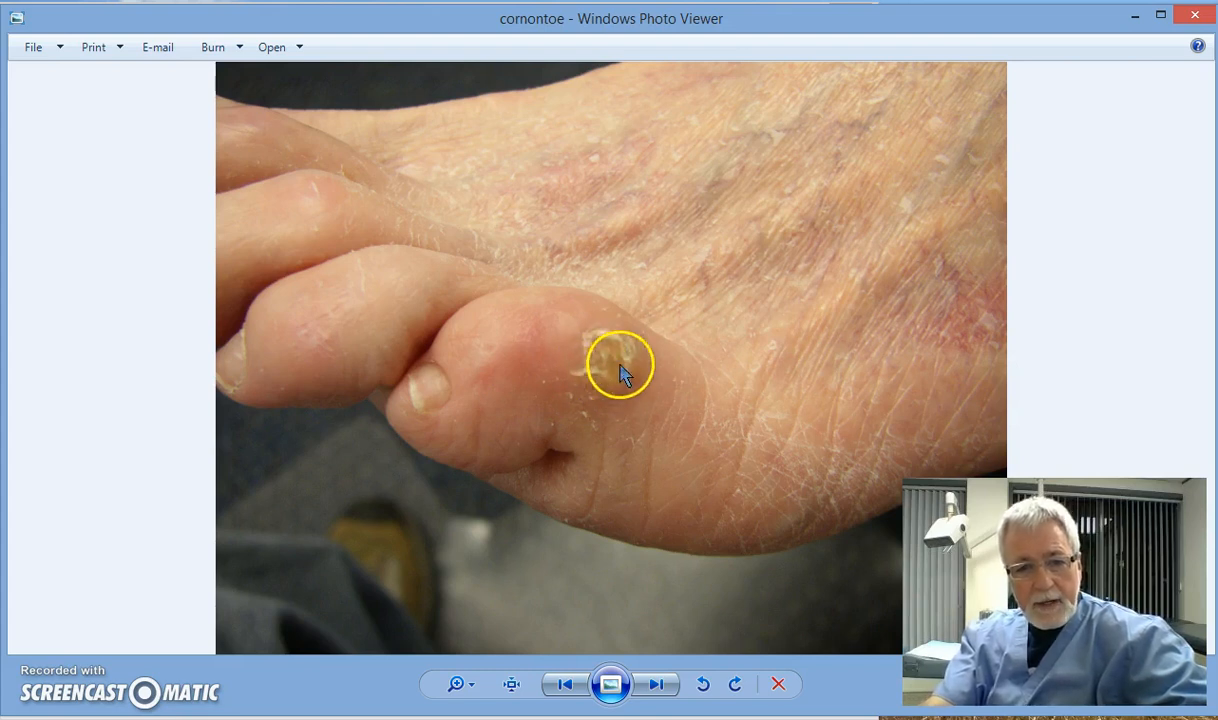
{"action": "mouse_move", "coordinate": [588, 350]}
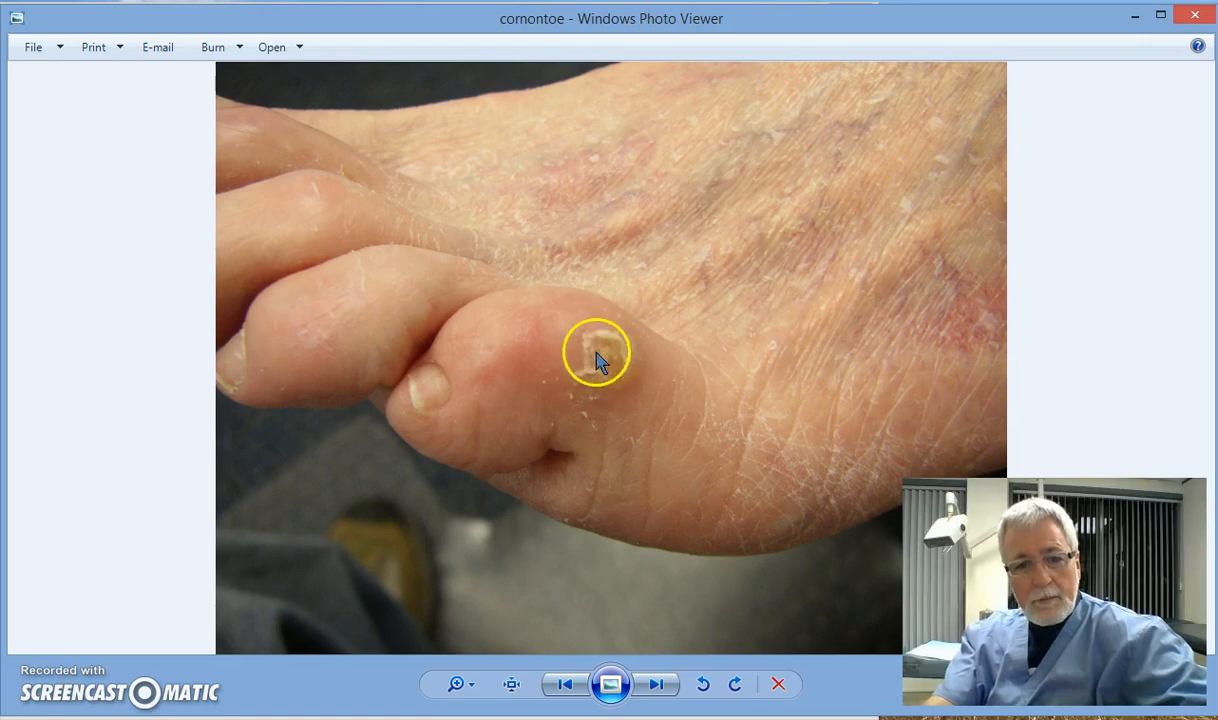
{"action": "mouse_move", "coordinate": [616, 378]}
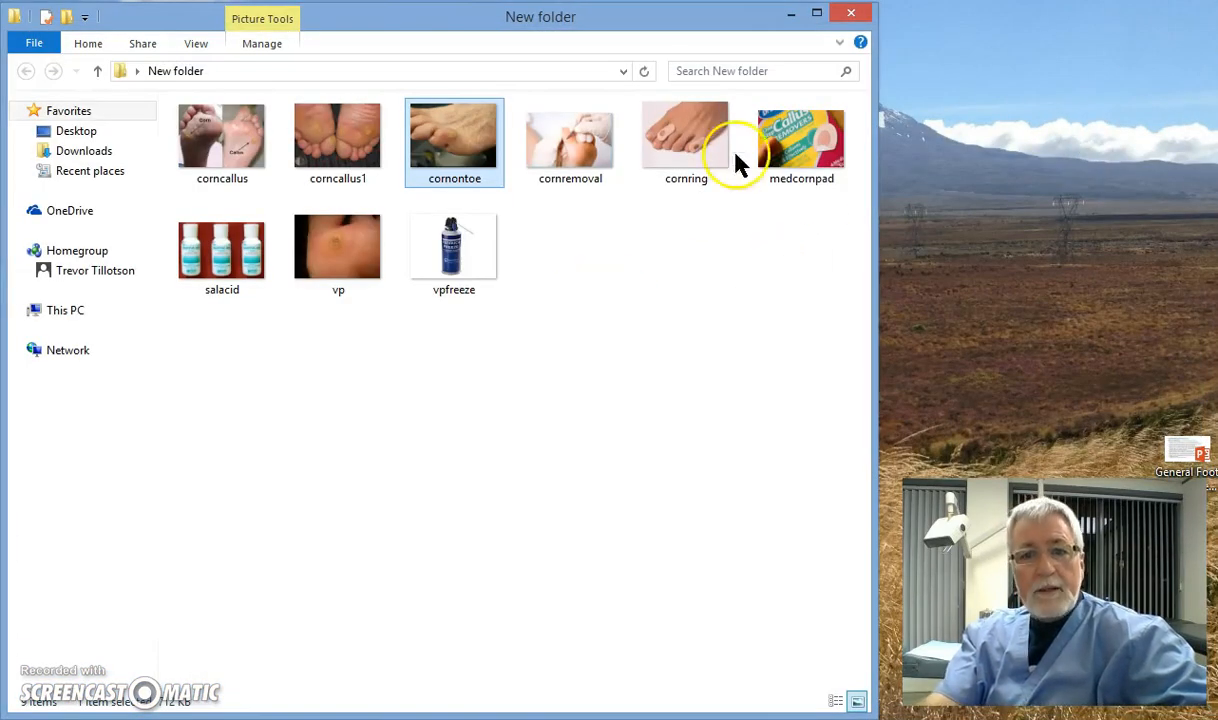
{"action": "double_click", "coordinate": [800, 136]}
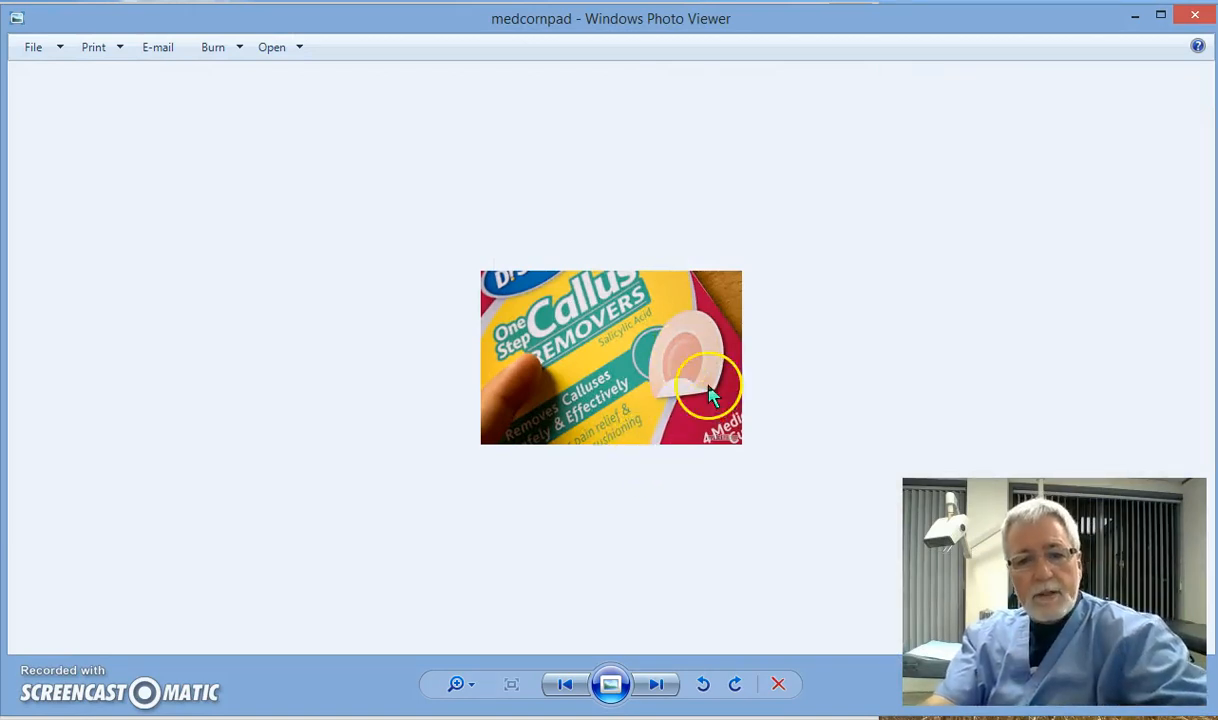
{"action": "mouse_move", "coordinate": [684, 364]}
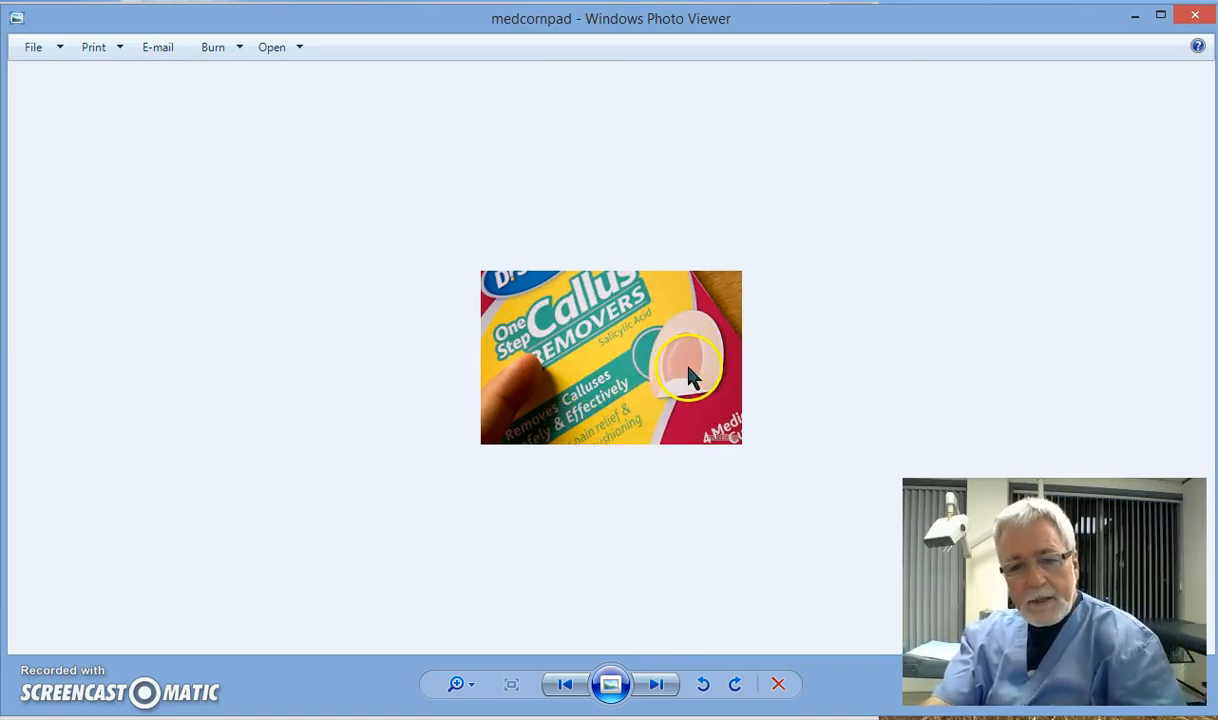
{"action": "mouse_move", "coordinate": [870, 290]}
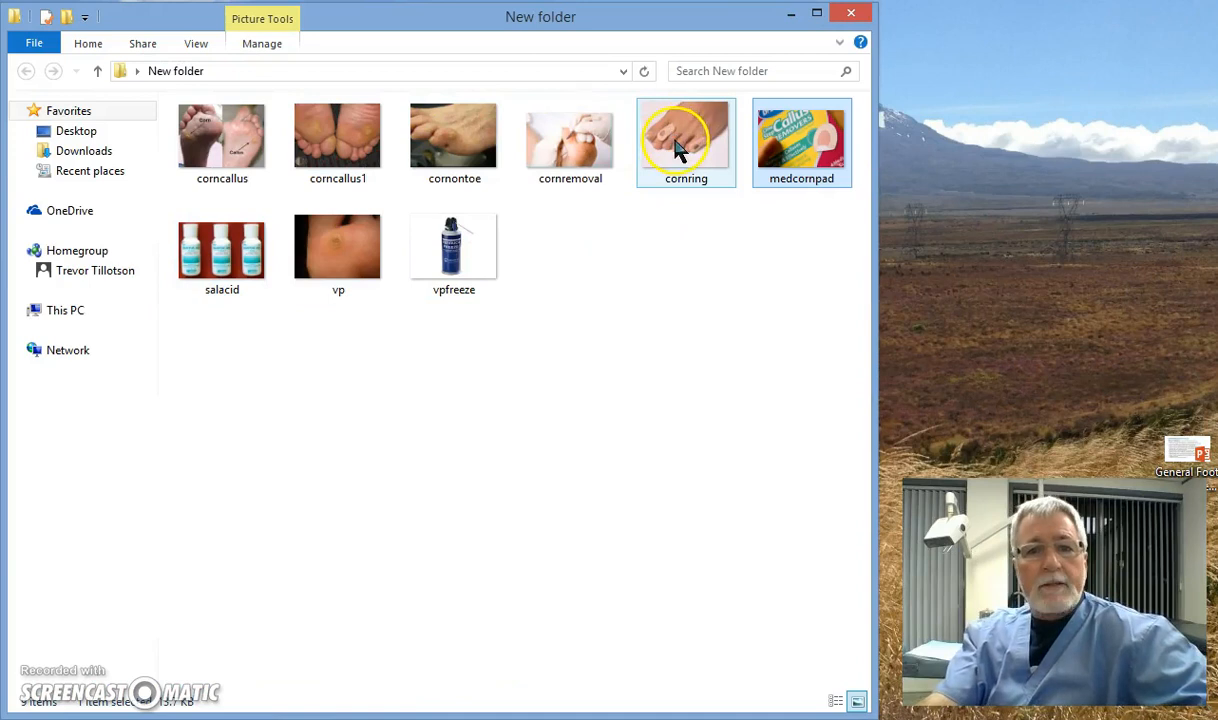
Open the cornring photo of a toe fitted with a protective corn ring
{"action": "double_click", "coordinate": [686, 136]}
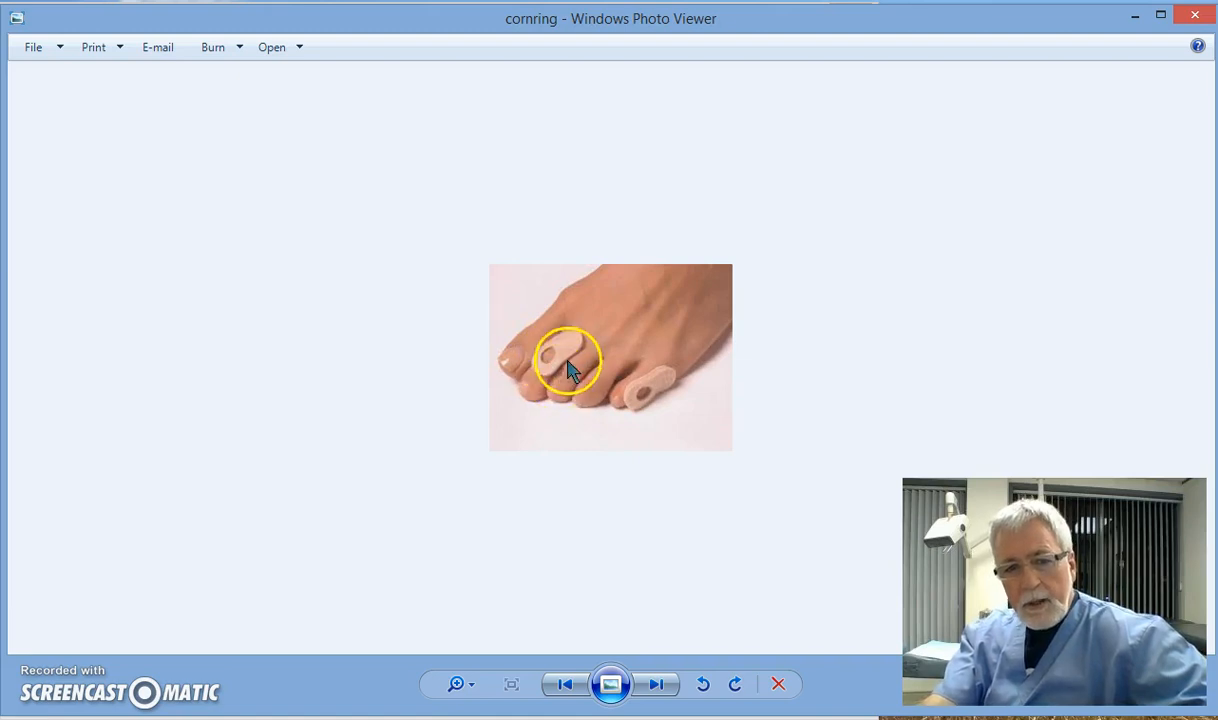
{"action": "mouse_move", "coordinate": [544, 356]}
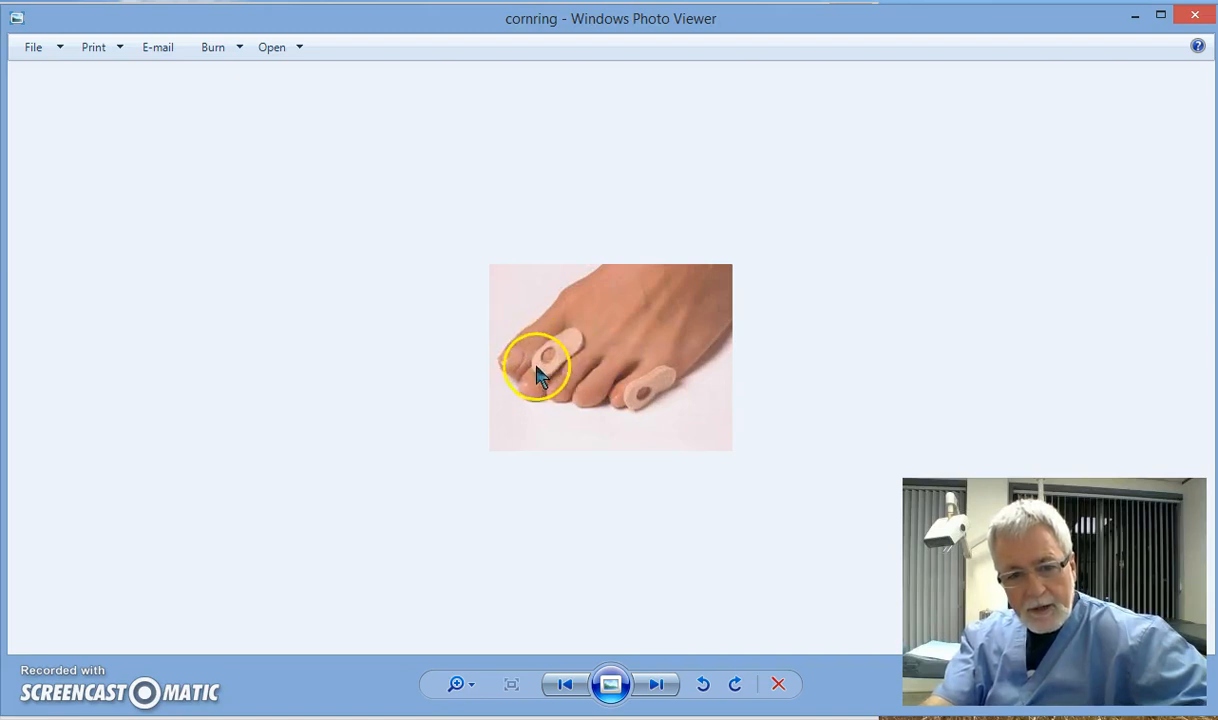
{"action": "mouse_move", "coordinate": [558, 364]}
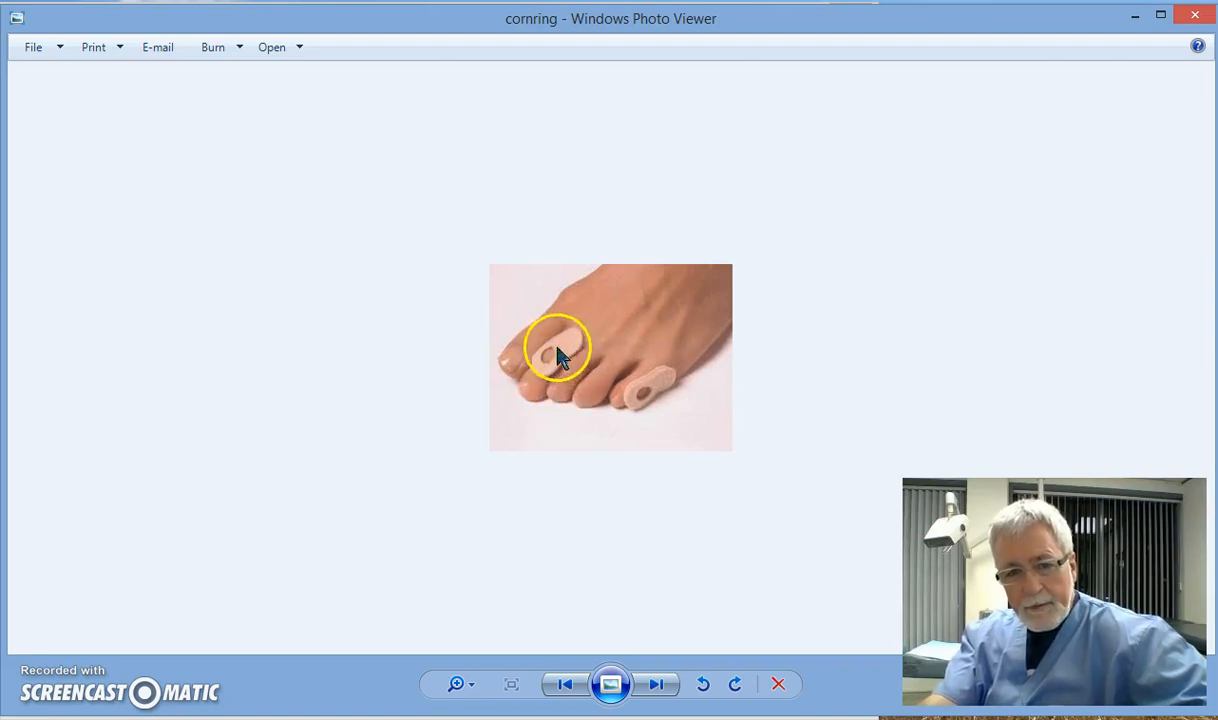
{"action": "mouse_move", "coordinate": [584, 384]}
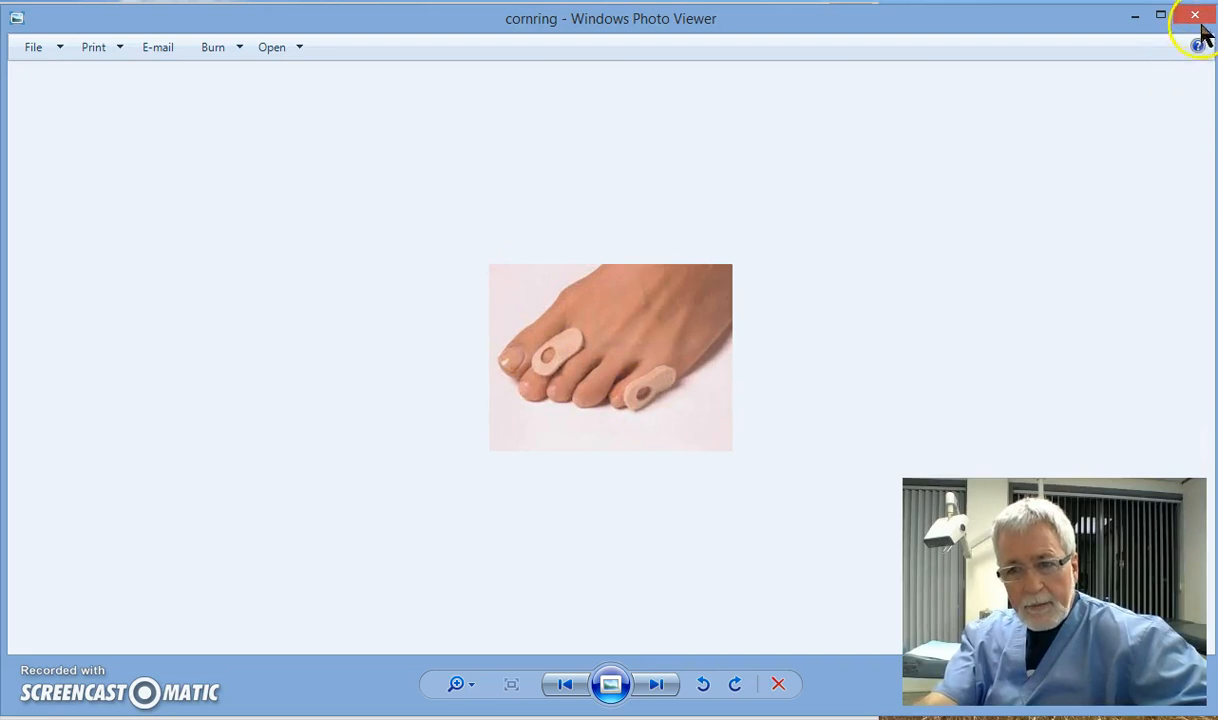
{"action": "left_click", "coordinate": [1194, 16]}
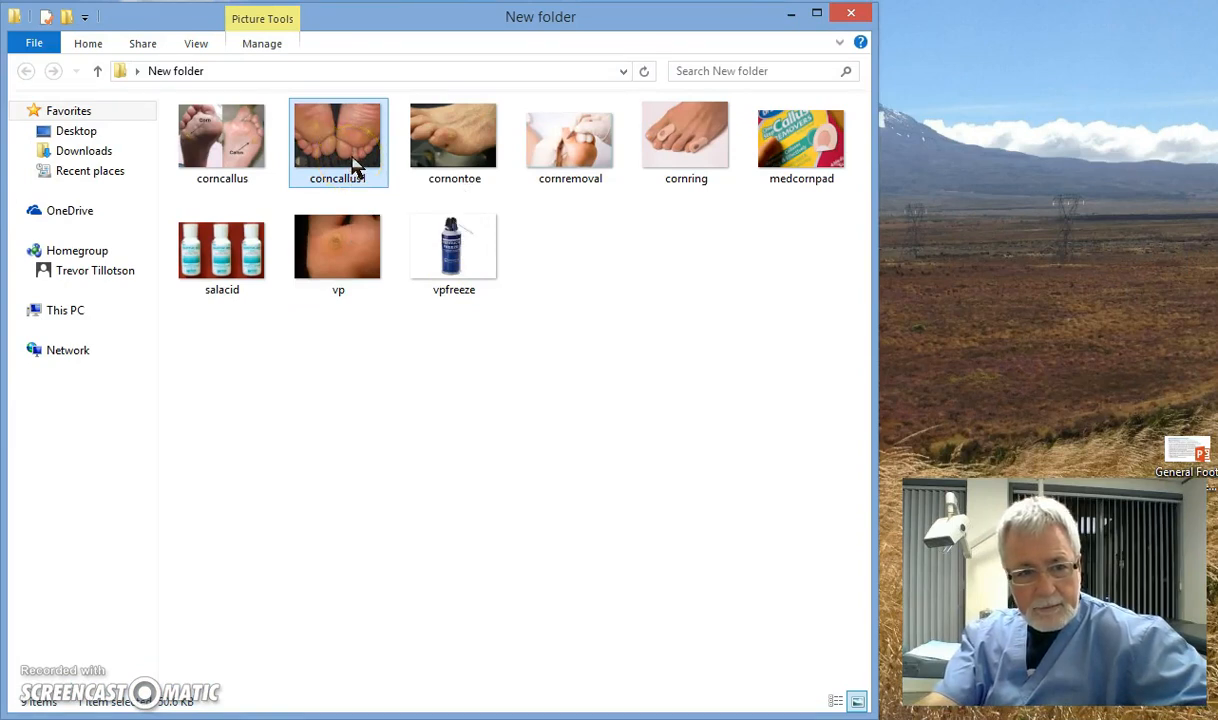
{"action": "left_click", "coordinate": [220, 136]}
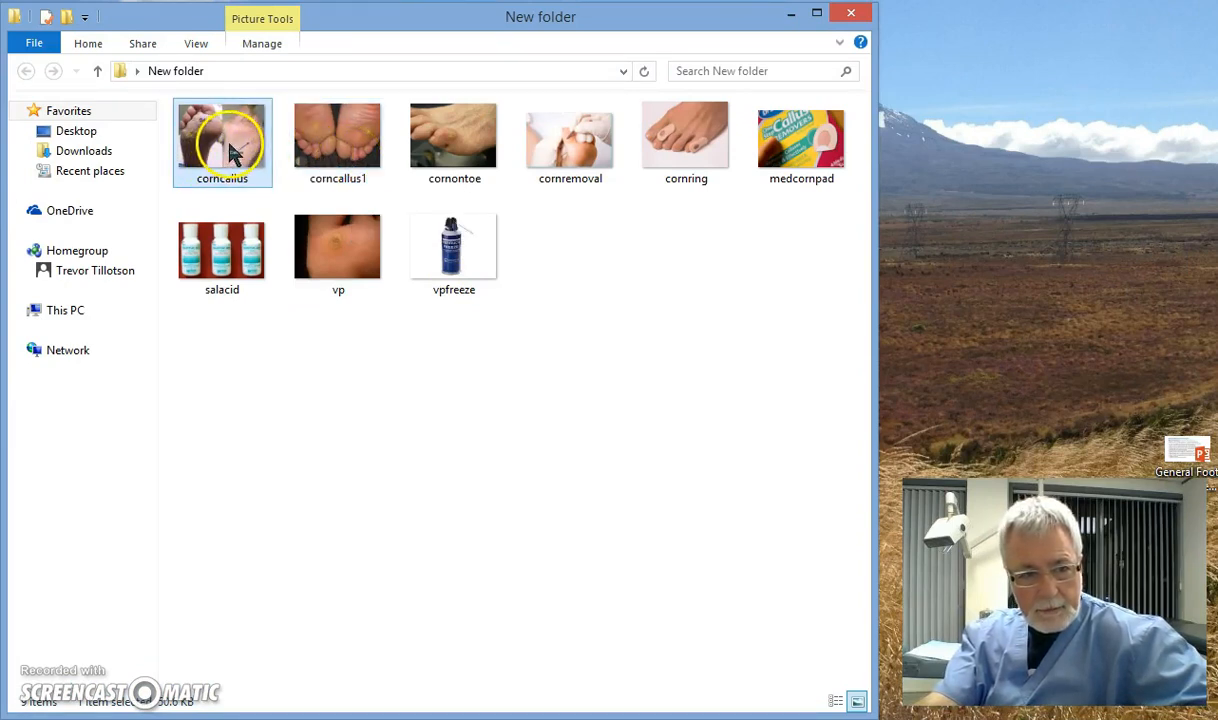
{"action": "mouse_move", "coordinate": [222, 140]}
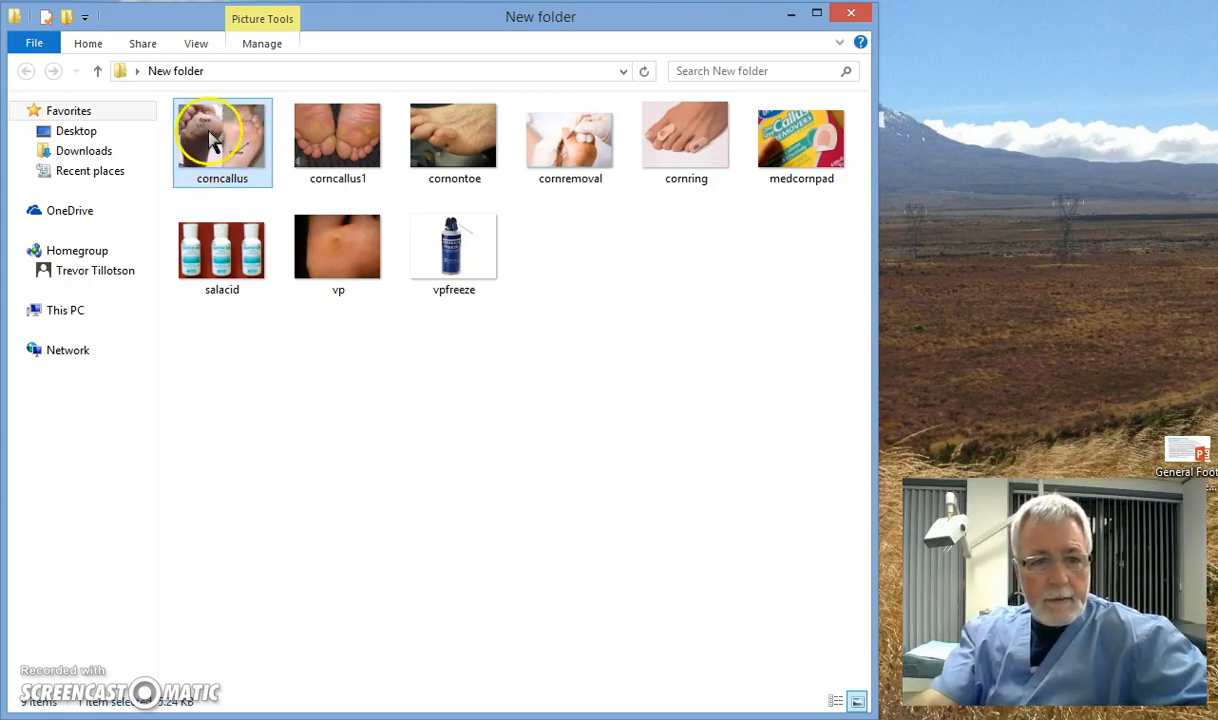
{"action": "mouse_move", "coordinate": [238, 148]}
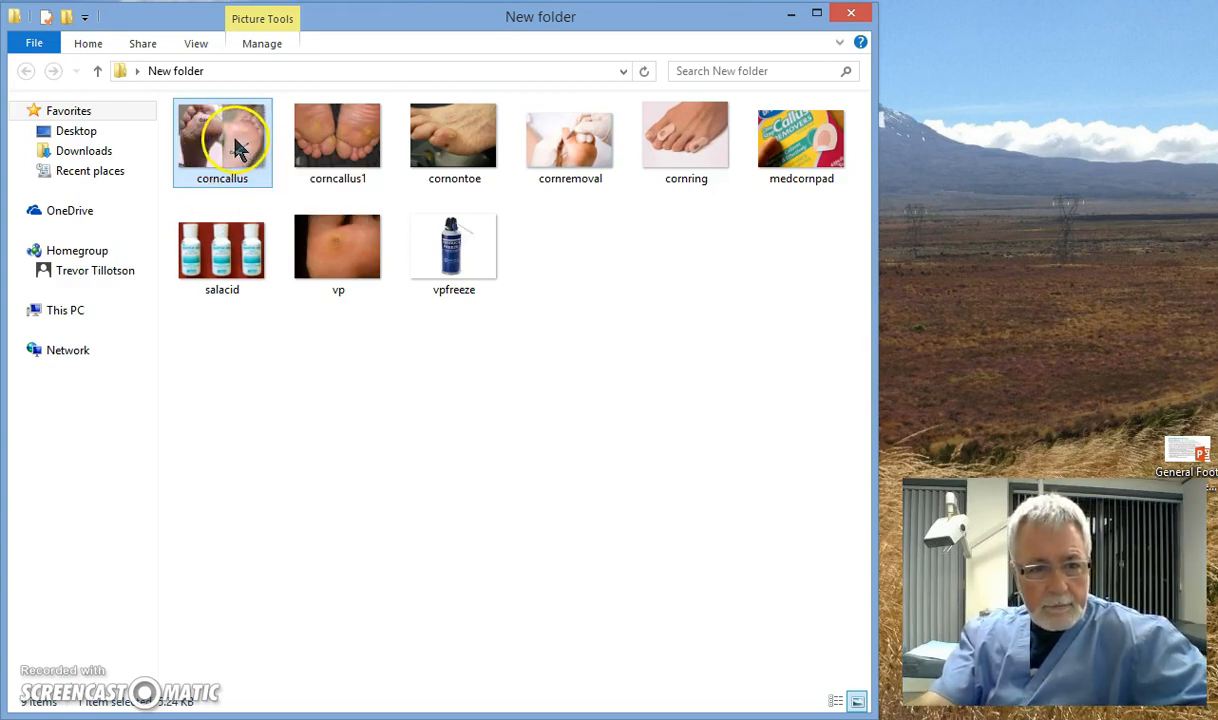
{"action": "mouse_move", "coordinate": [816, 578]}
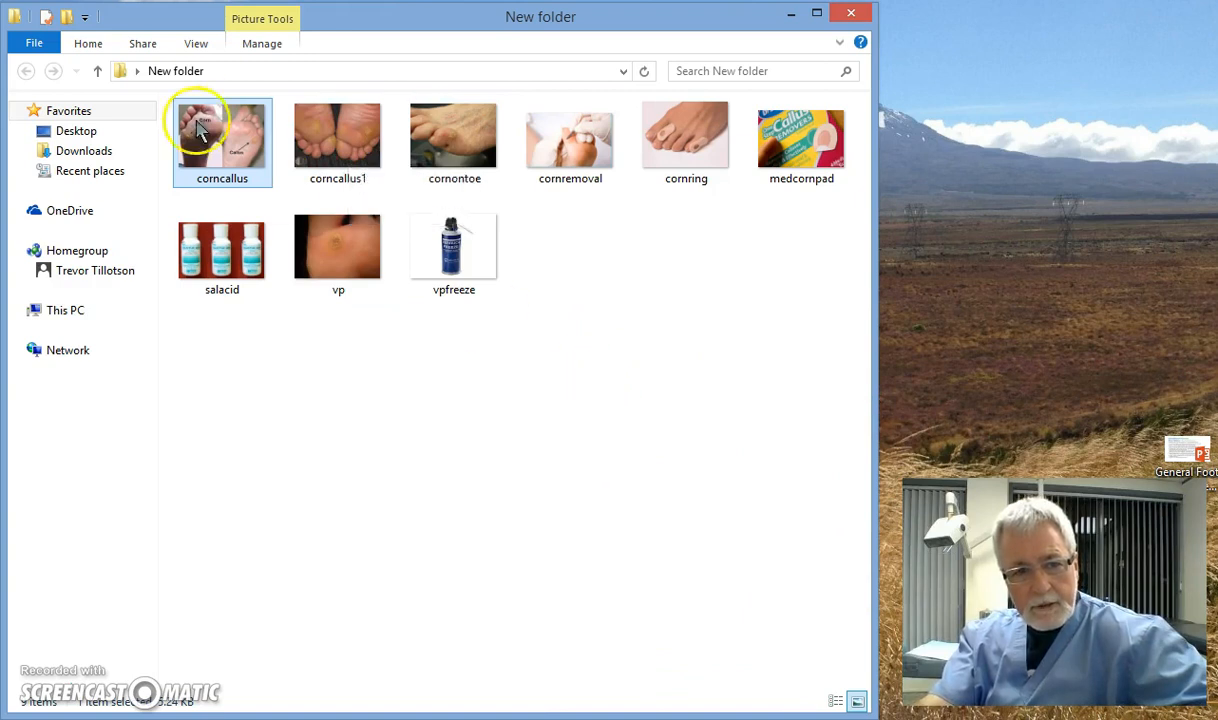
{"action": "left_click", "coordinate": [338, 136]}
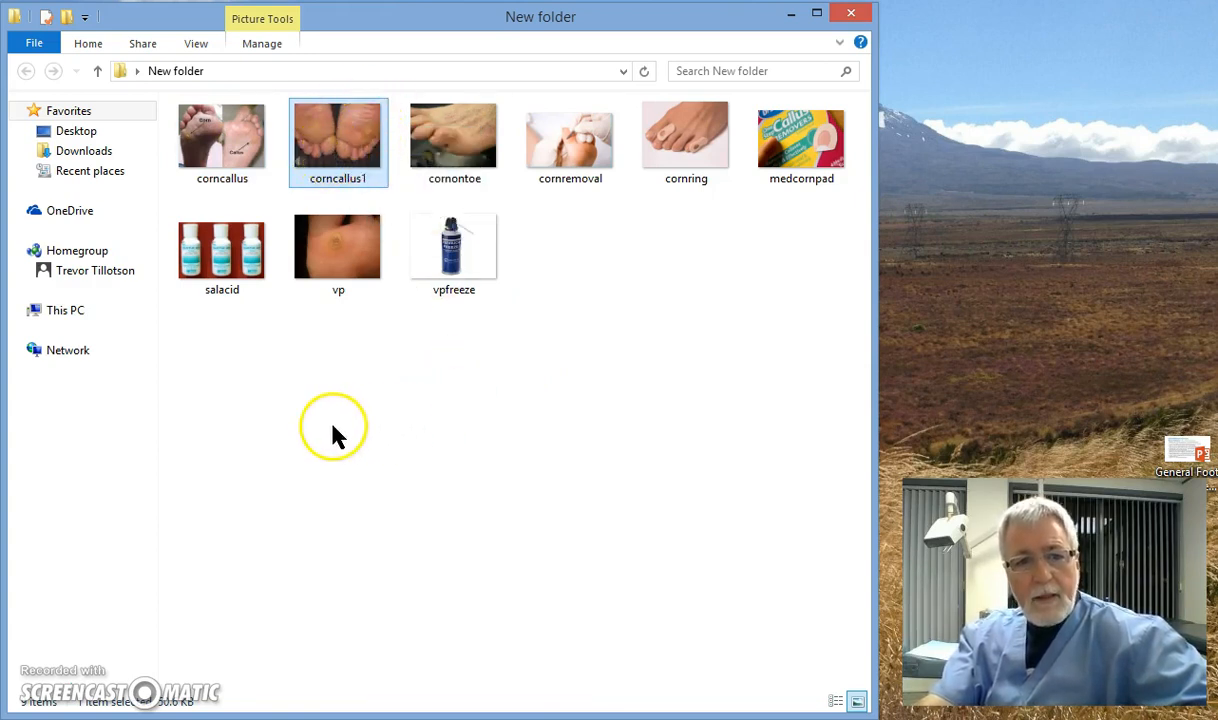
{"action": "mouse_move", "coordinate": [508, 420]}
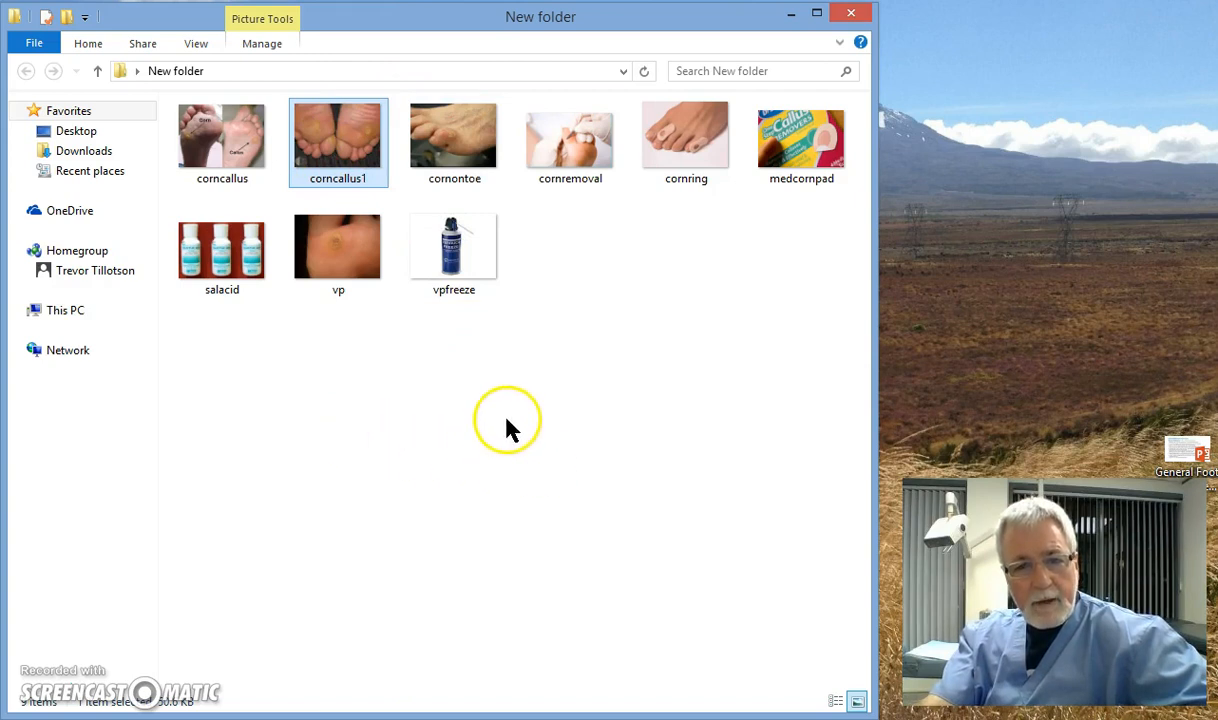
{"action": "left_click", "coordinate": [222, 136]}
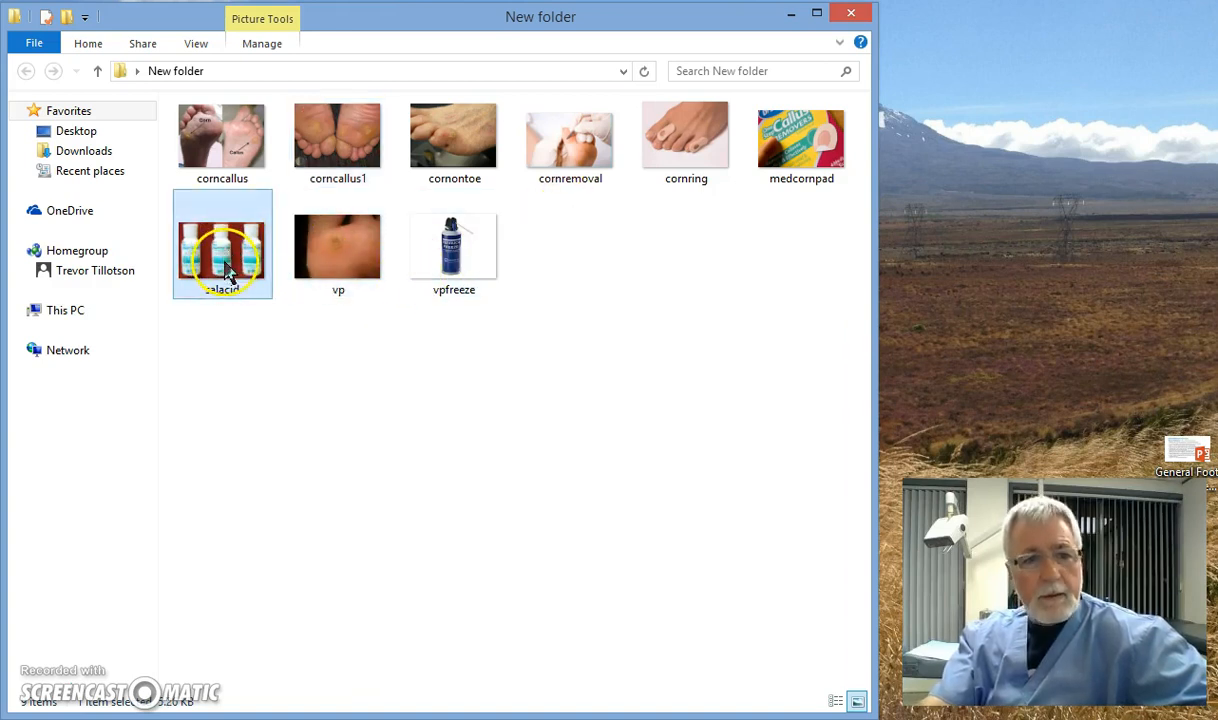
{"action": "right_click", "coordinate": [222, 256]}
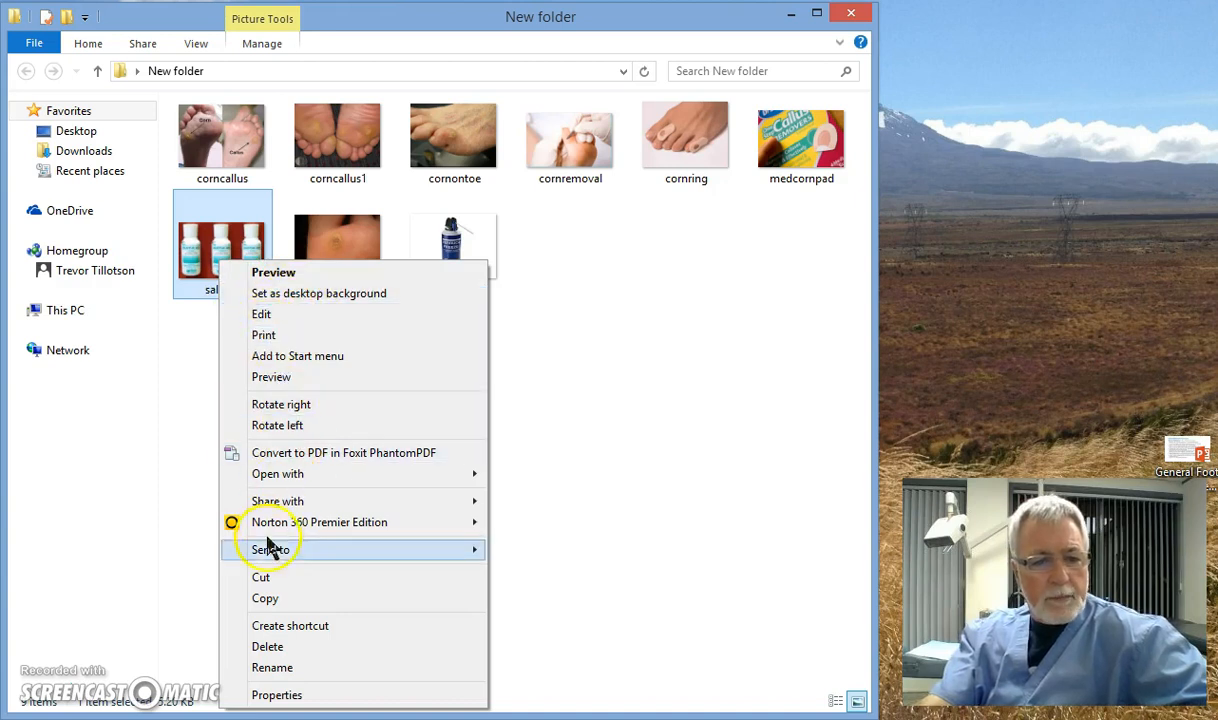
{"action": "mouse_move", "coordinate": [330, 598]}
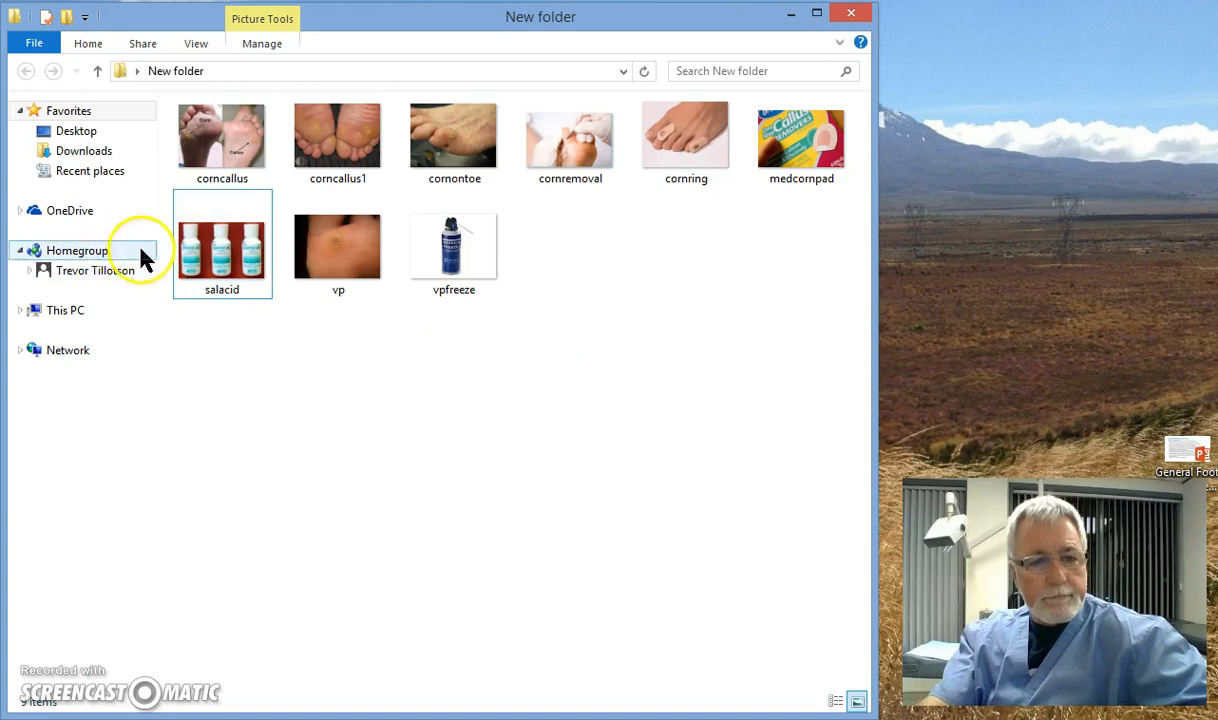
Open the salacid photo of three salicylic acid bottles full size
{"action": "double_click", "coordinate": [220, 244]}
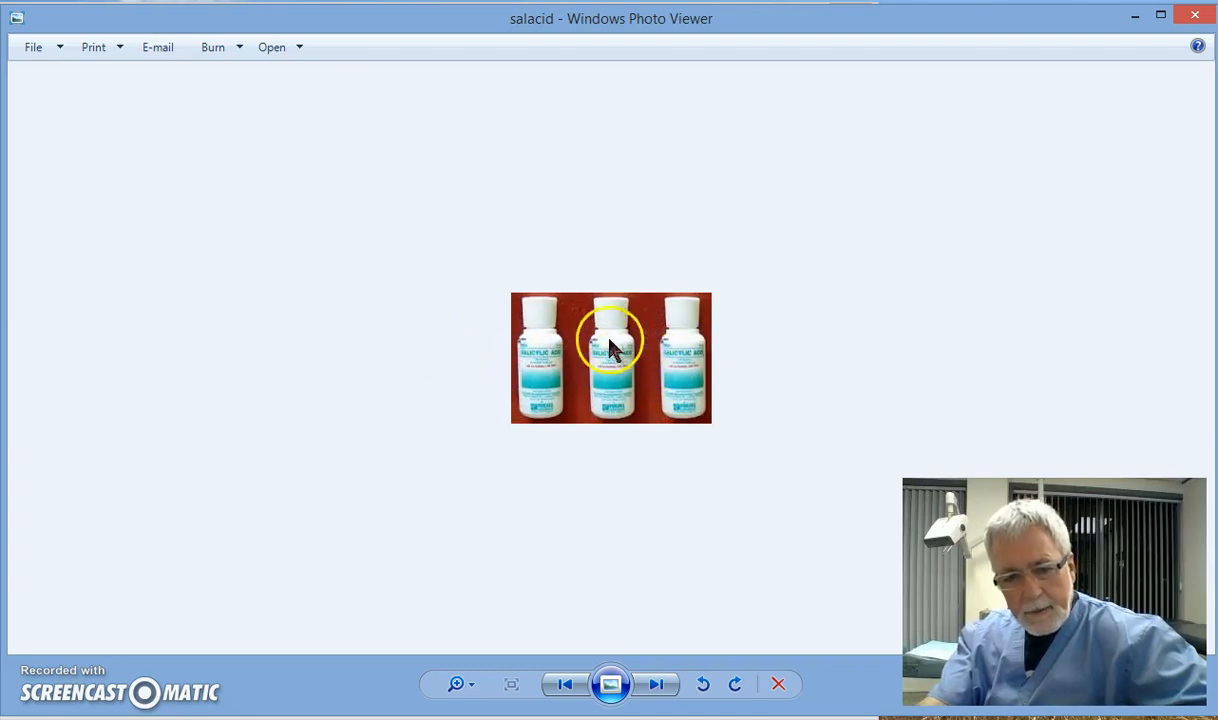
{"action": "mouse_move", "coordinate": [712, 390]}
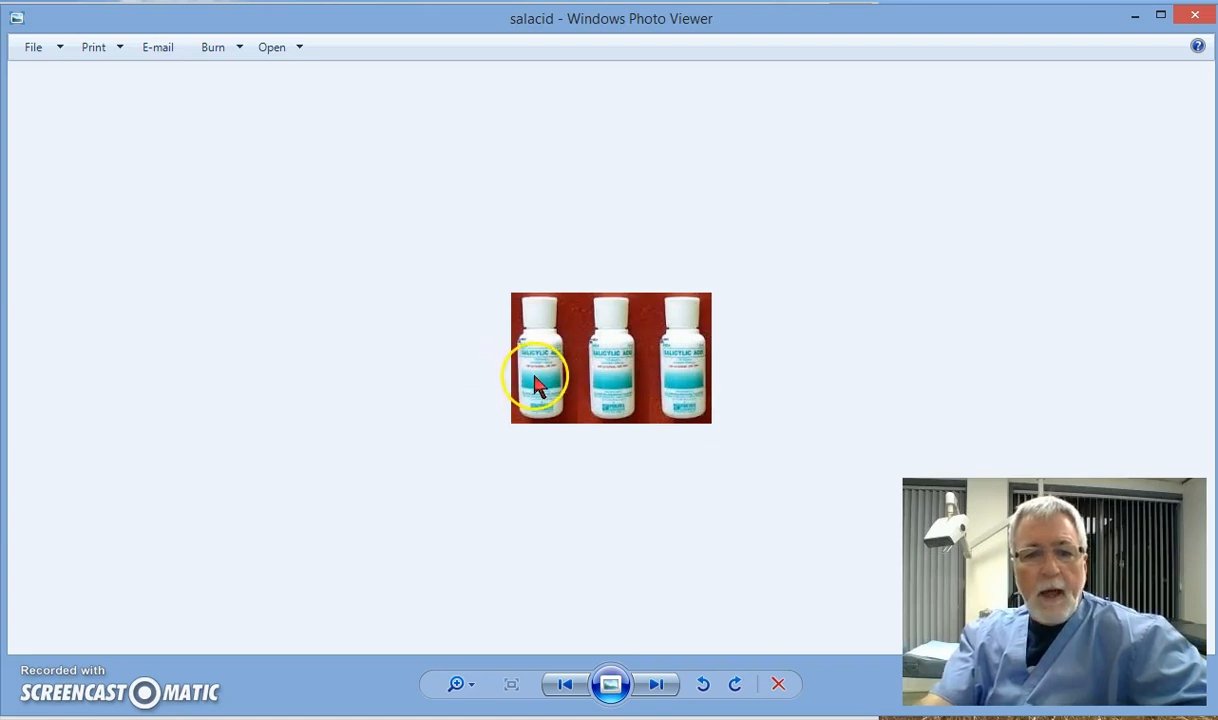
{"action": "mouse_move", "coordinate": [648, 380]}
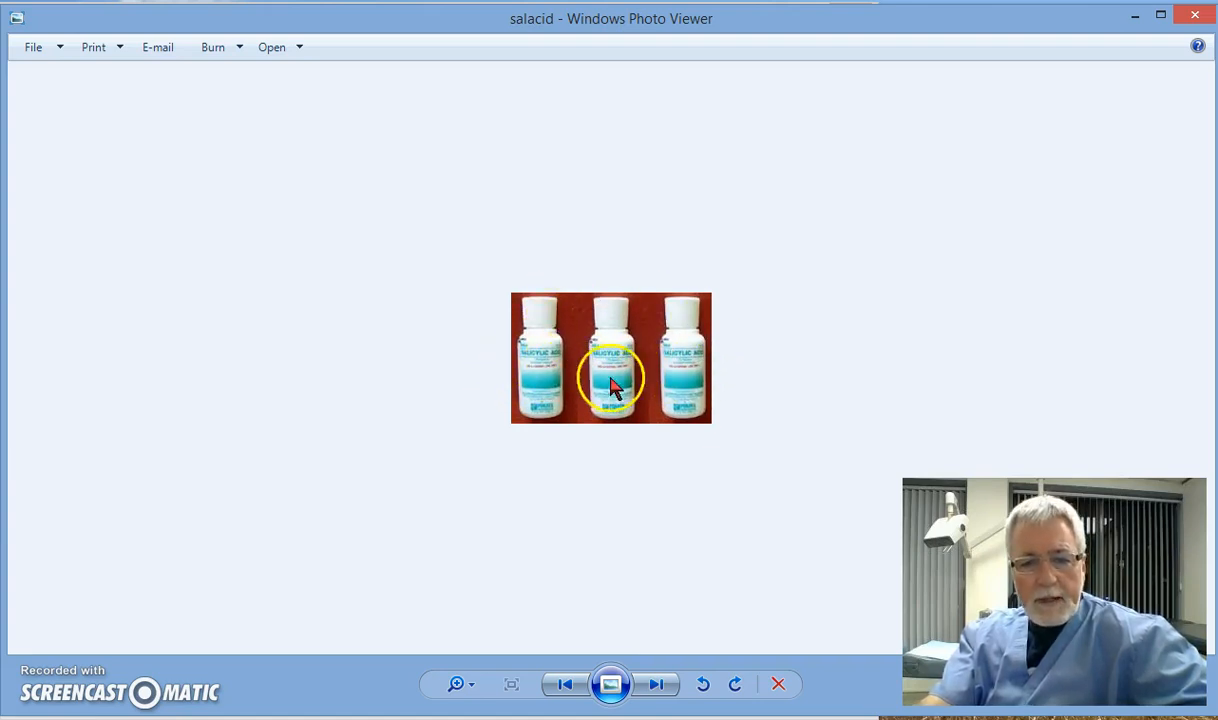
{"action": "mouse_move", "coordinate": [544, 350]}
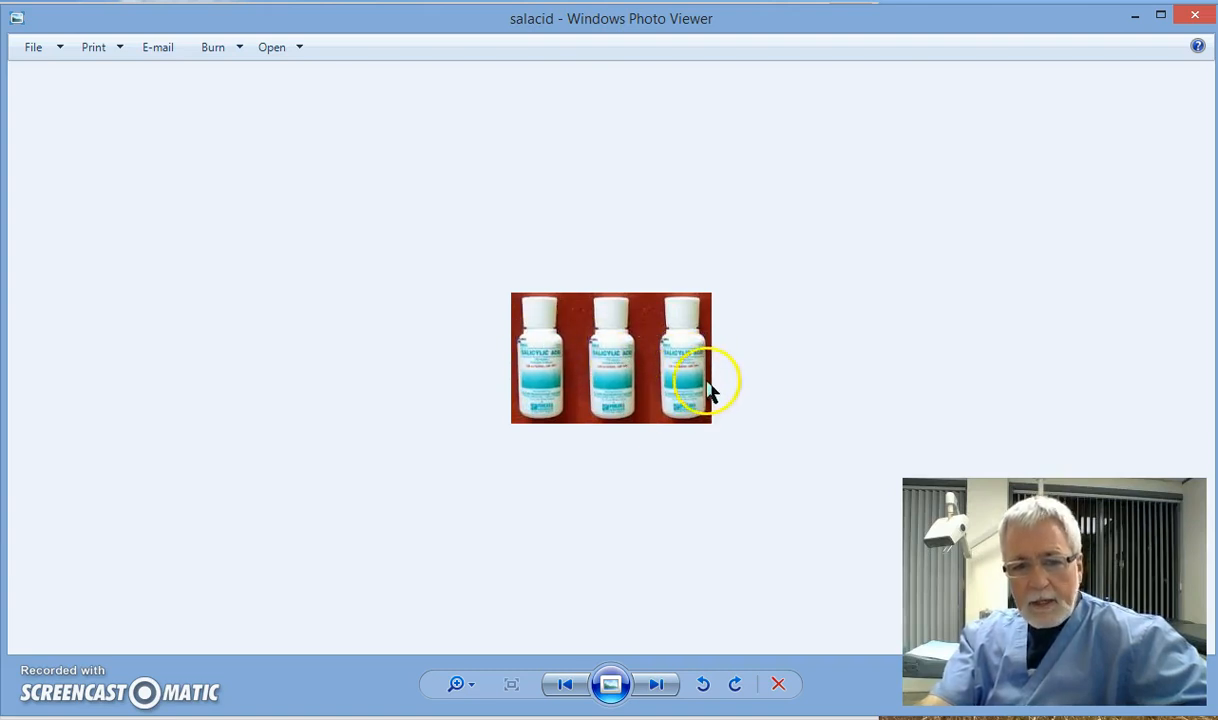
{"action": "mouse_move", "coordinate": [756, 192]}
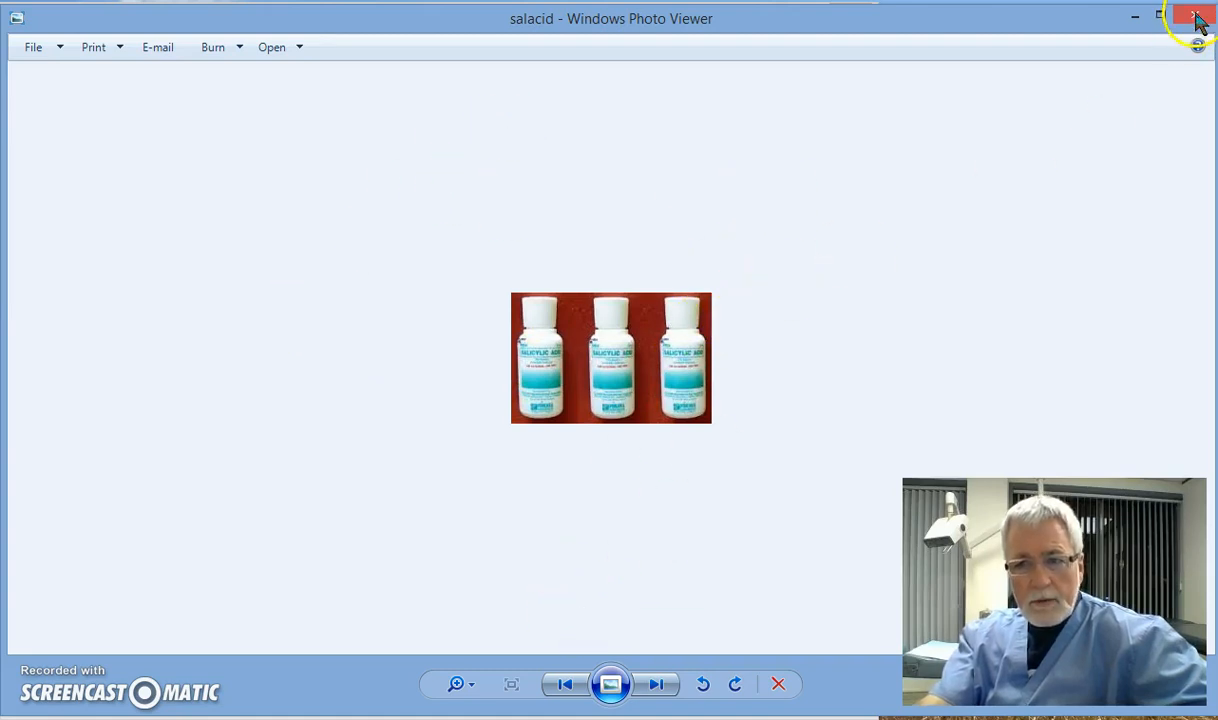
Close the salacid photo, view the vp photo full size, then close it back to the folder
{"action": "left_click", "coordinate": [1196, 18]}
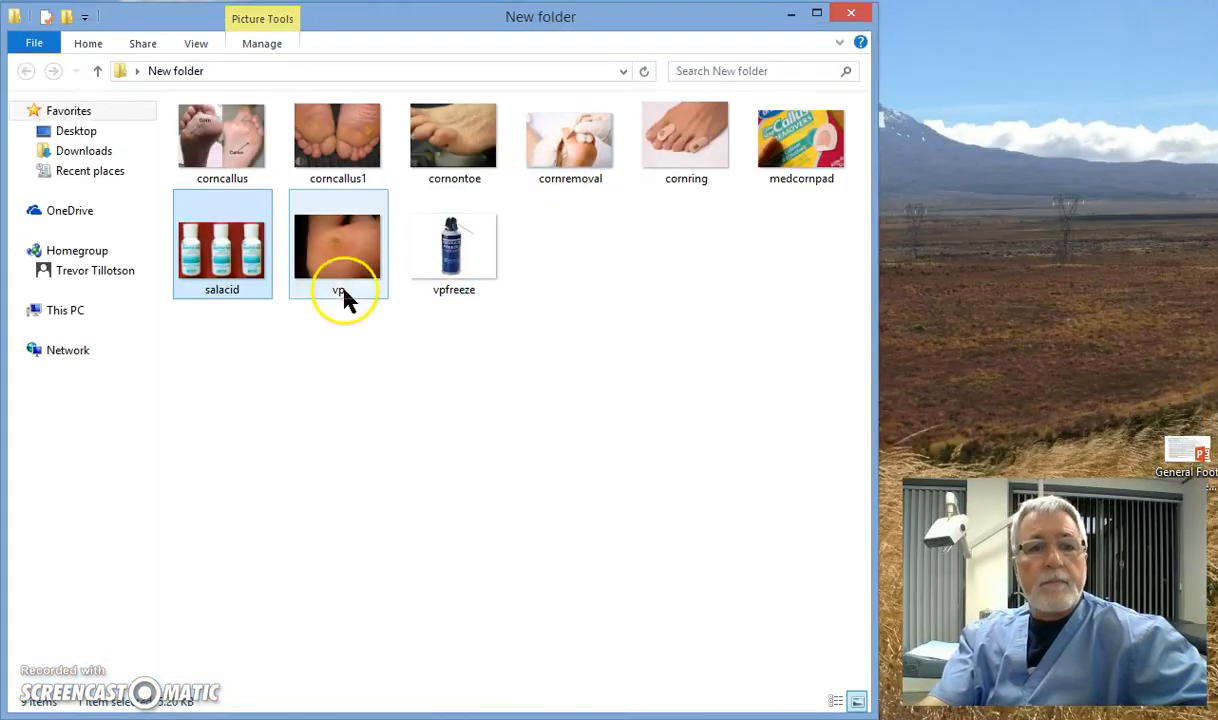
{"action": "left_click", "coordinate": [336, 244]}
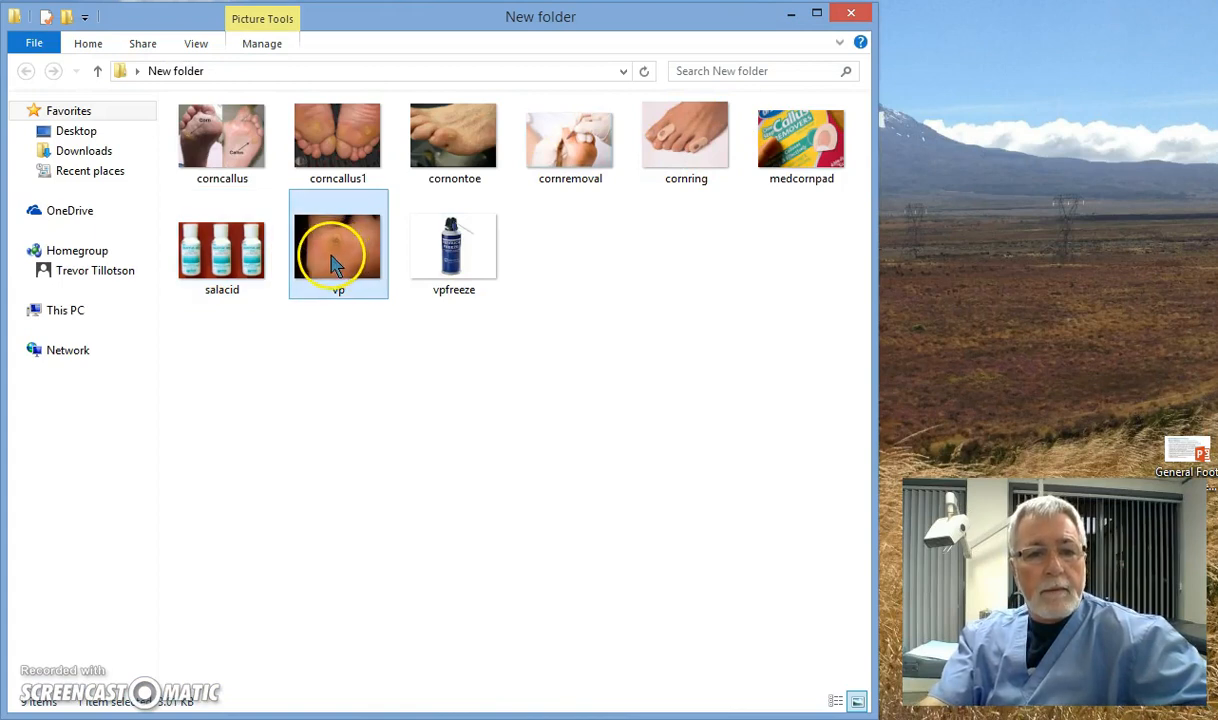
{"action": "double_click", "coordinate": [338, 244]}
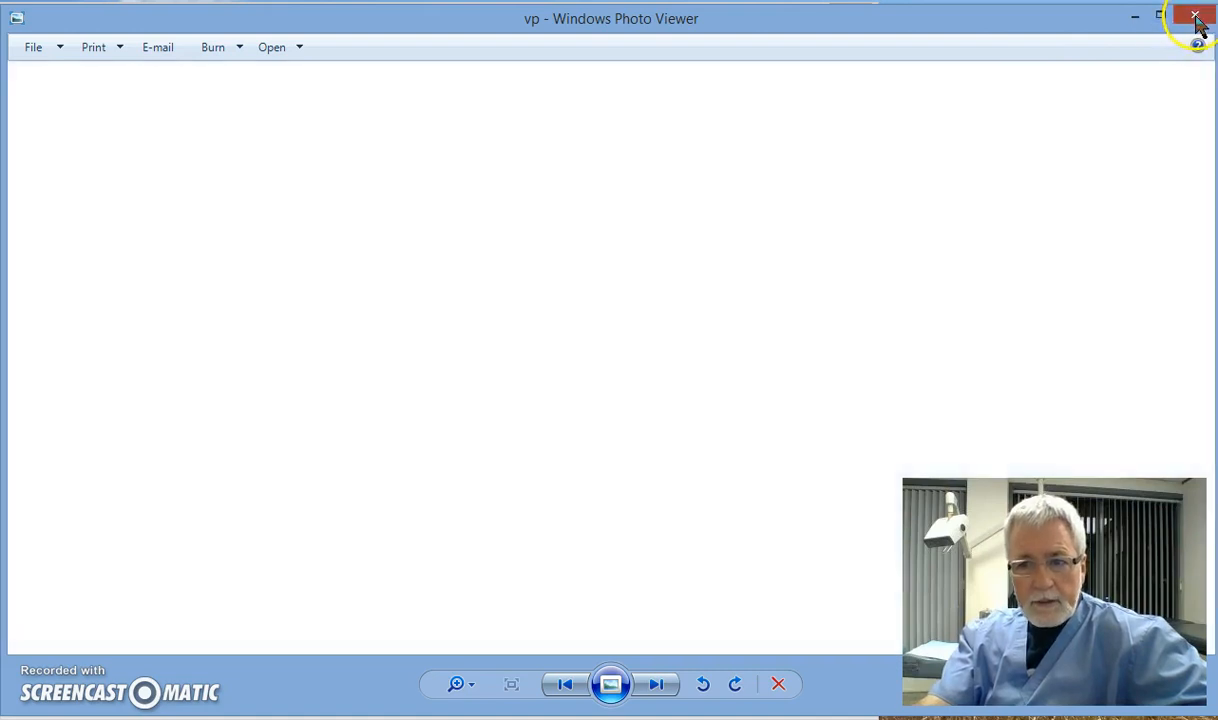
{"action": "left_click", "coordinate": [1196, 16]}
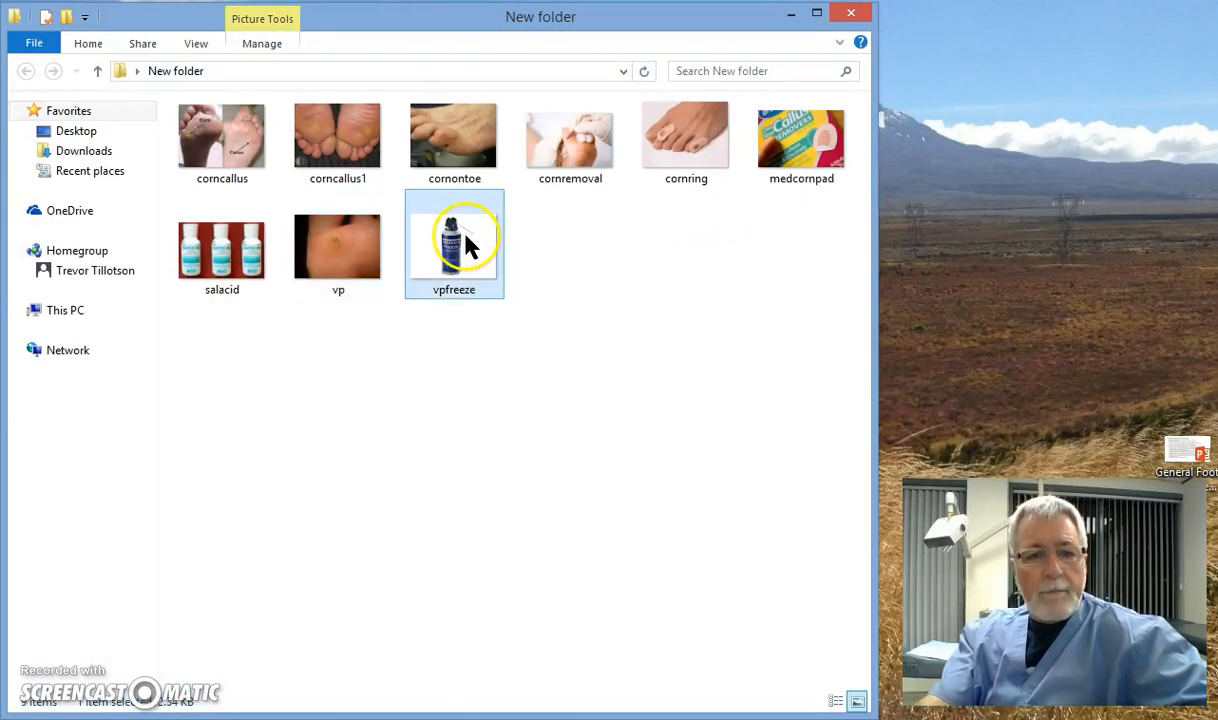
Open the vpfreeze photo of the wart-removal freeze spray can
{"action": "double_click", "coordinate": [454, 240]}
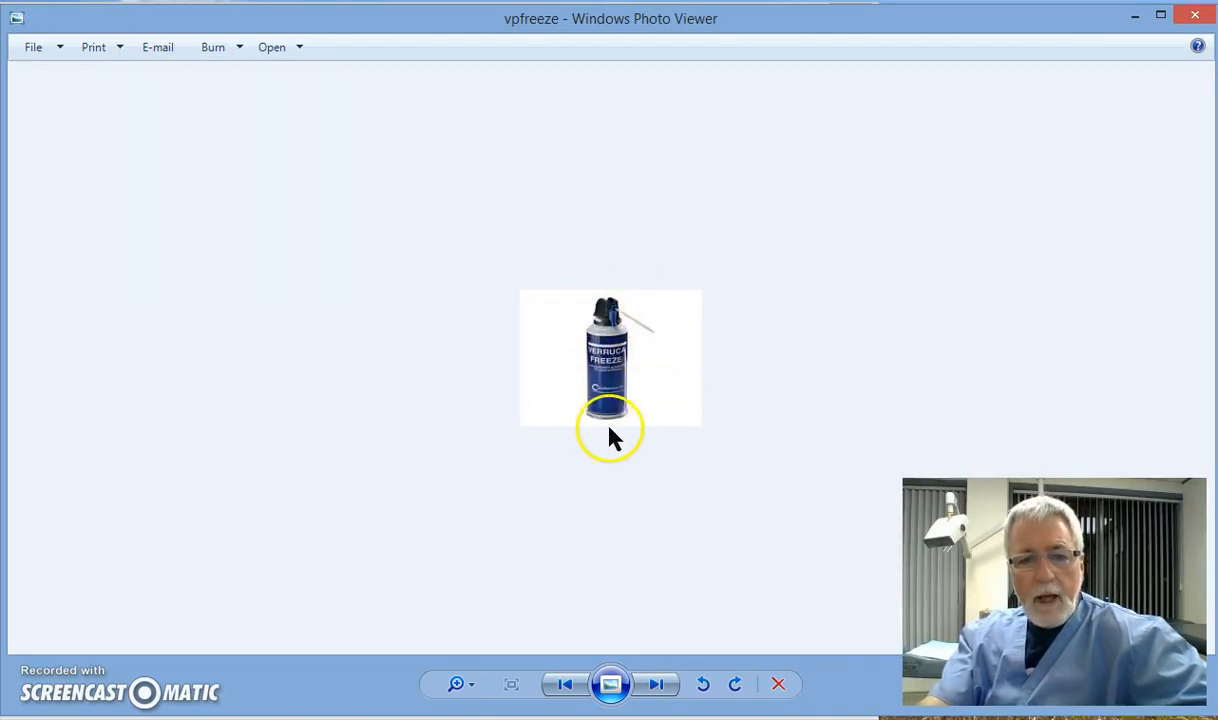
{"action": "mouse_move", "coordinate": [644, 424]}
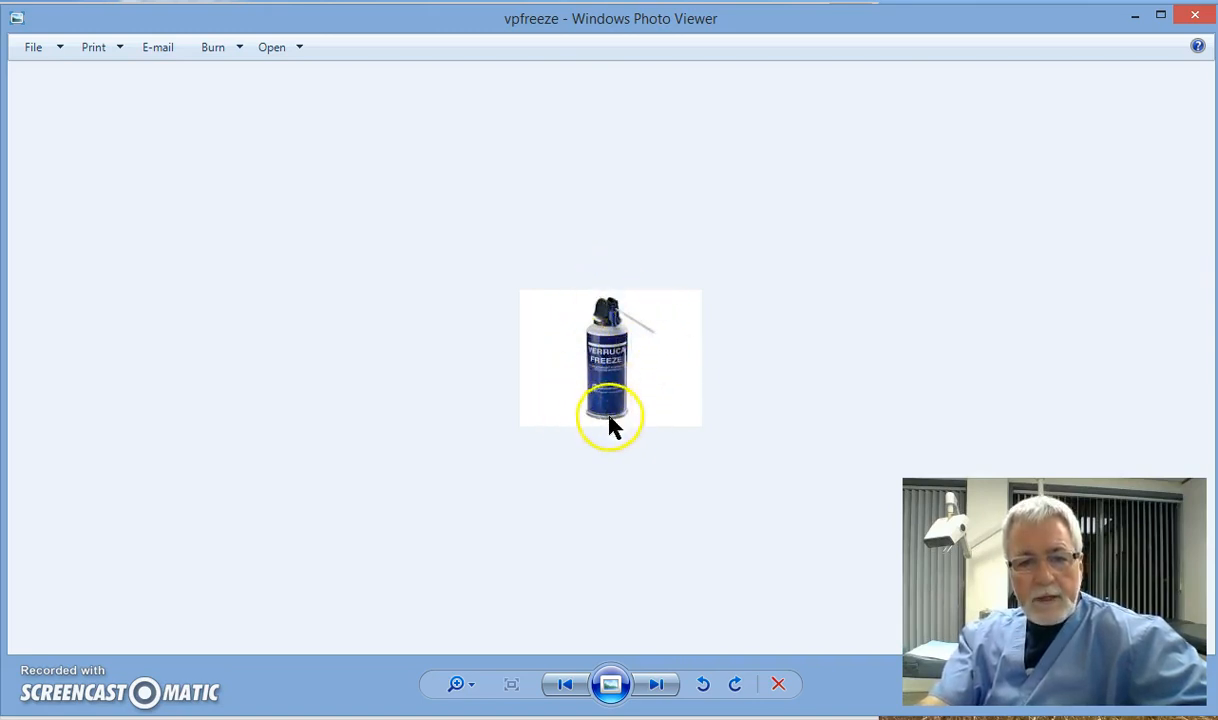
{"action": "mouse_move", "coordinate": [640, 324]}
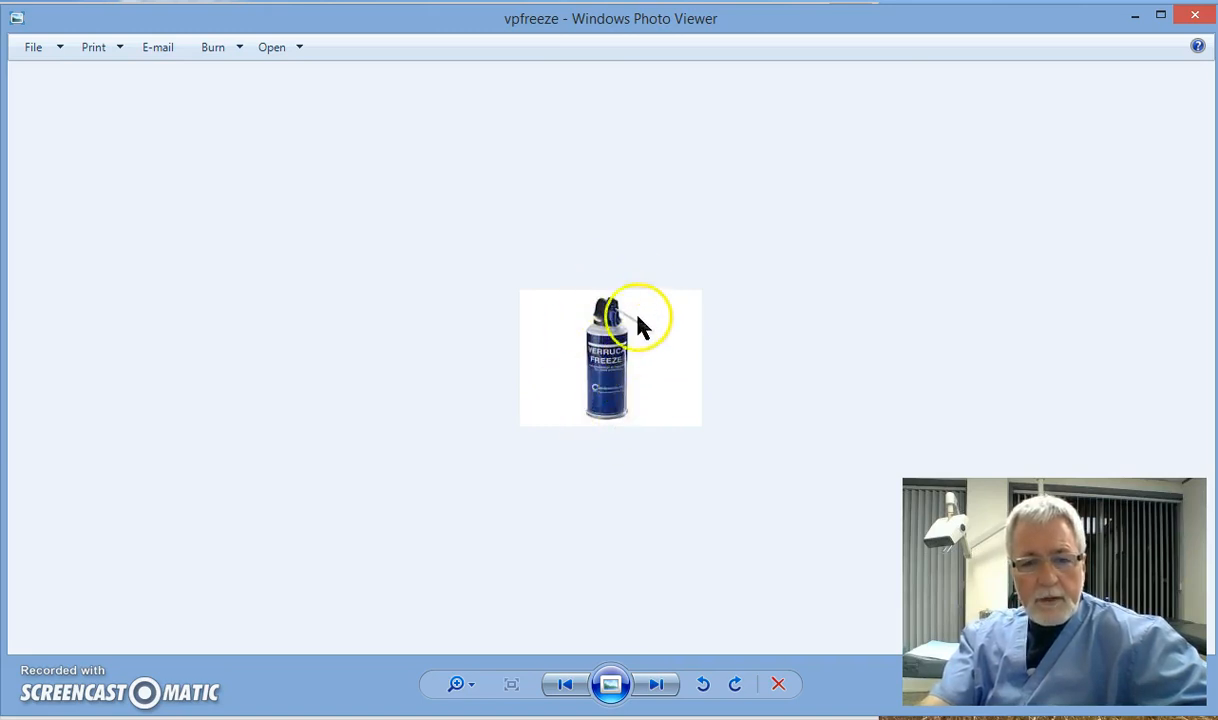
{"action": "mouse_move", "coordinate": [624, 424]}
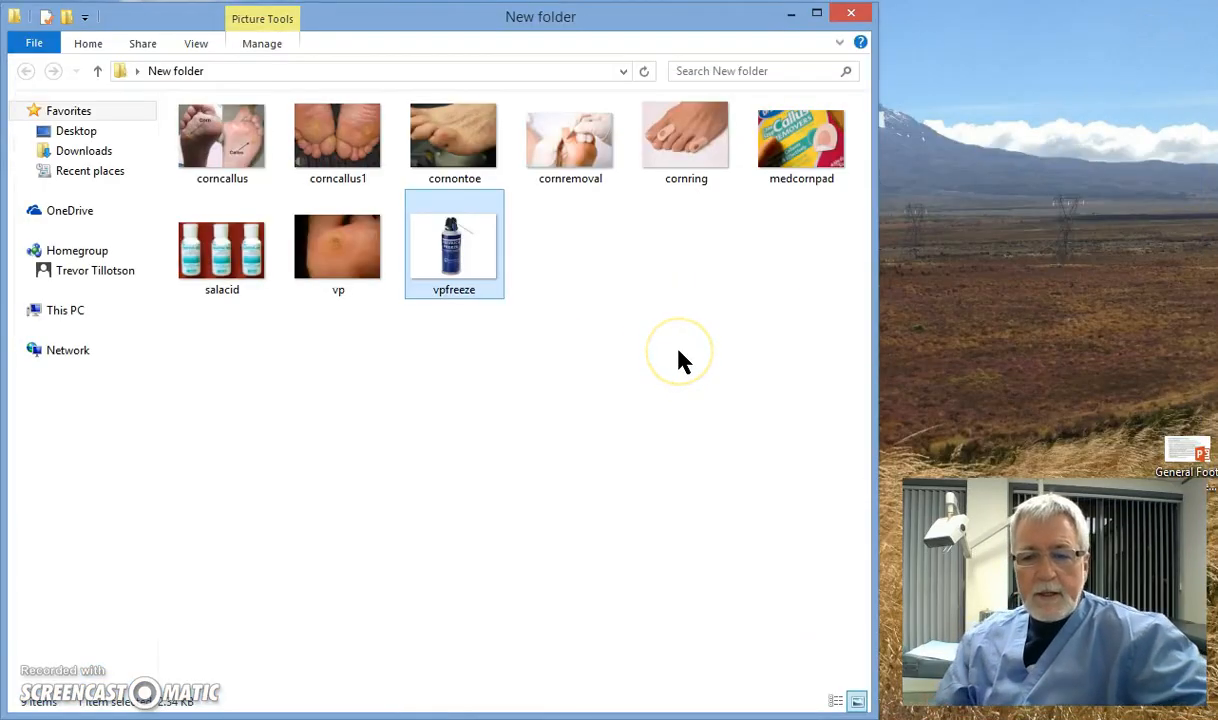
{"action": "mouse_move", "coordinate": [684, 362]}
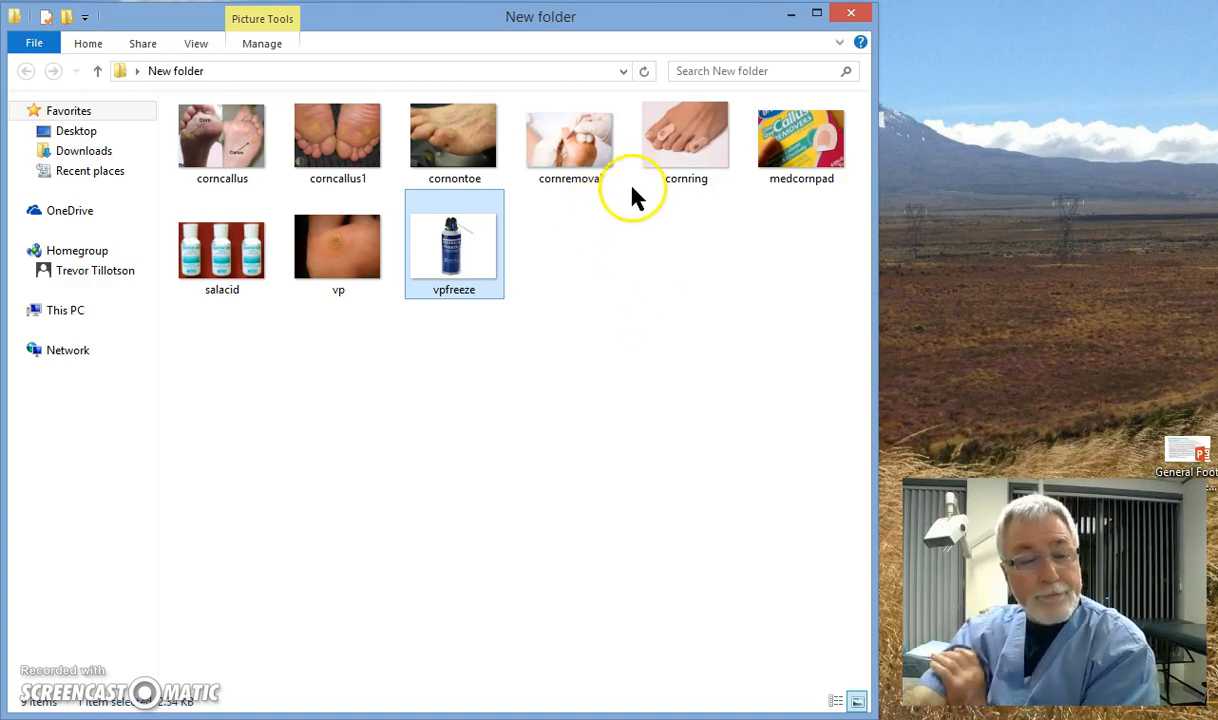
{"action": "mouse_move", "coordinate": [536, 390]}
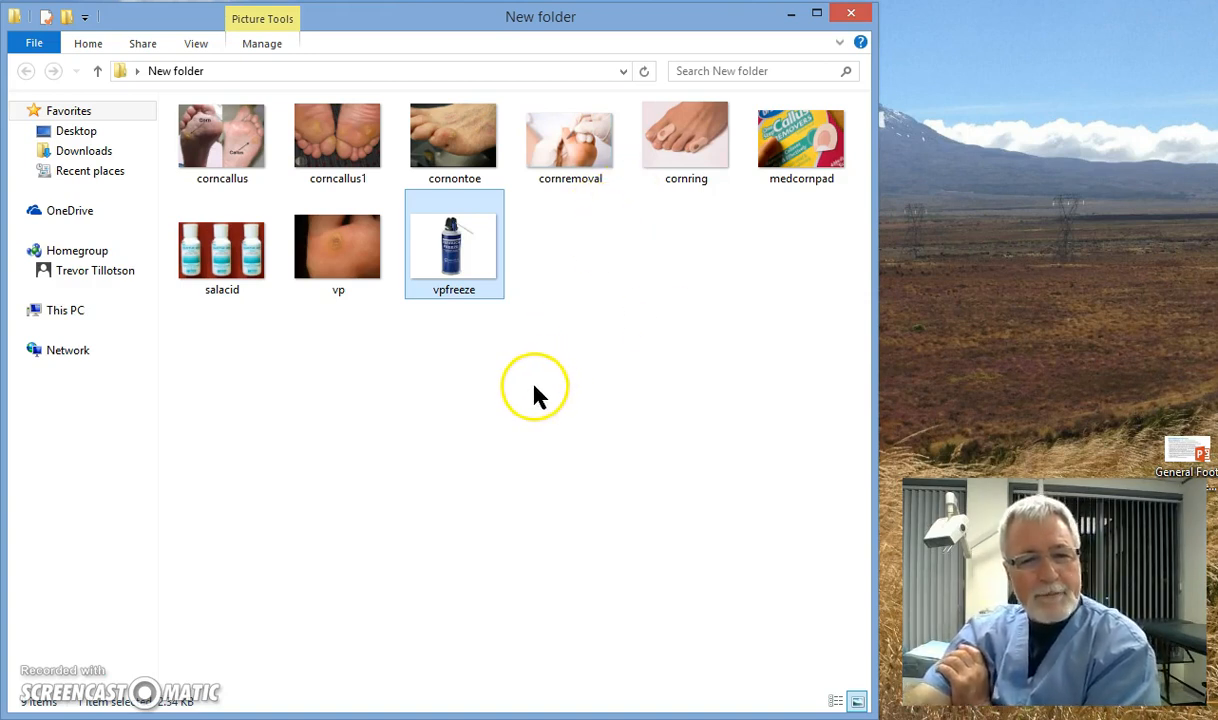